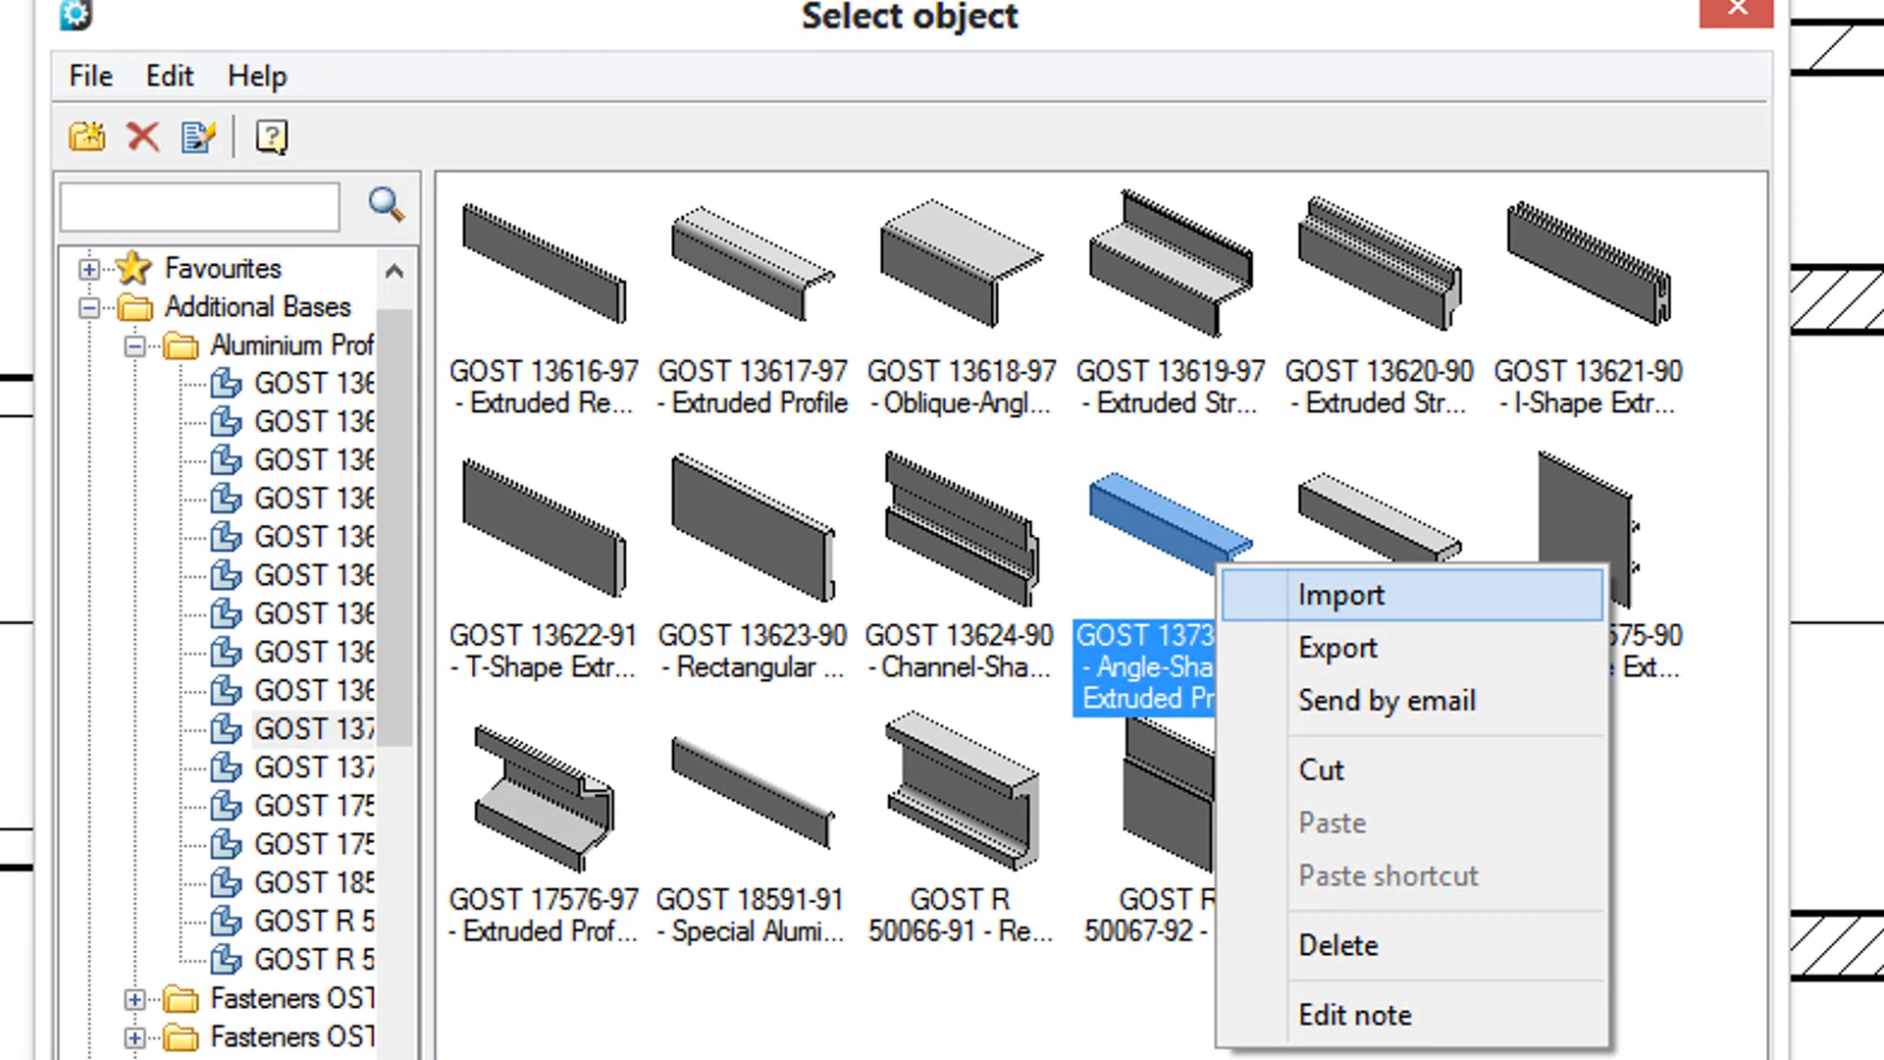
- Close the object library and bring up the sample4.dwg 3D shaft with bearing
left_click(1342, 595)
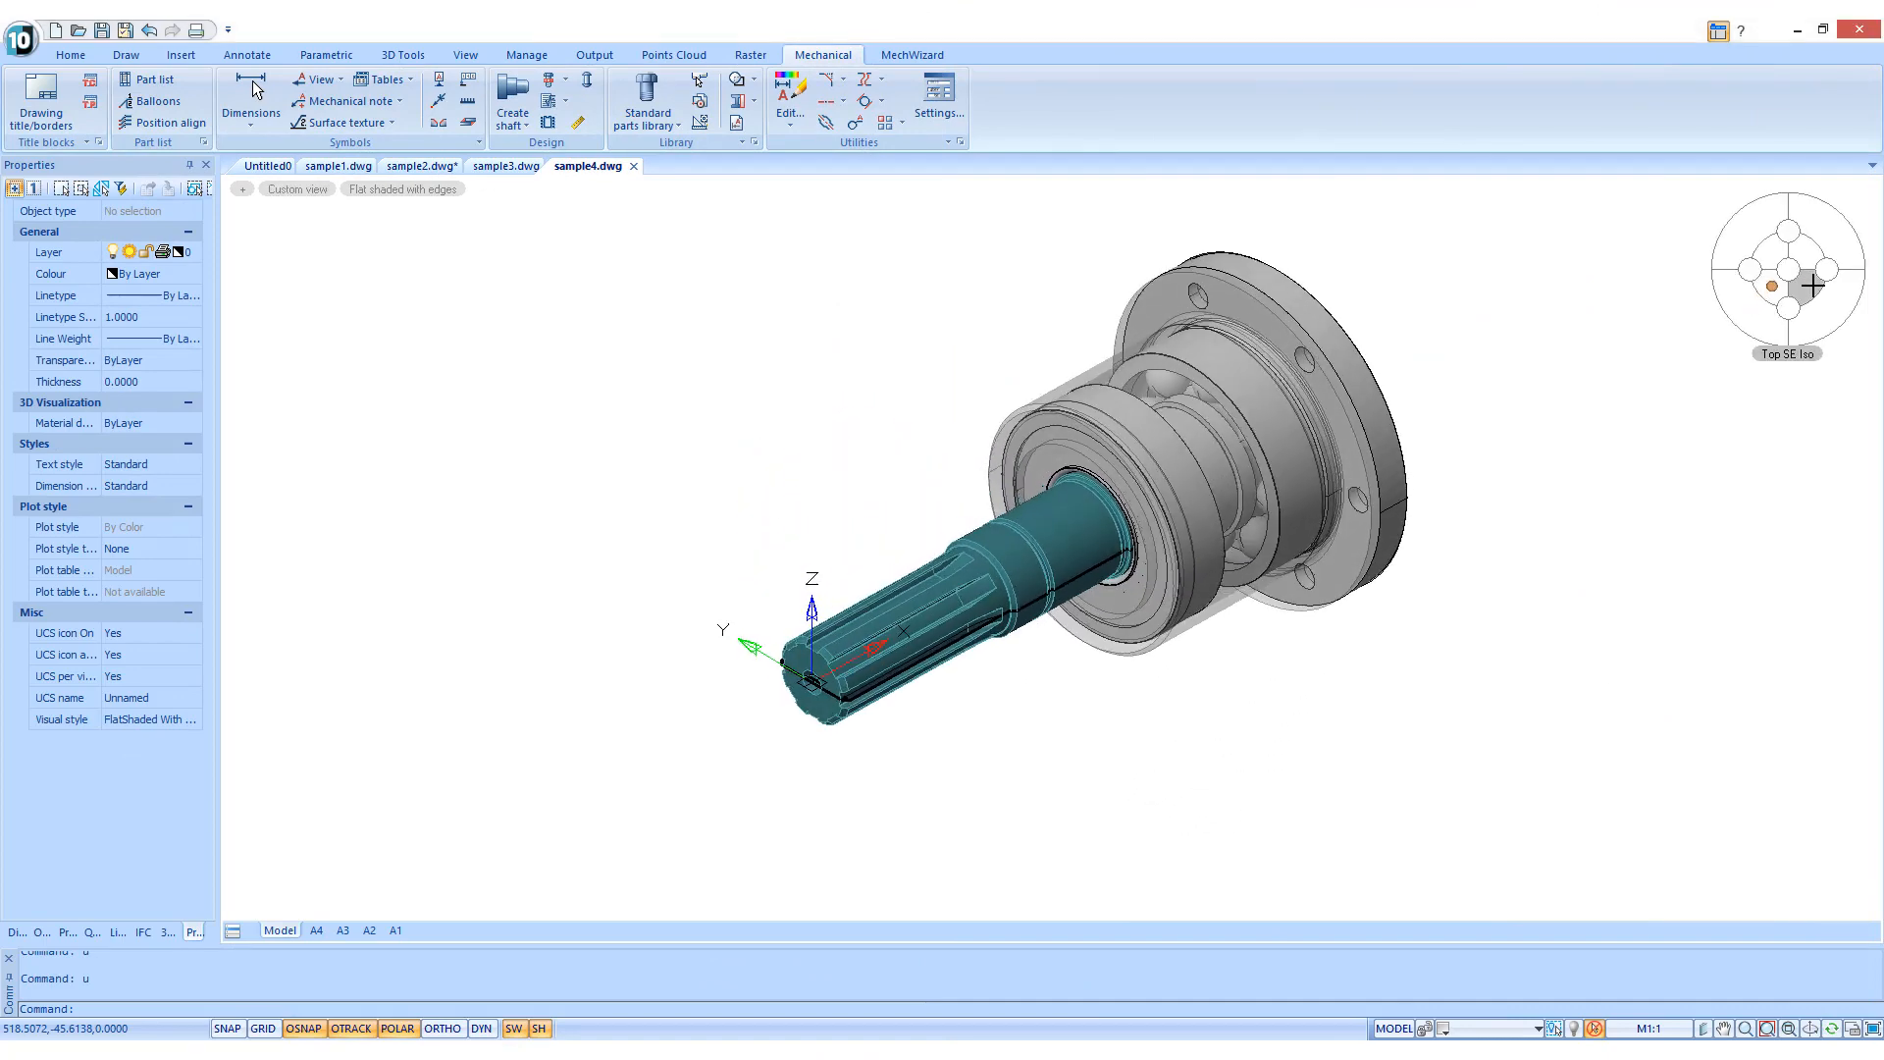
left_click(1828, 304)
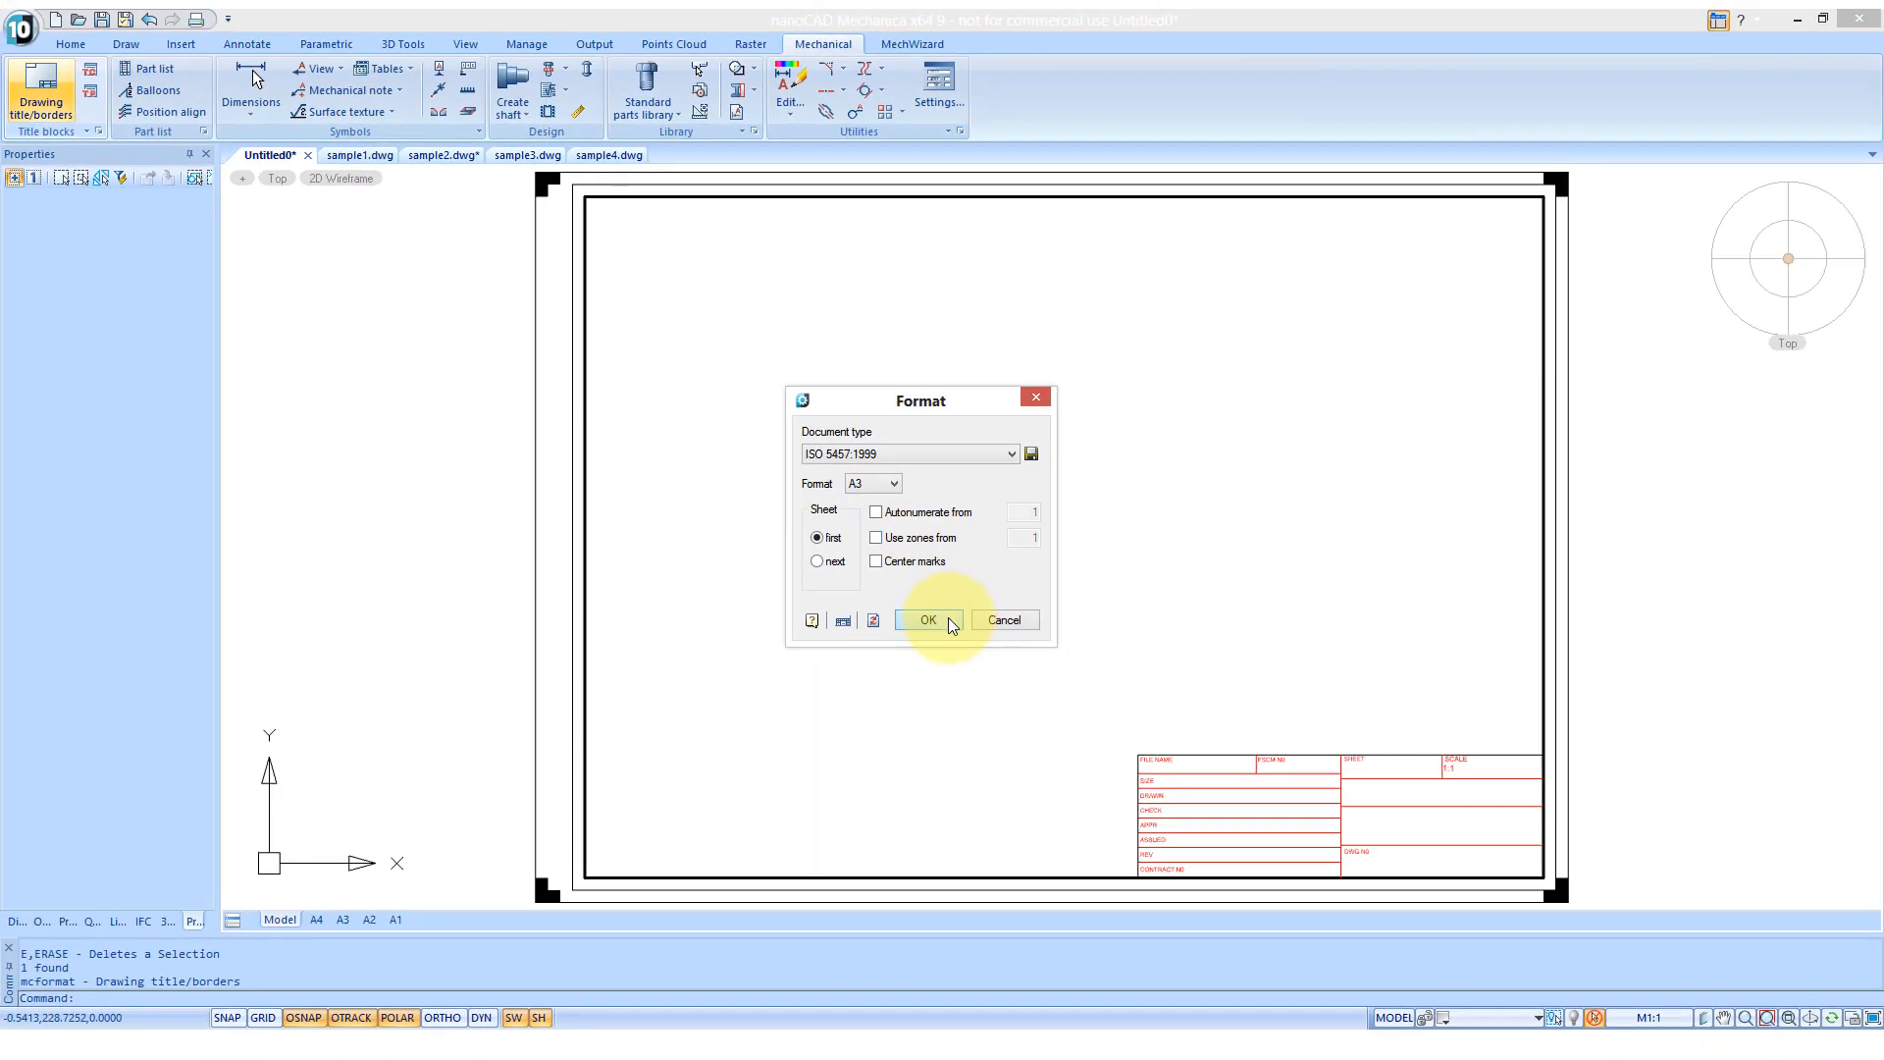
- Change the drawing frame format to A4 portrait and confirm
left_click(927, 619)
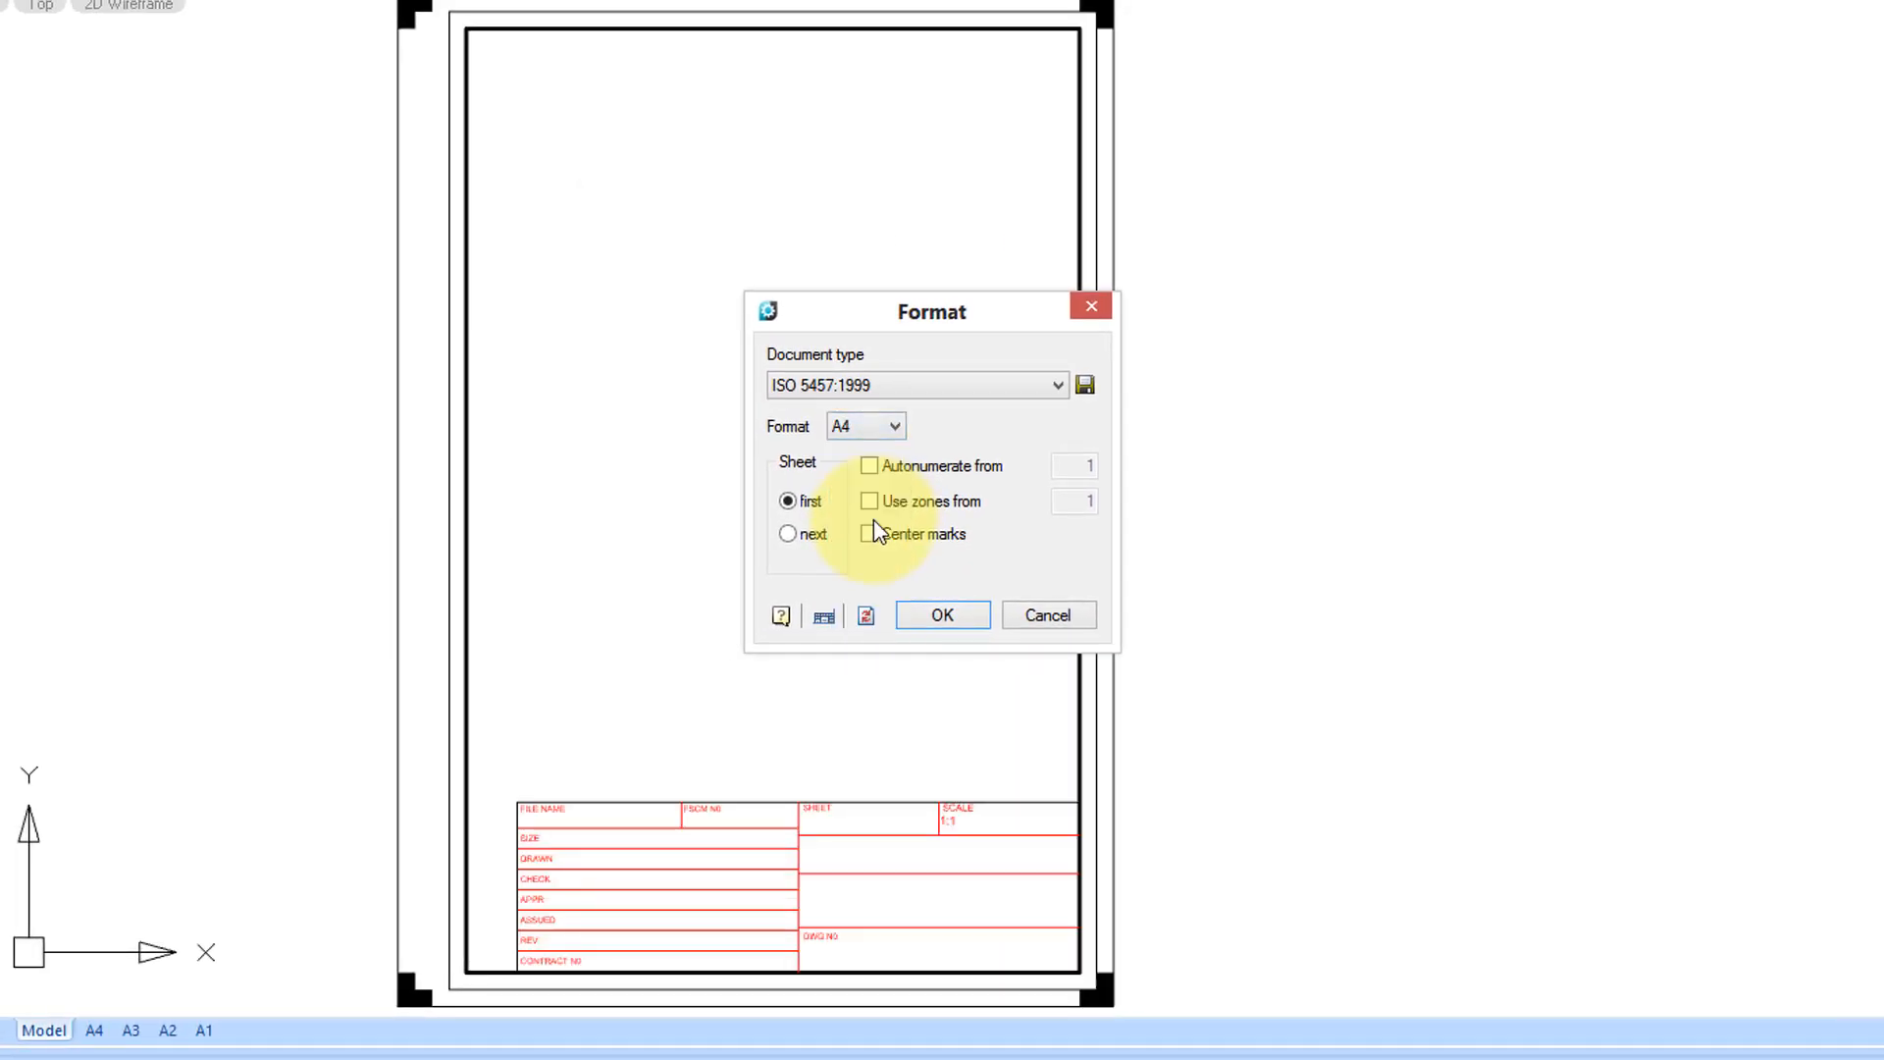
left_click(942, 616)
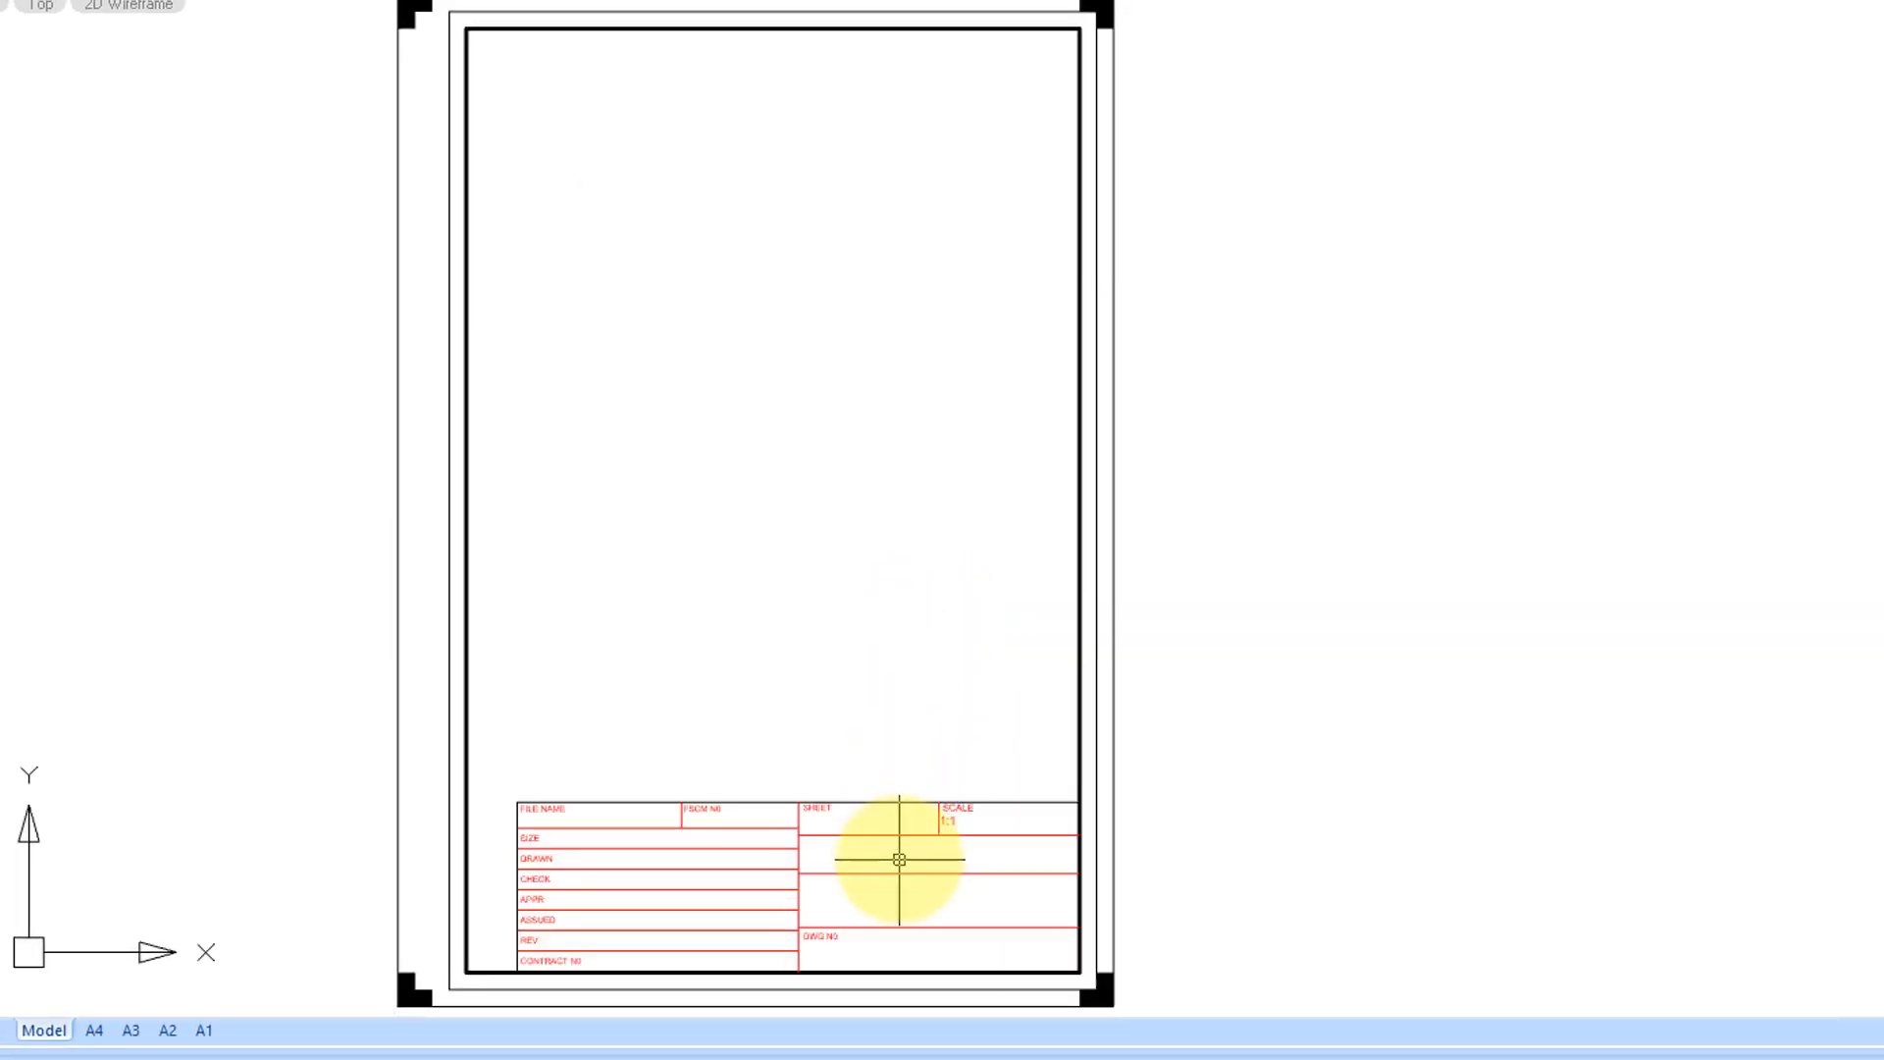
- Set SCALE to 1:10 in the title block's Stamp dialog
double_click(899, 859)
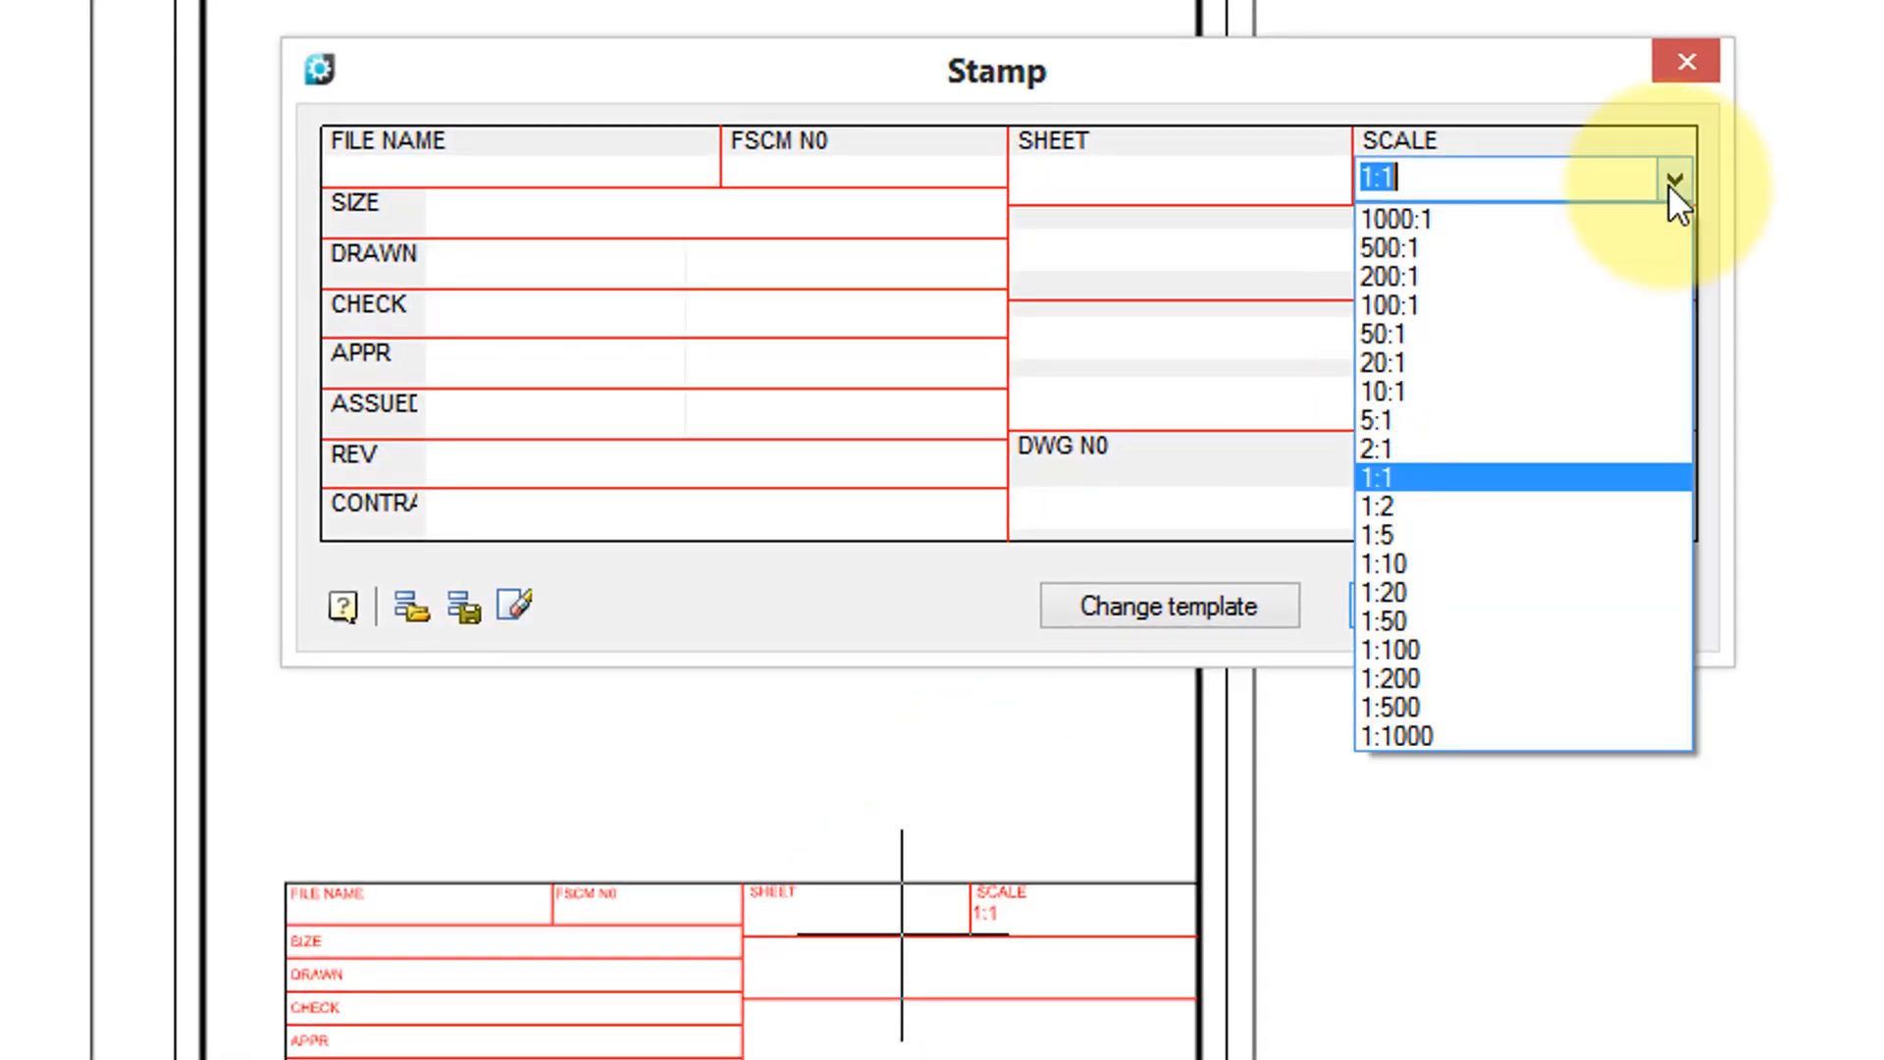
left_click(1379, 562)
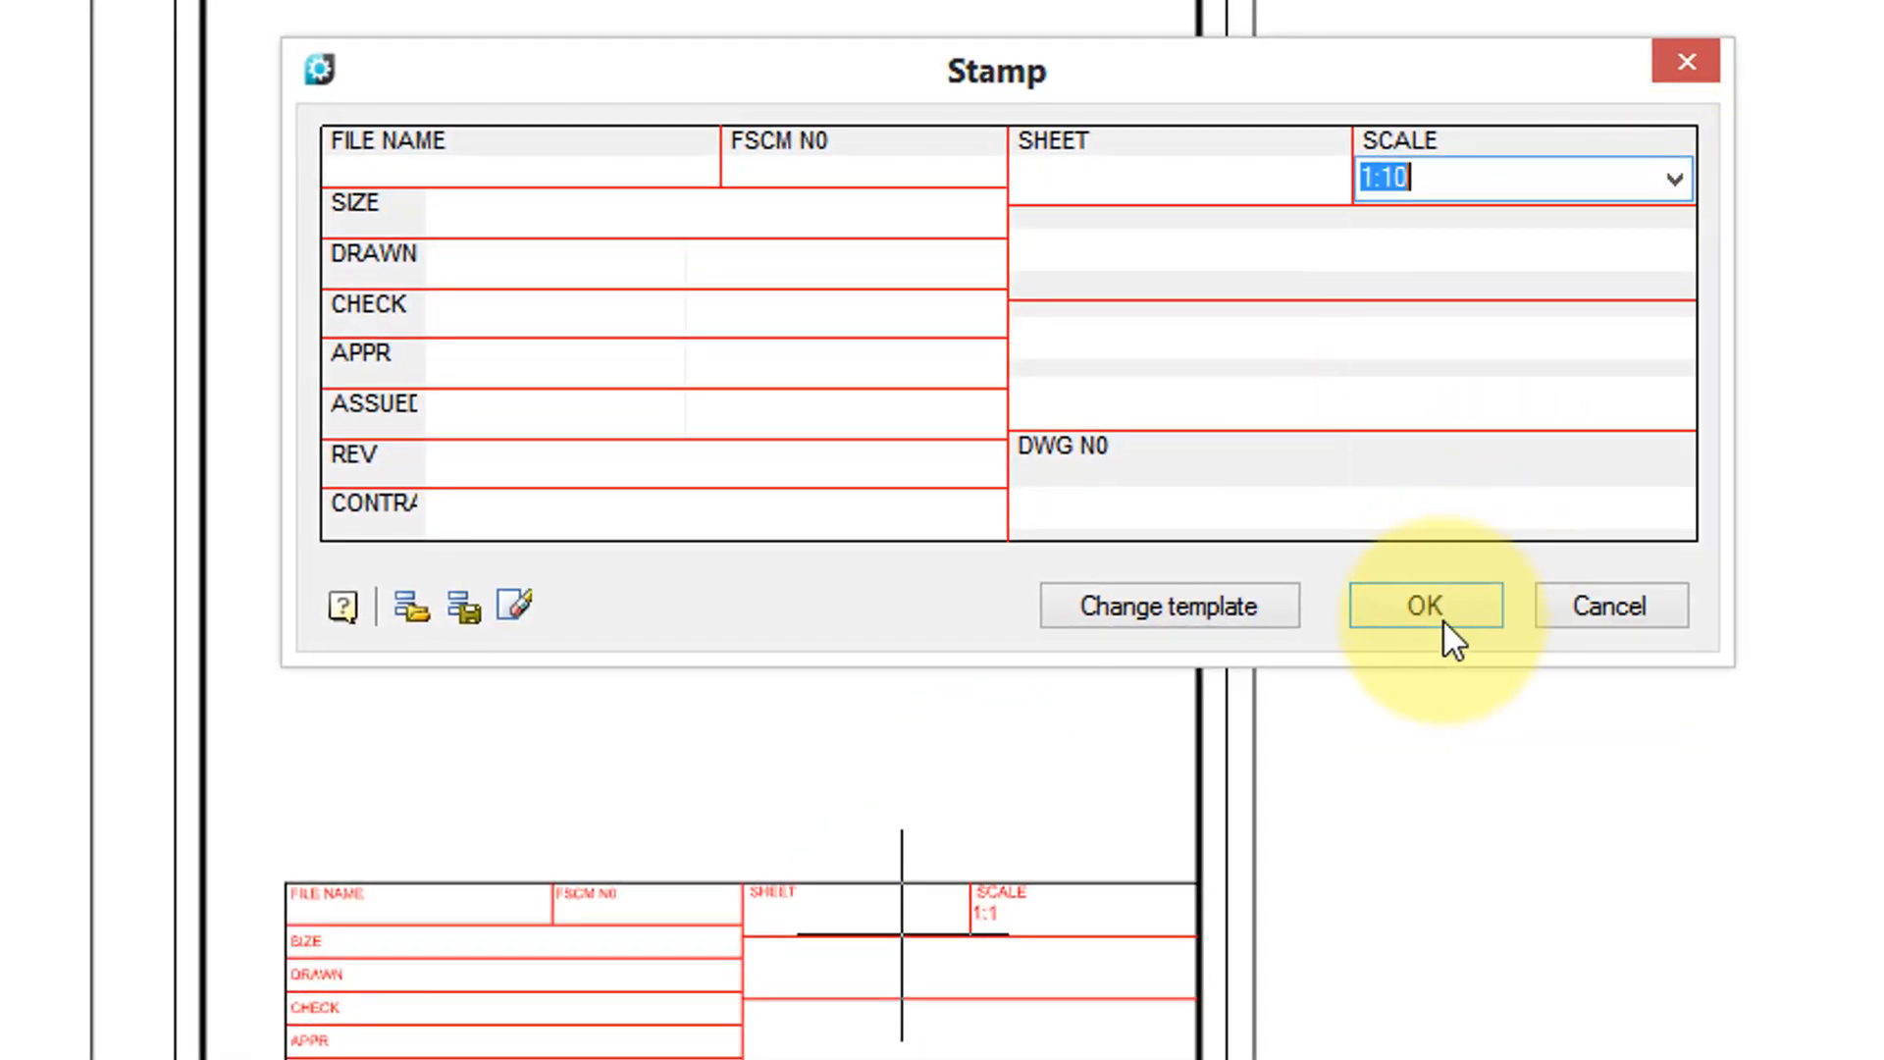
left_click(1427, 605)
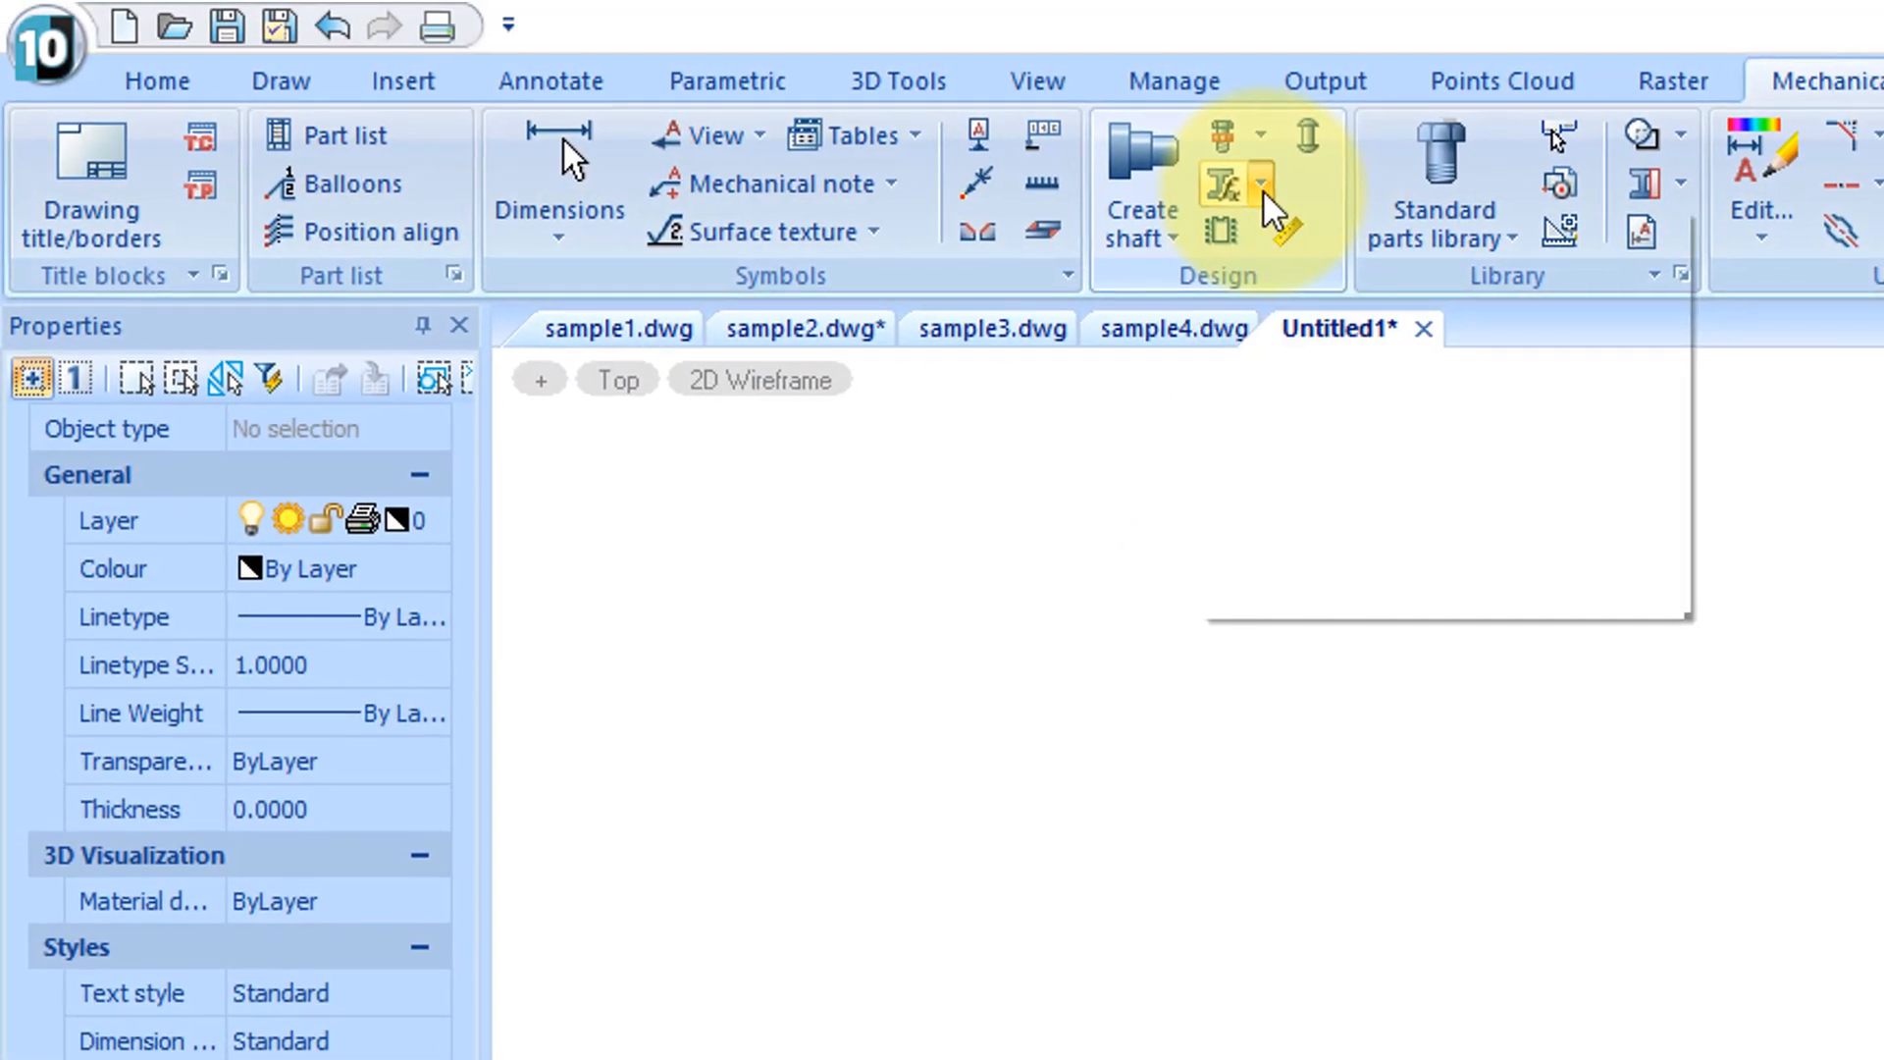
- Start a static beam calculation and add two supports with loads 10 and 100
left_click(1255, 184)
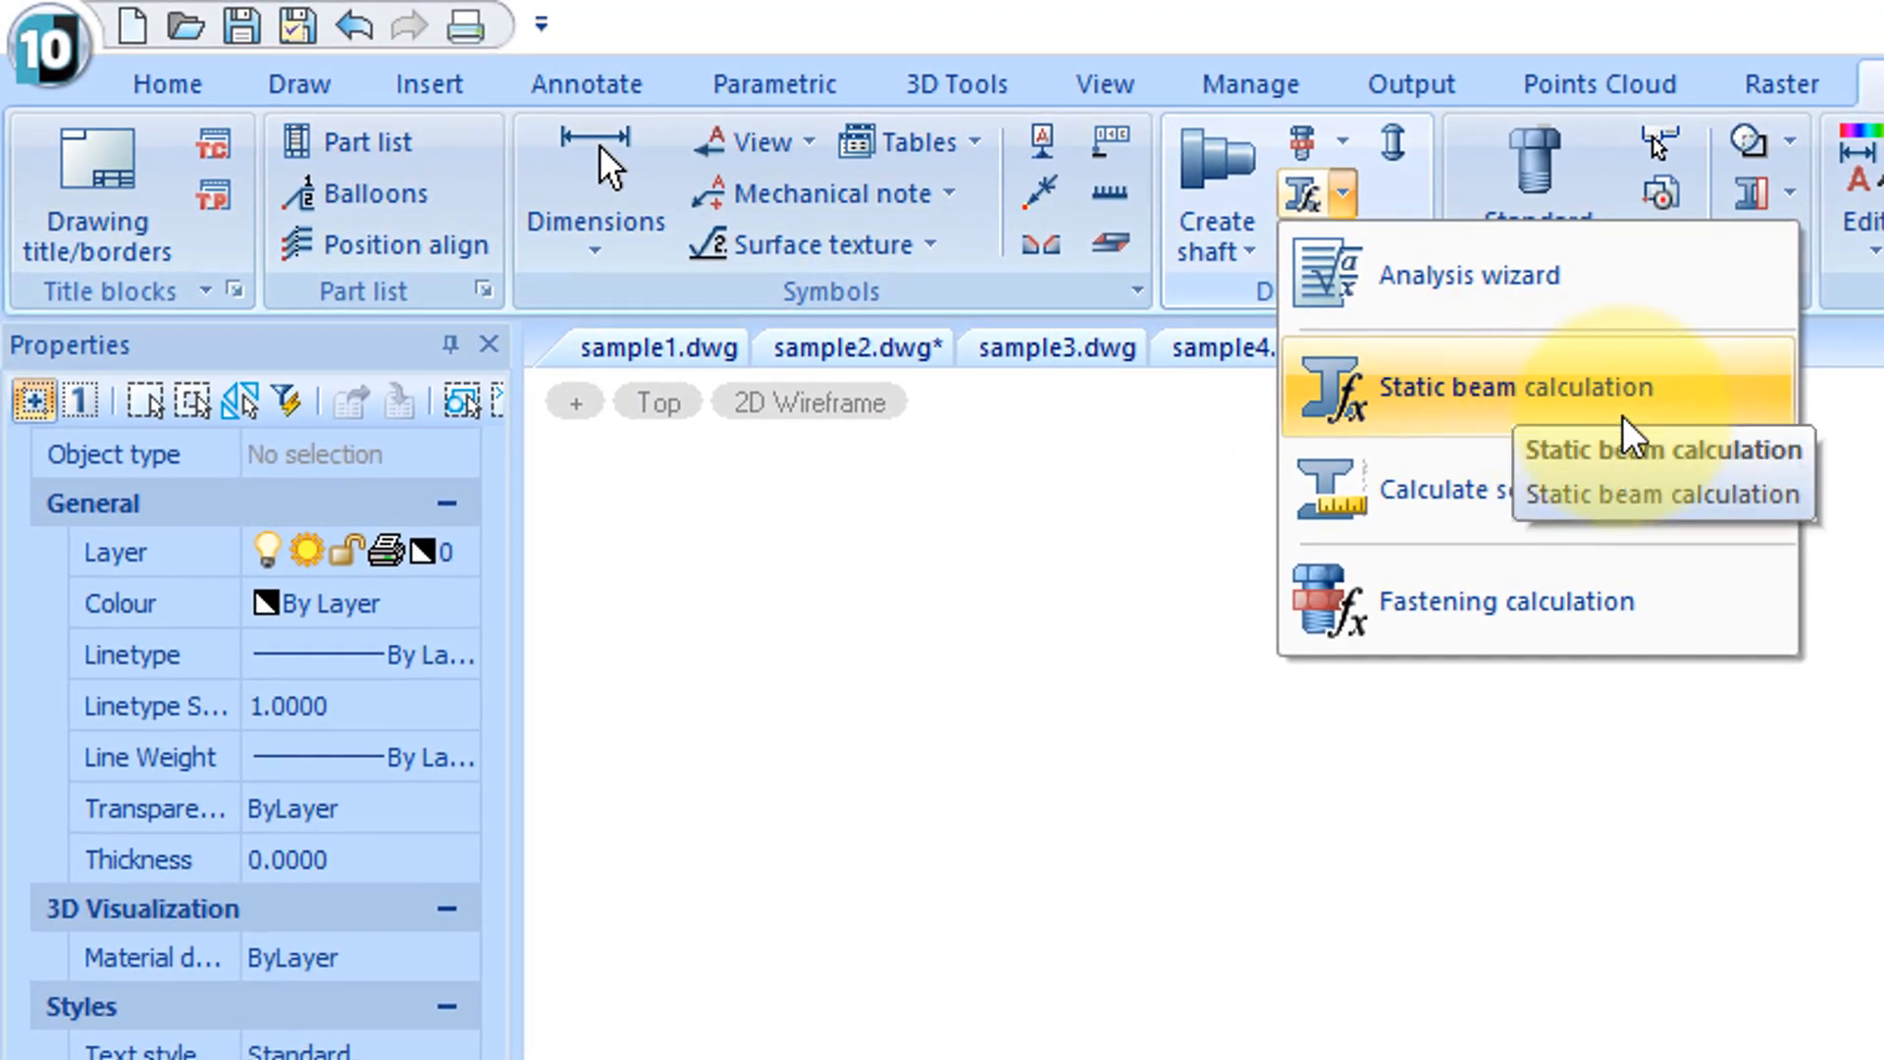
left_click(1512, 387)
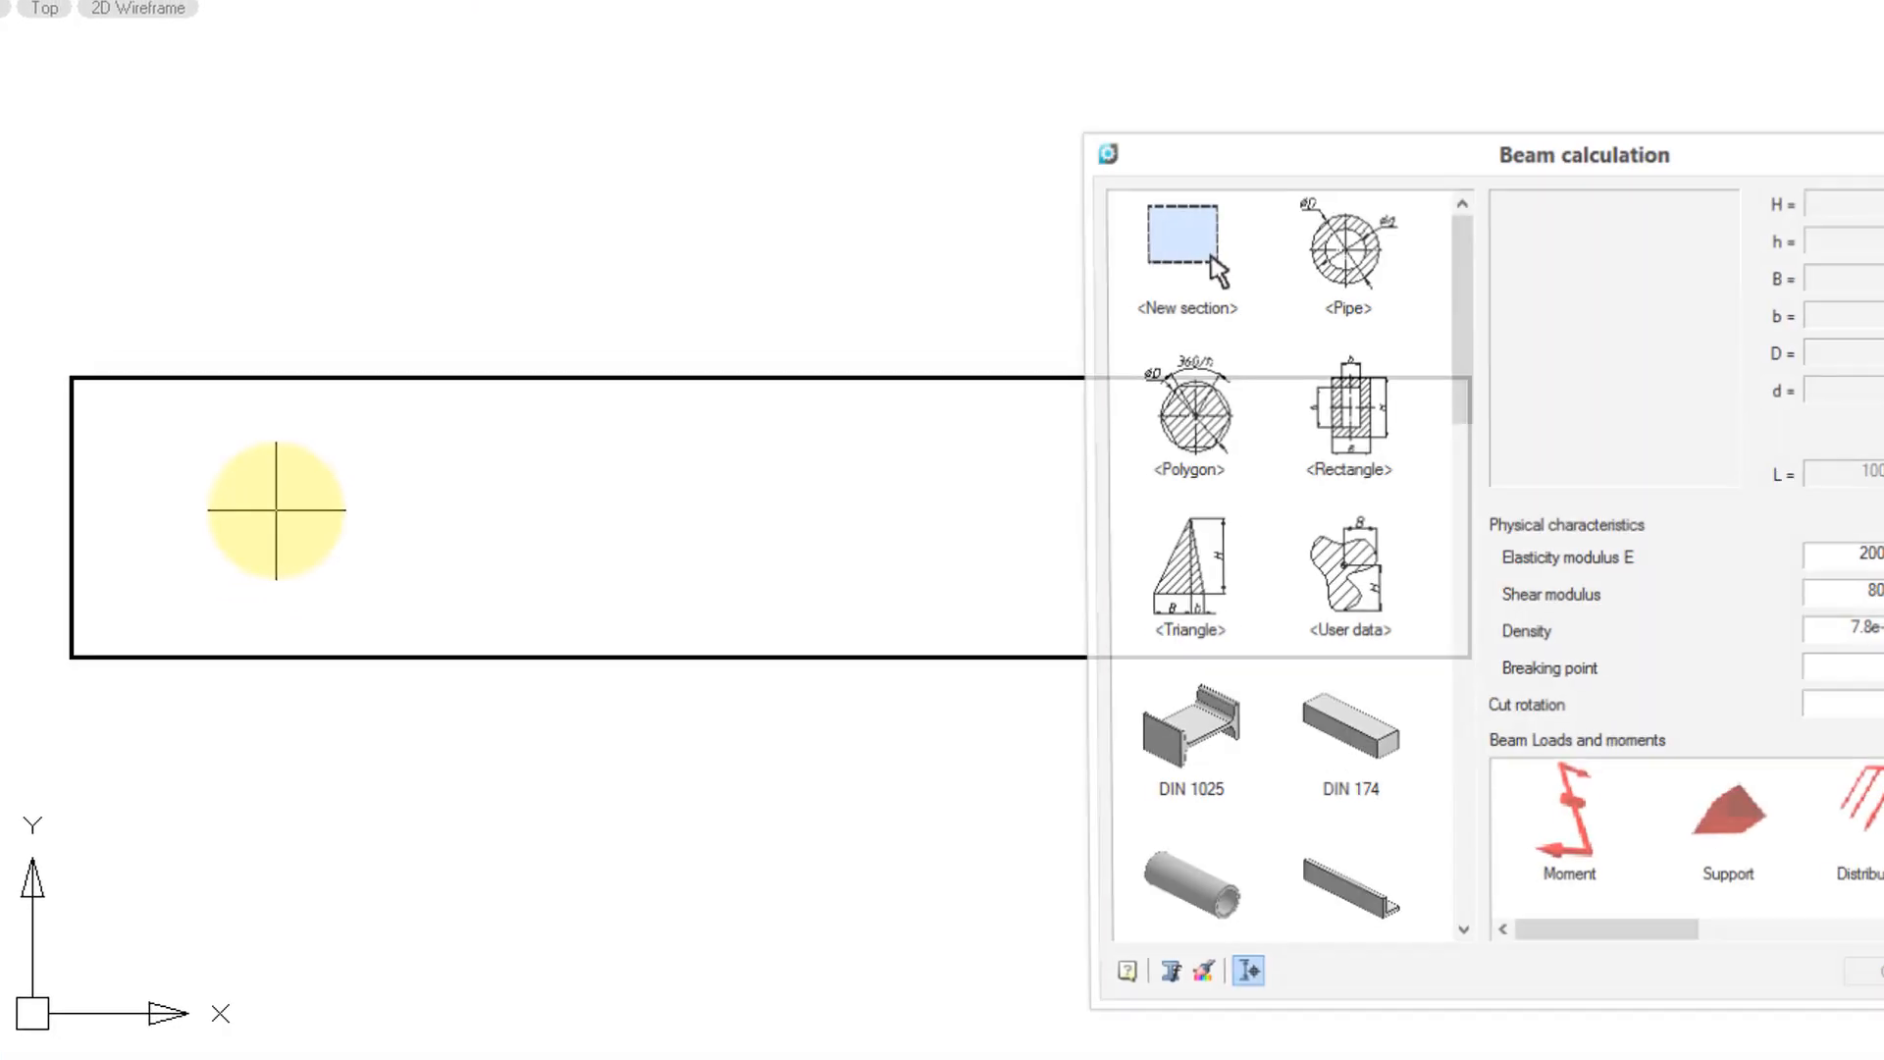
left_click(1539, 809)
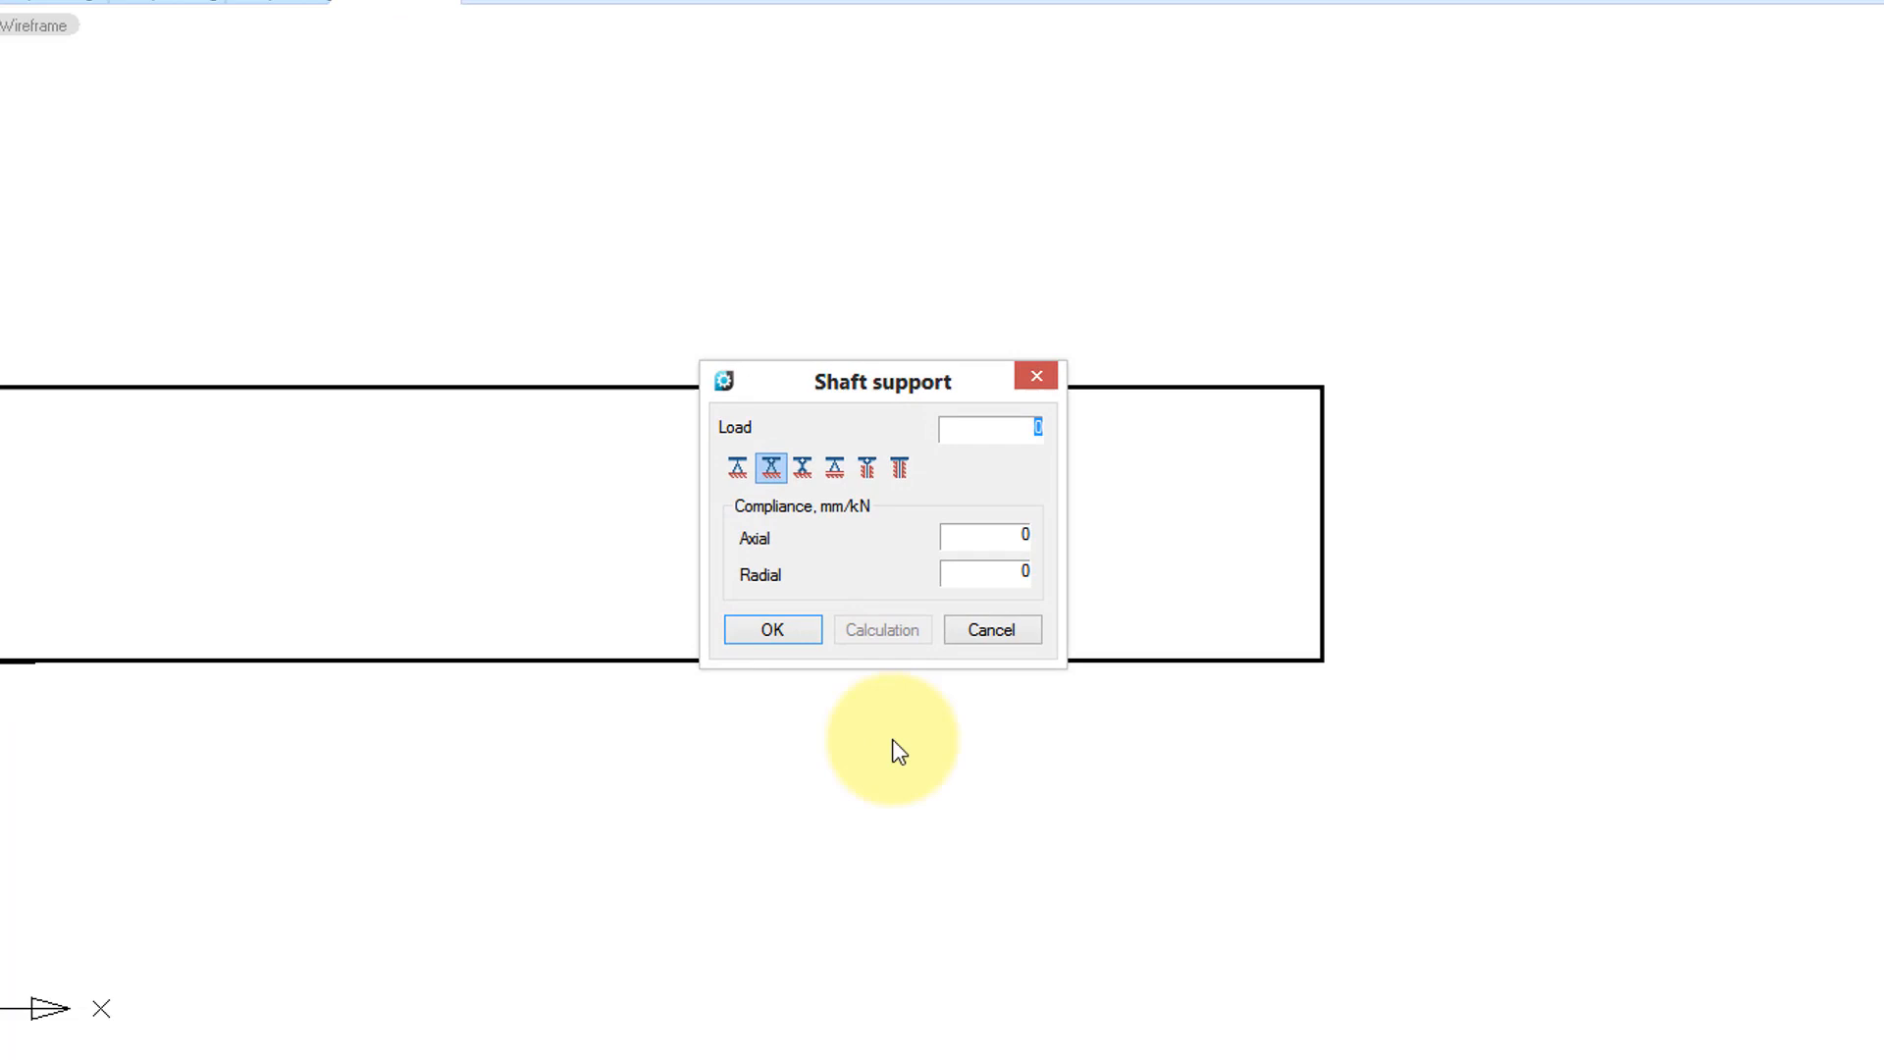
type("10")
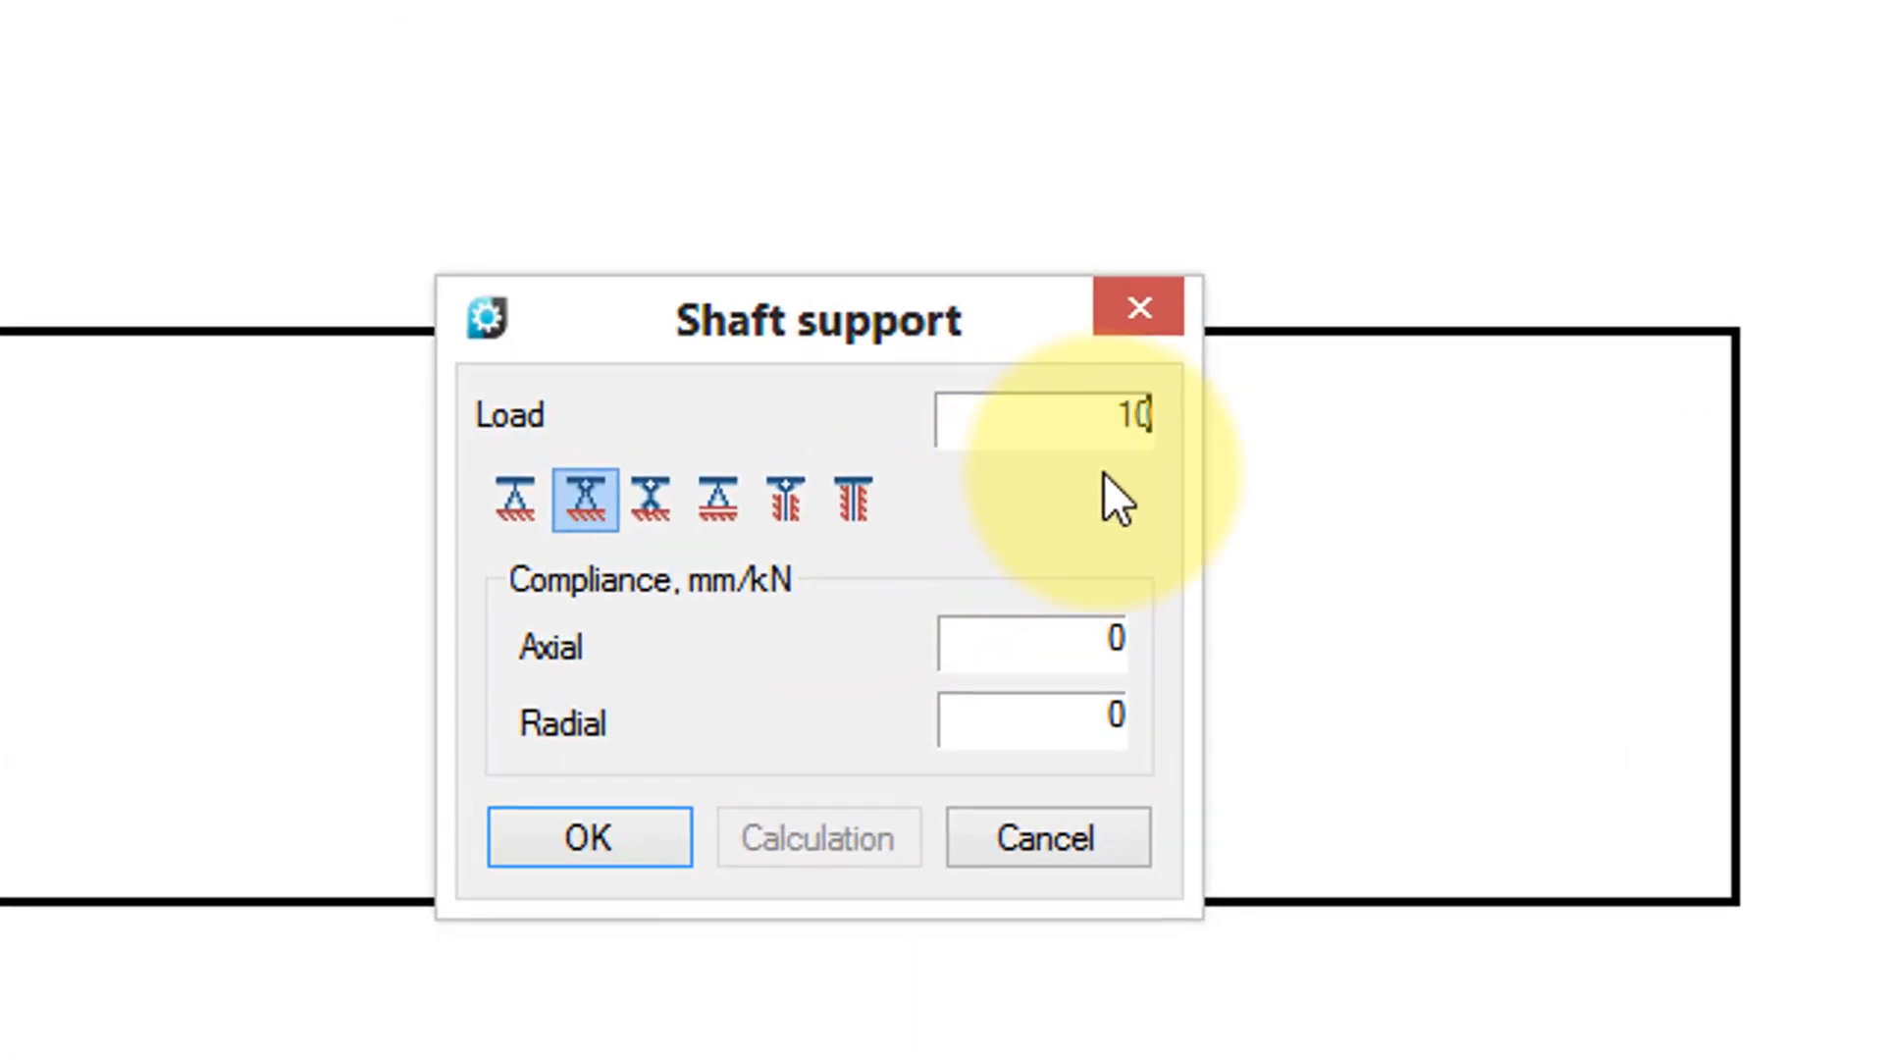
left_click(589, 837)
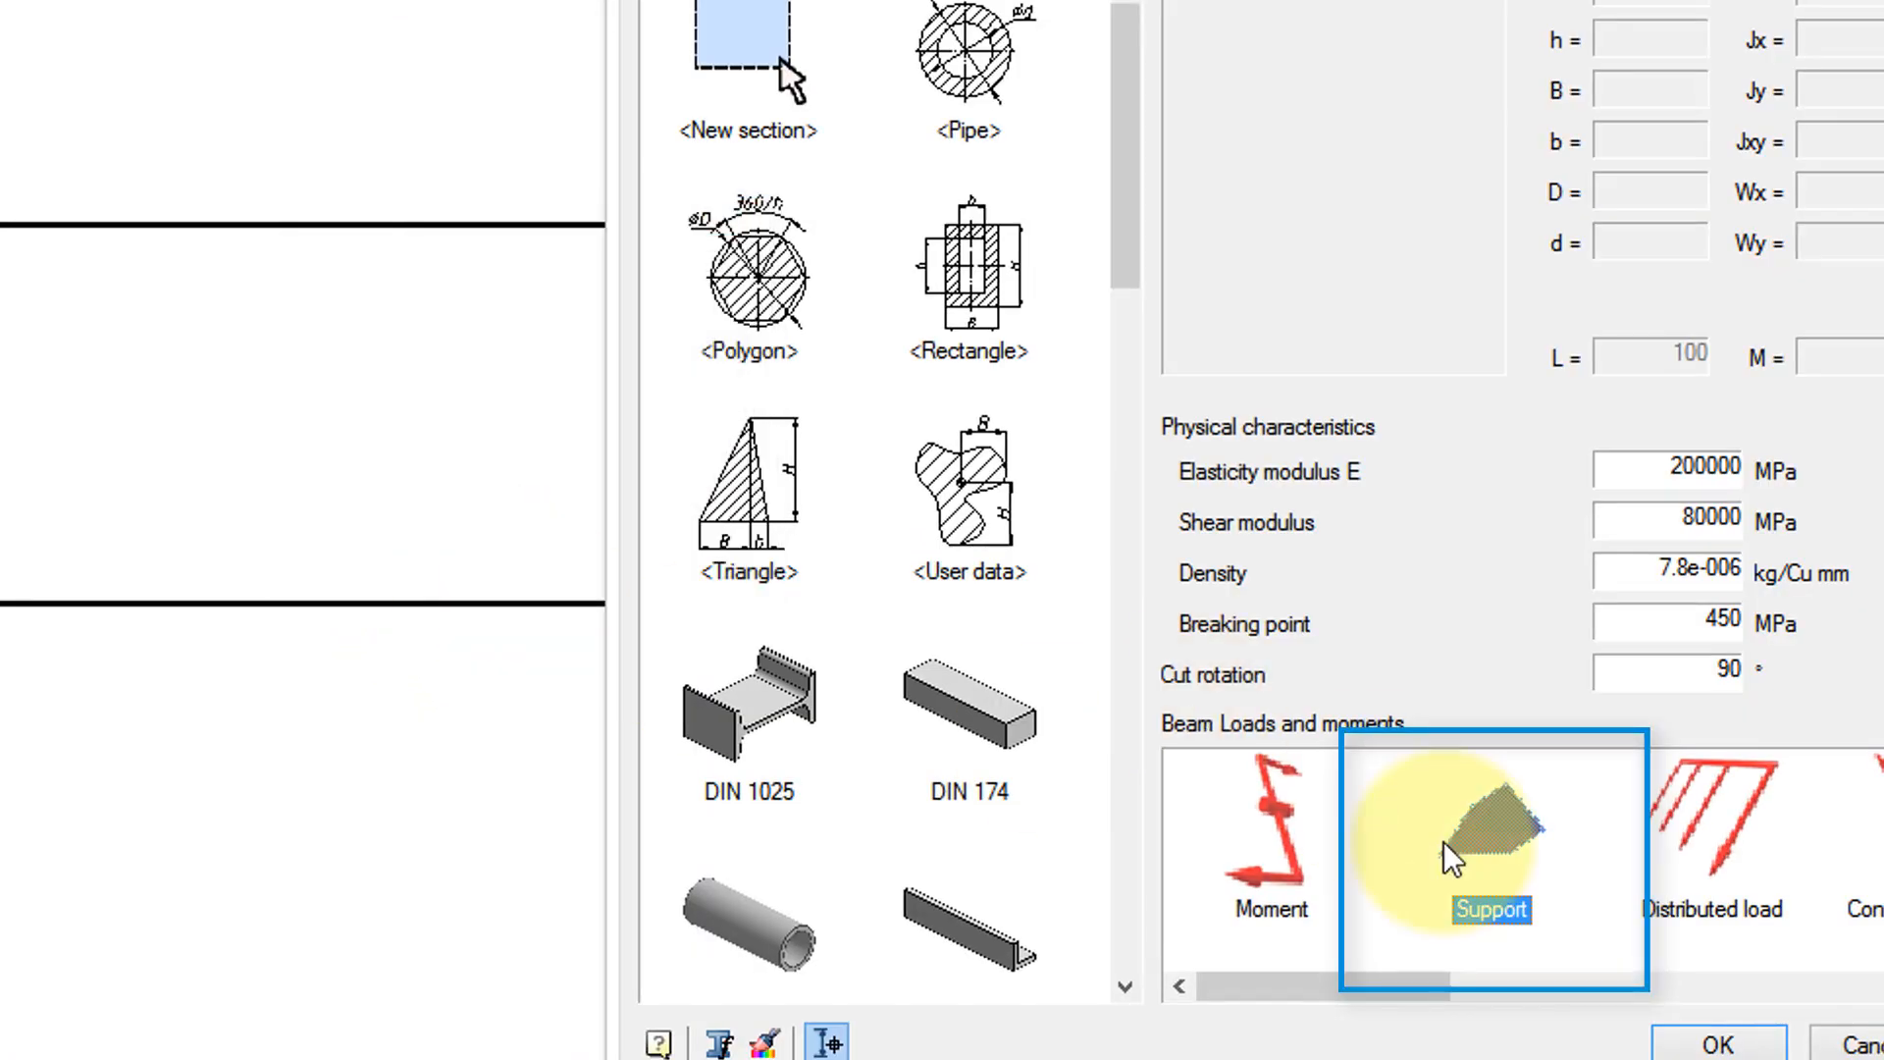
left_click(1492, 857)
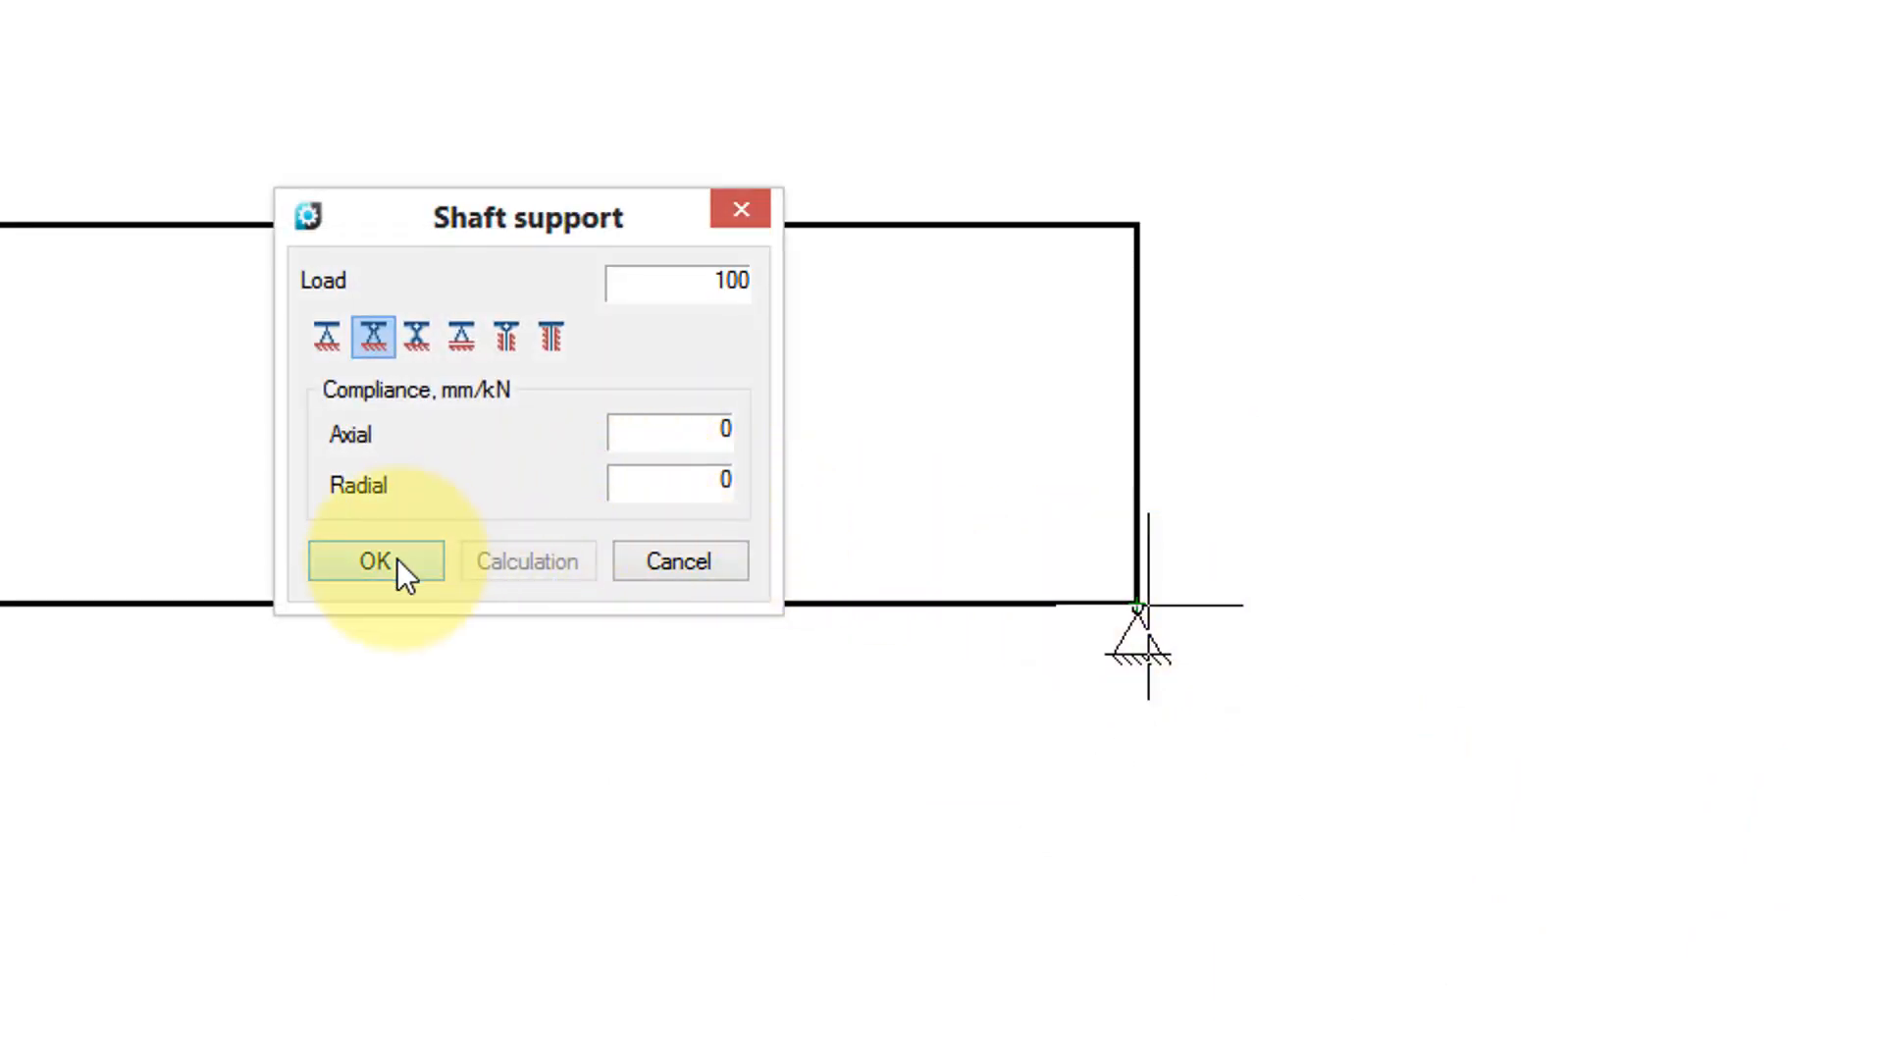
left_click(375, 560)
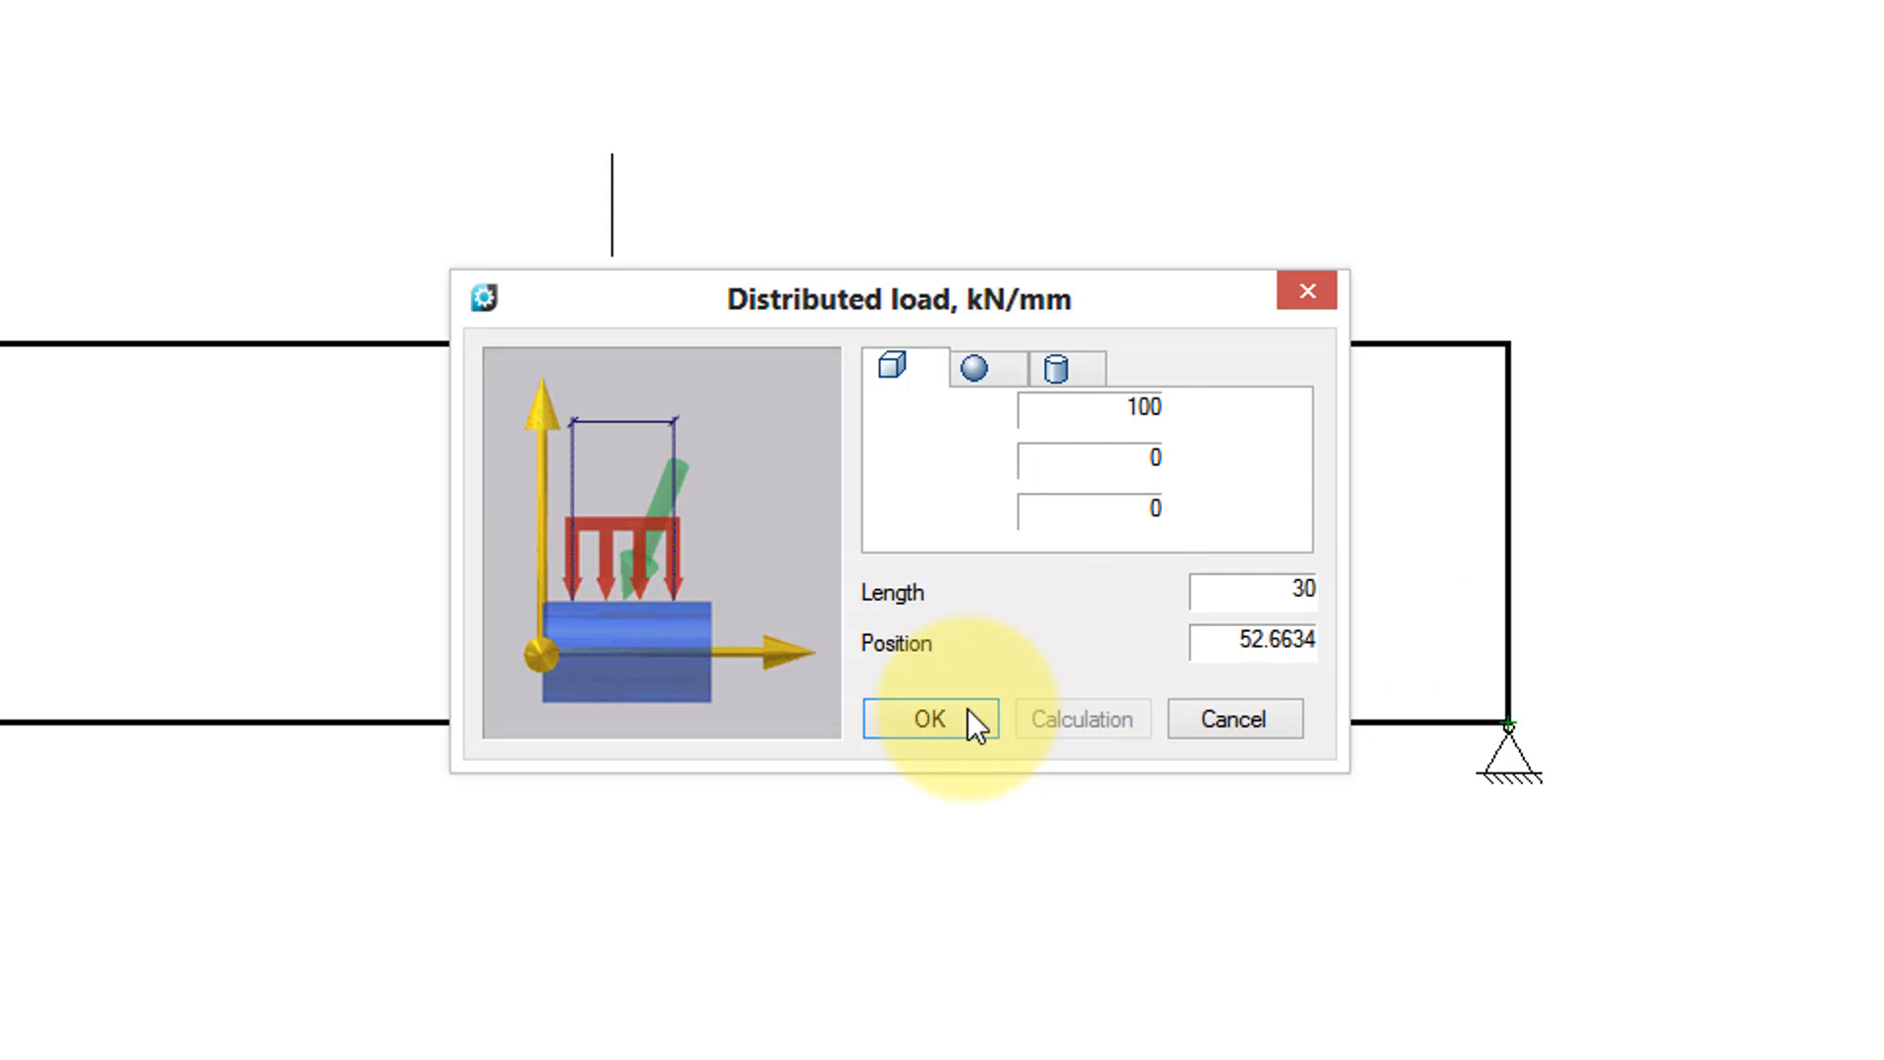
- Confirm the distributed load and add moments at C = 25 and C = 100
left_click(929, 718)
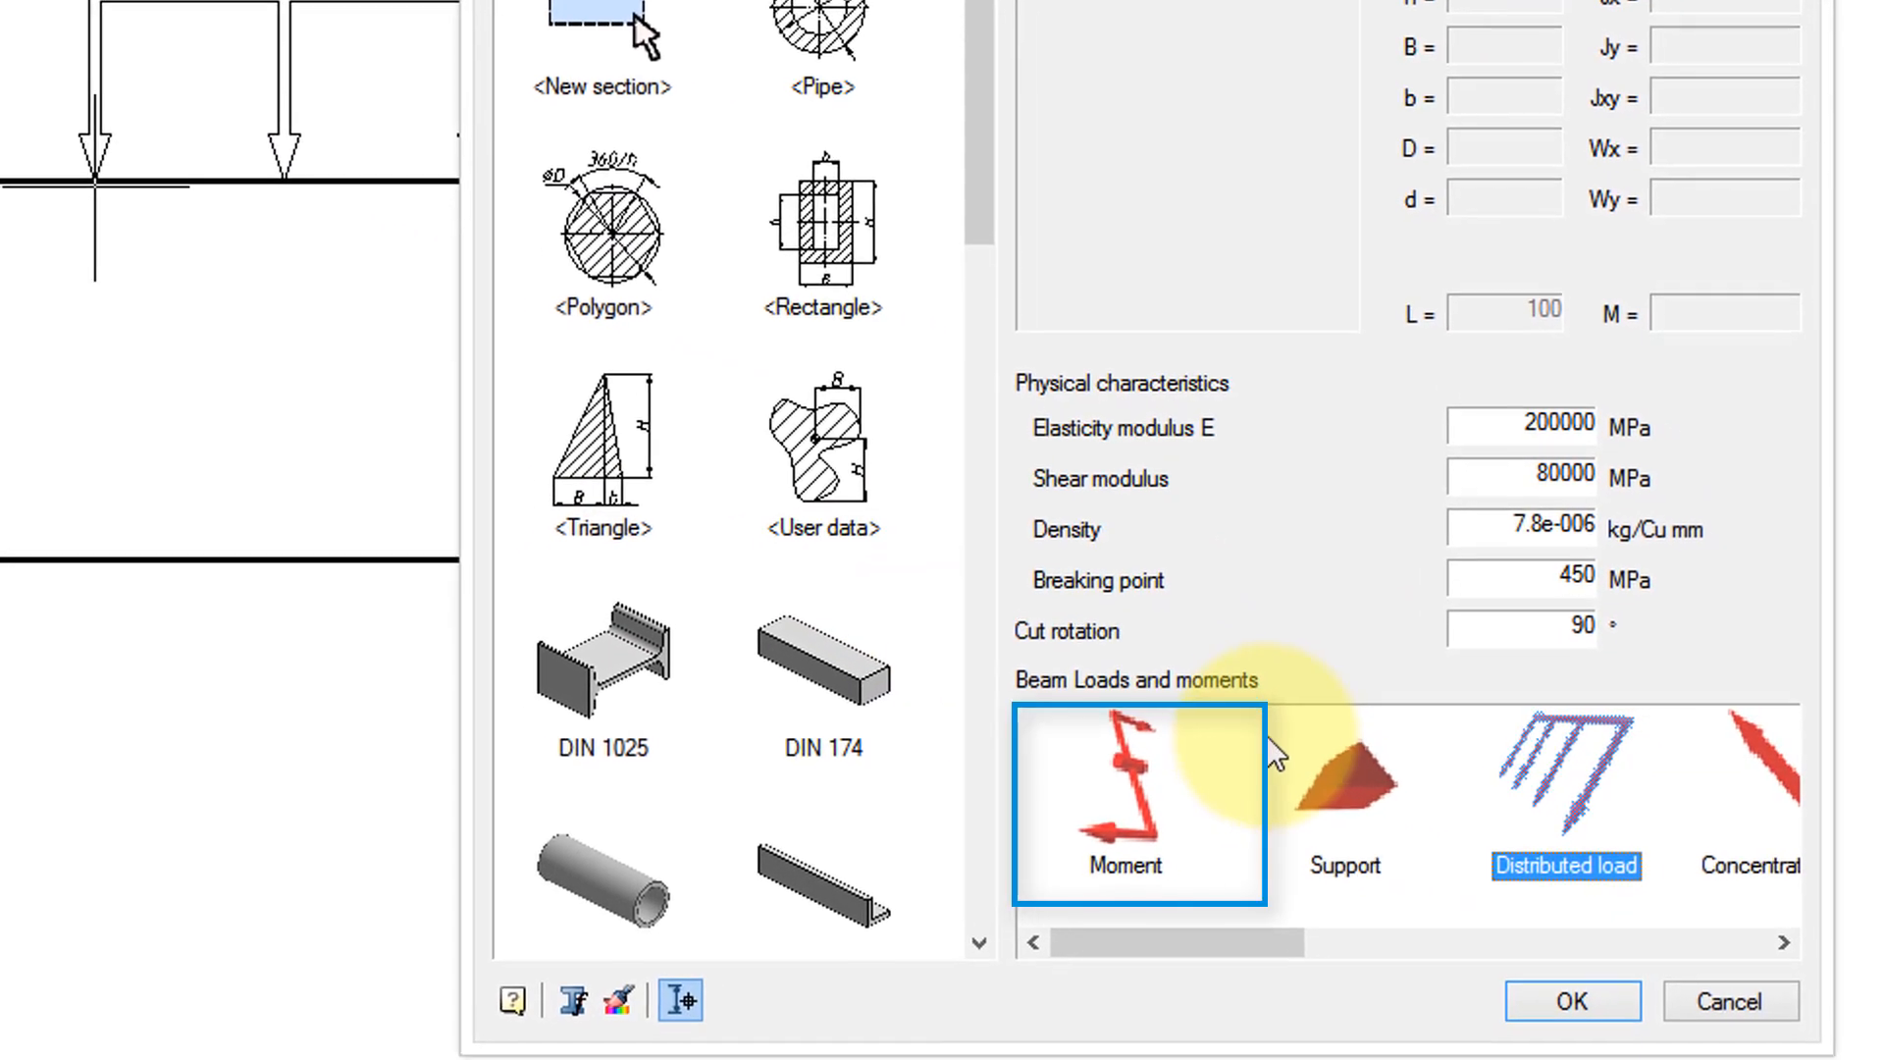
left_click(1125, 803)
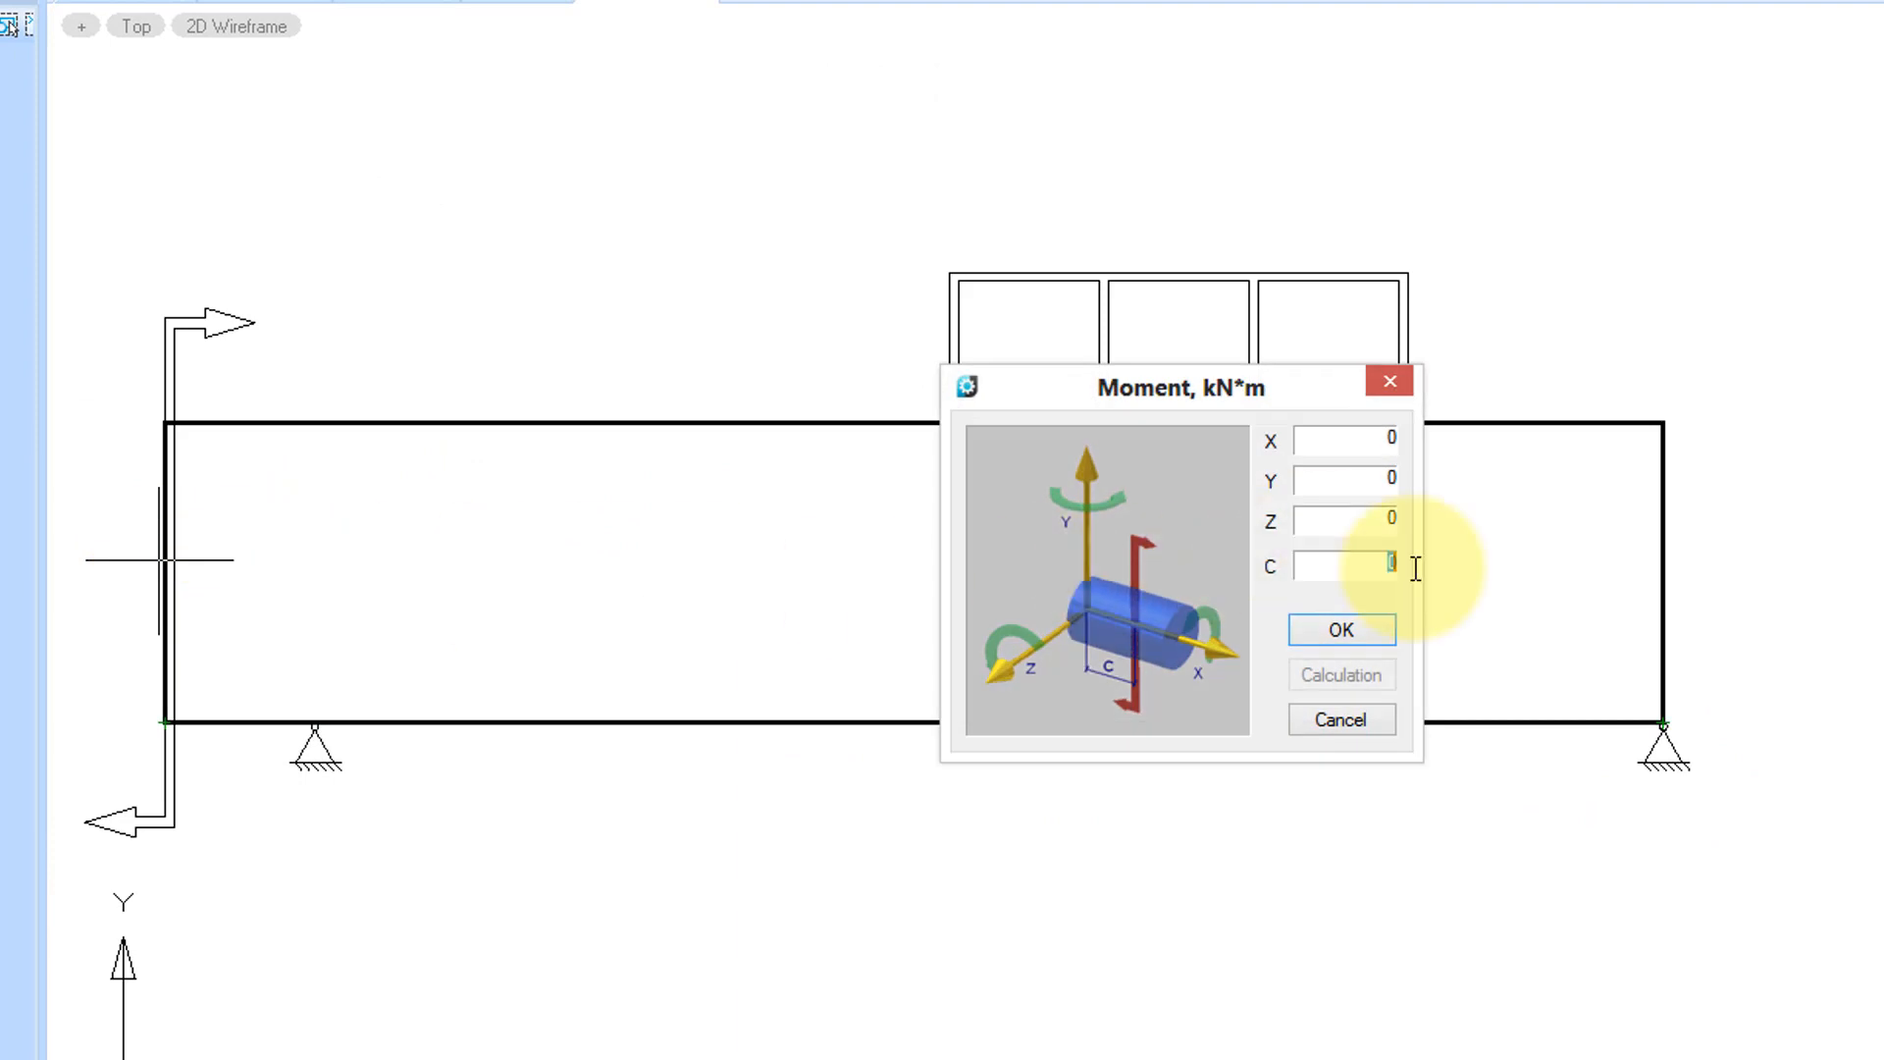
type("25")
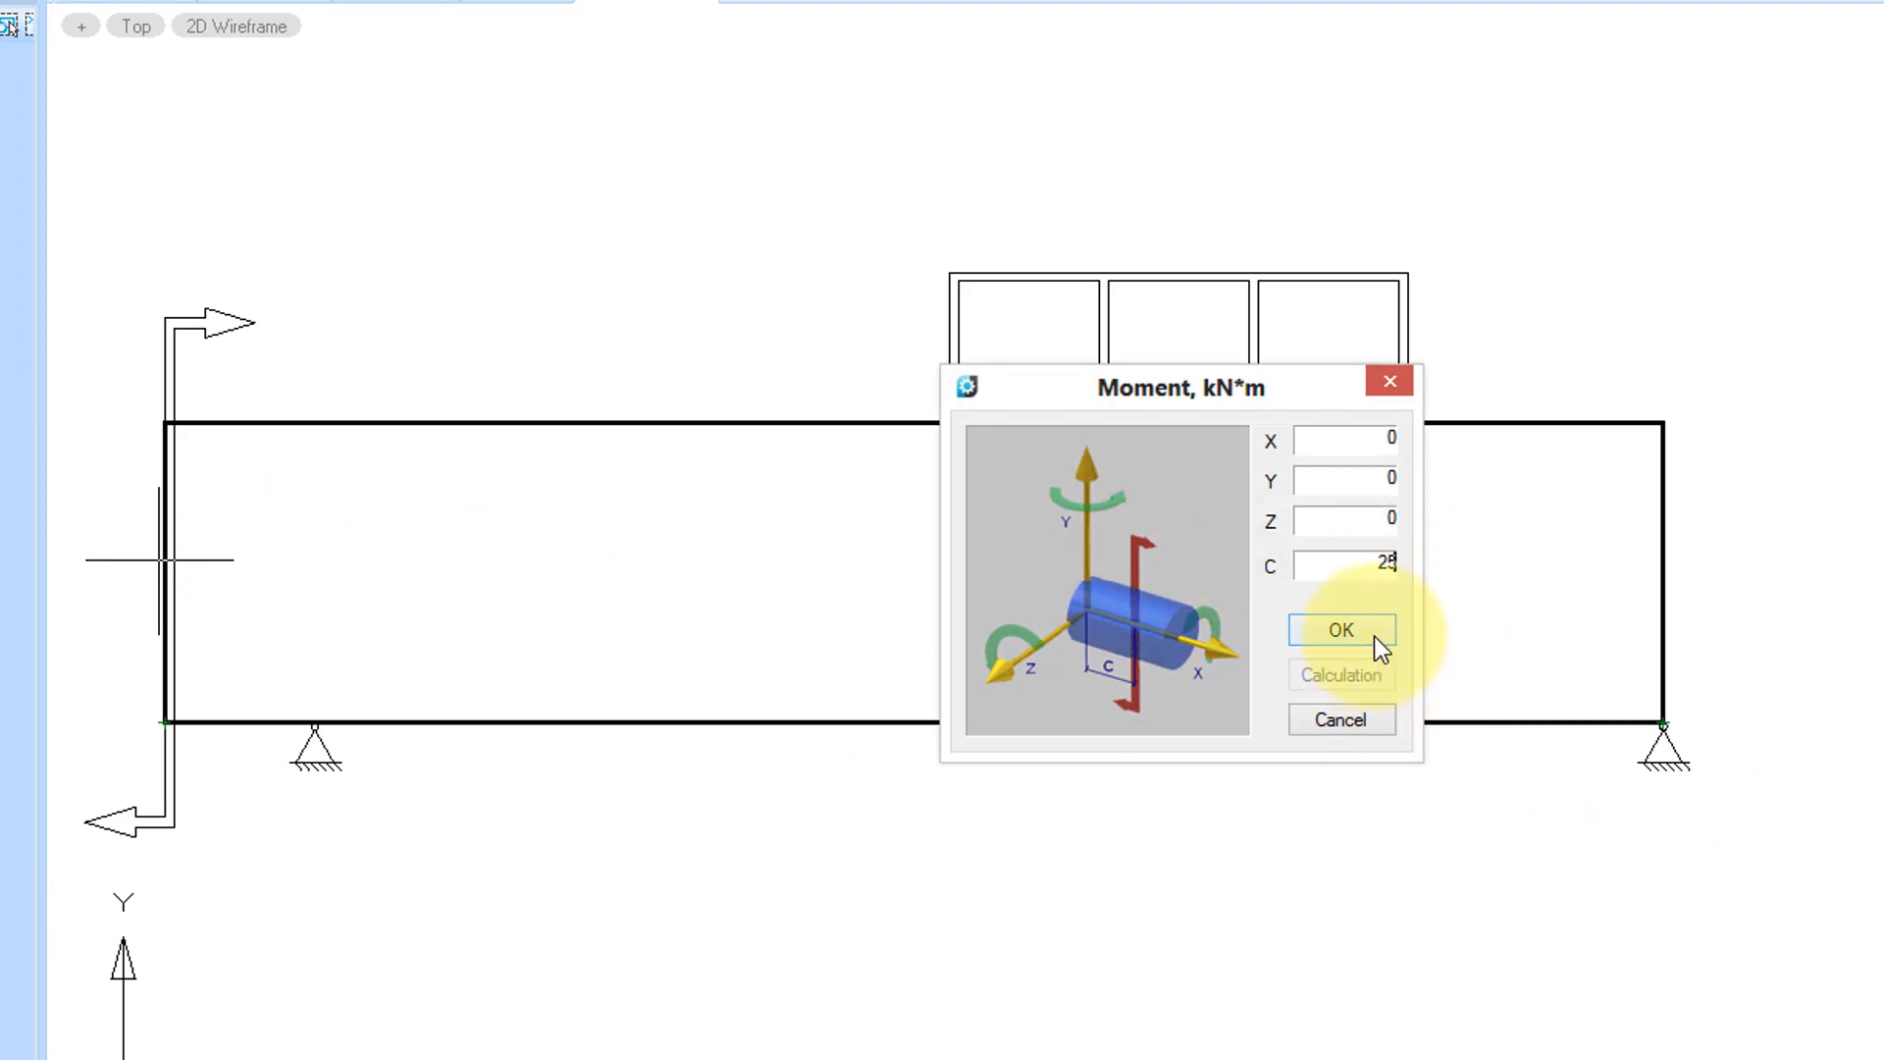
left_click(1340, 630)
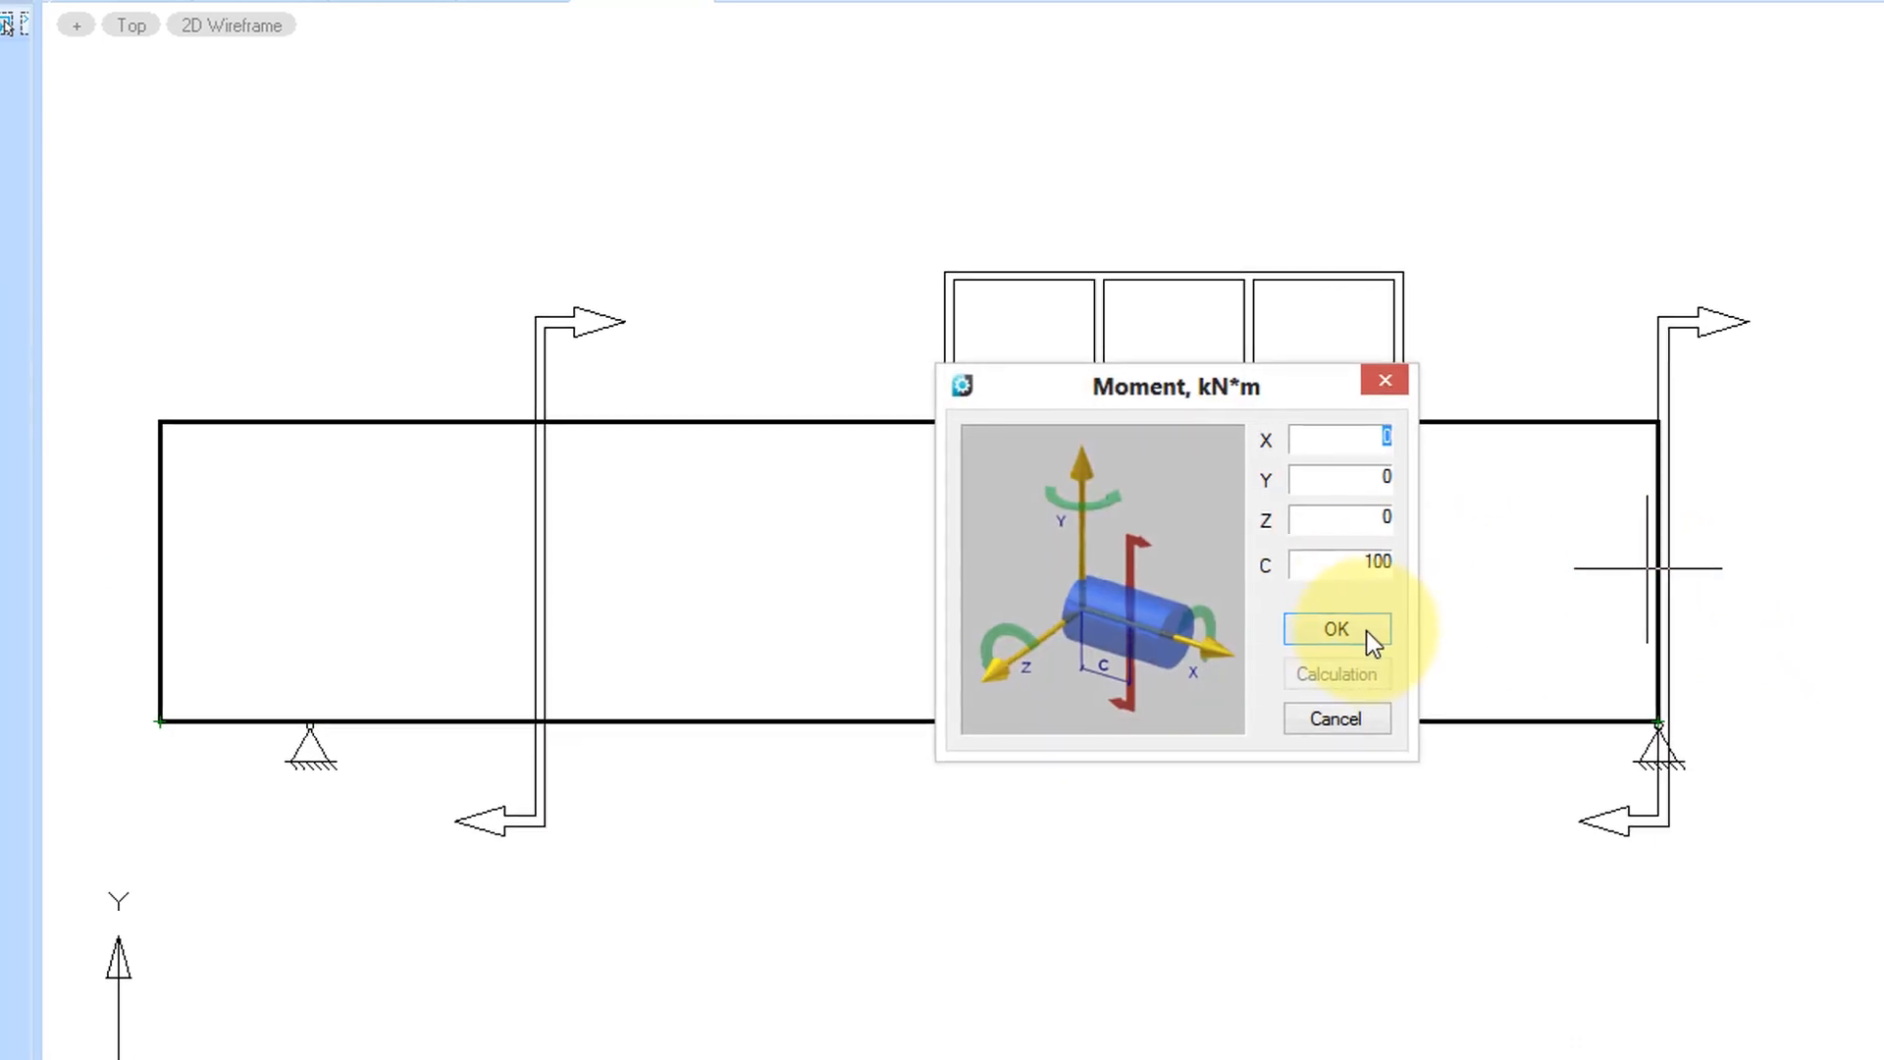
left_click(1337, 630)
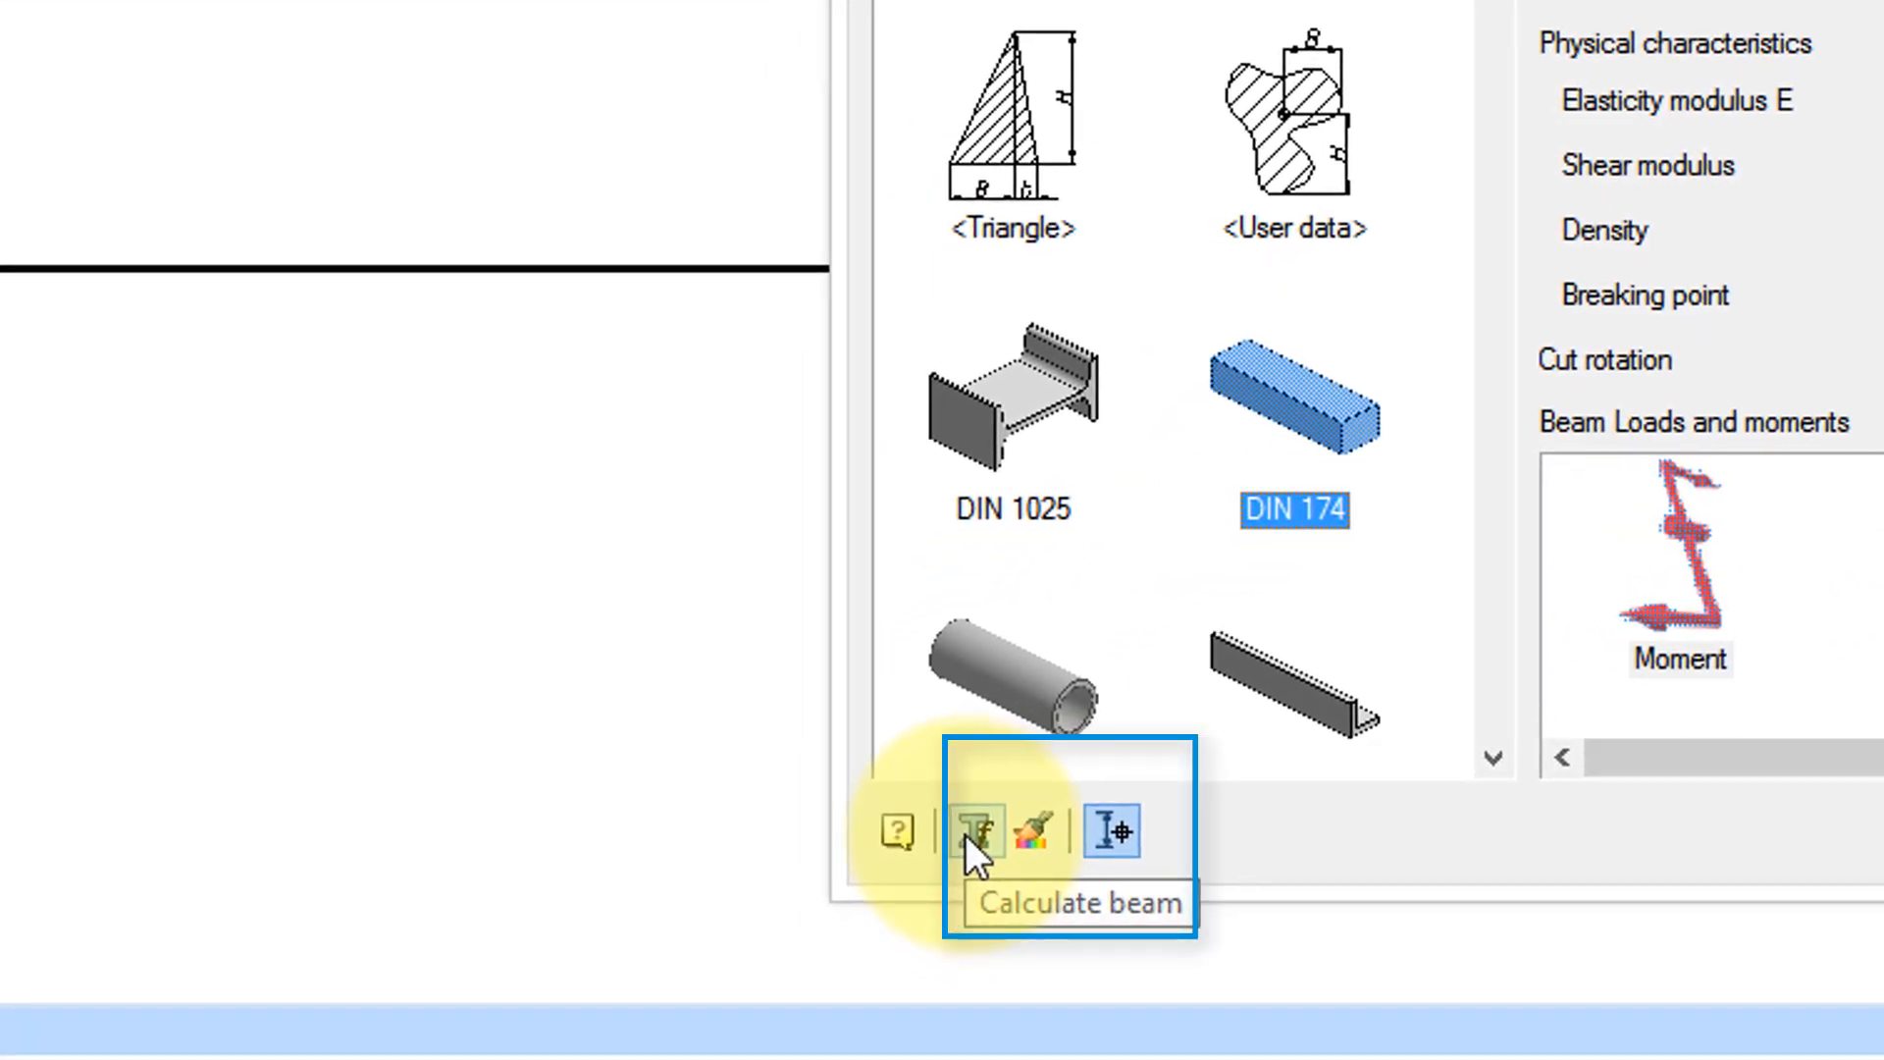
- Calculate the beam, save the results report, and keep the diagrams on the drawing
left_click(983, 833)
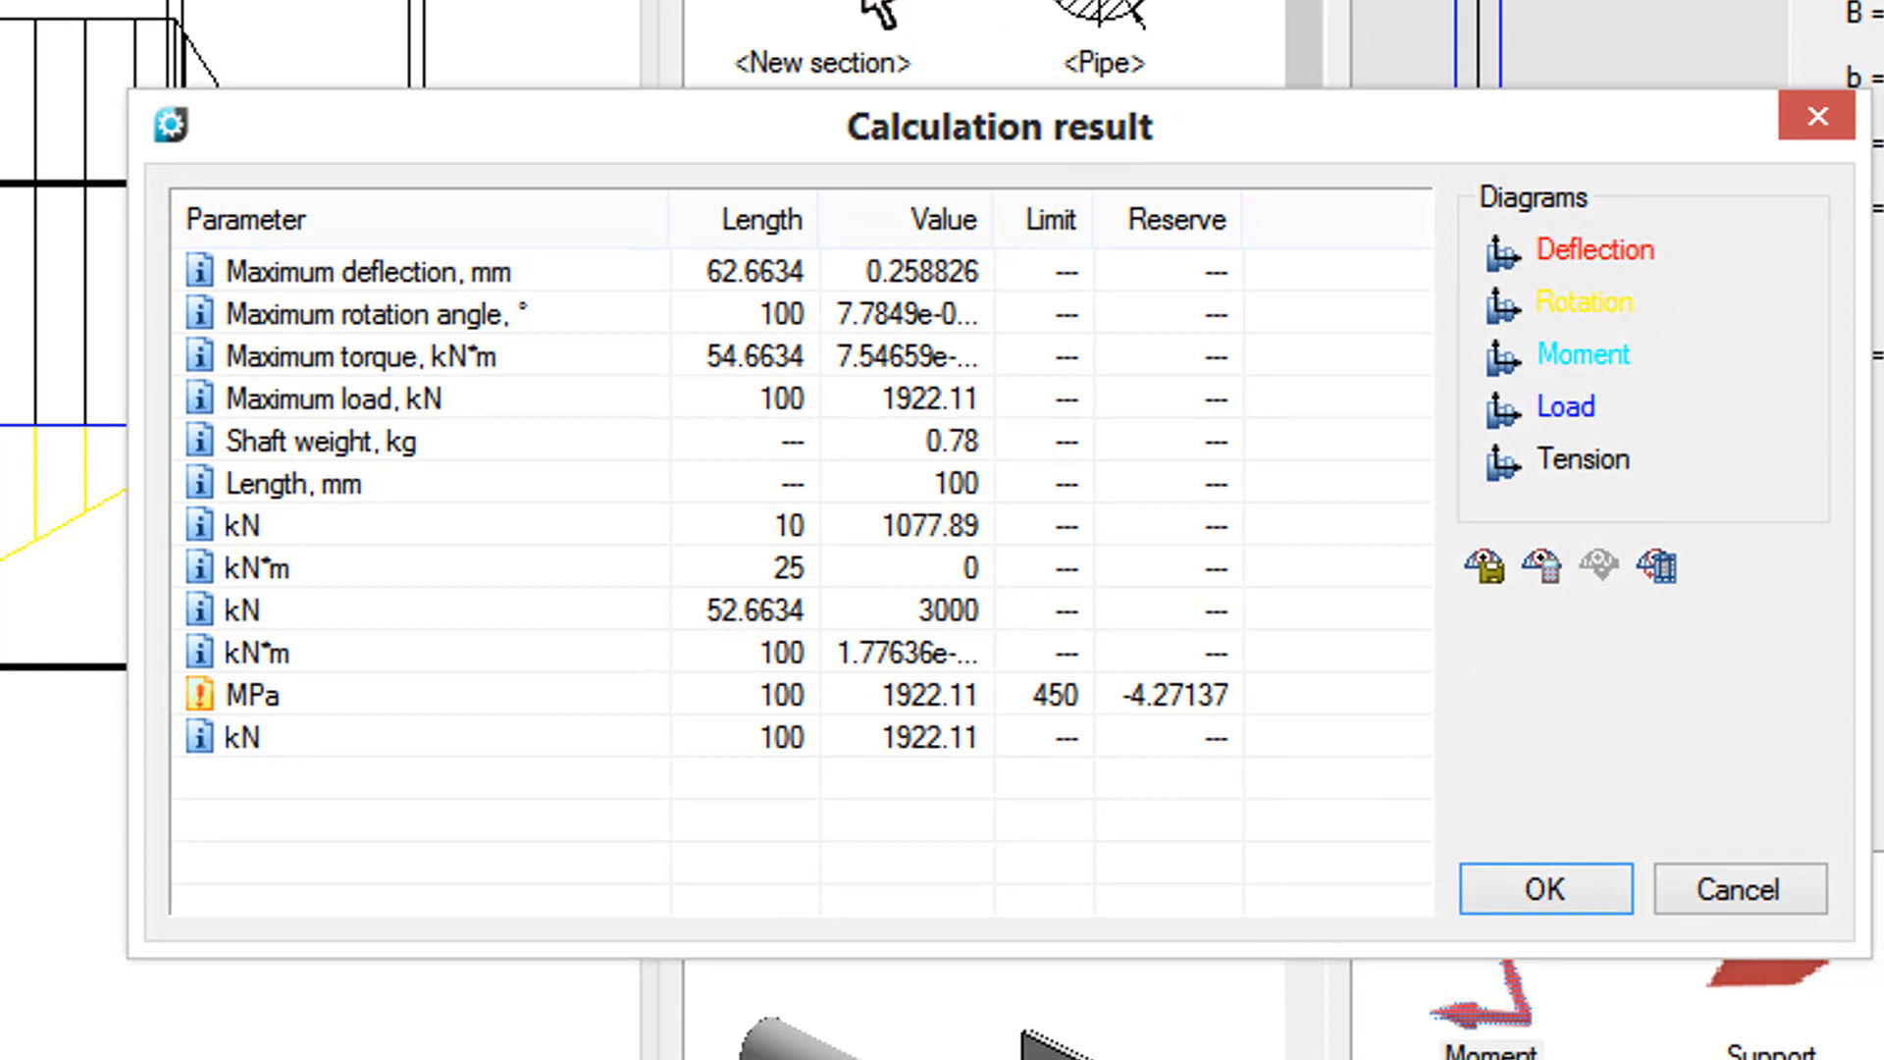
mouse_move(1483, 583)
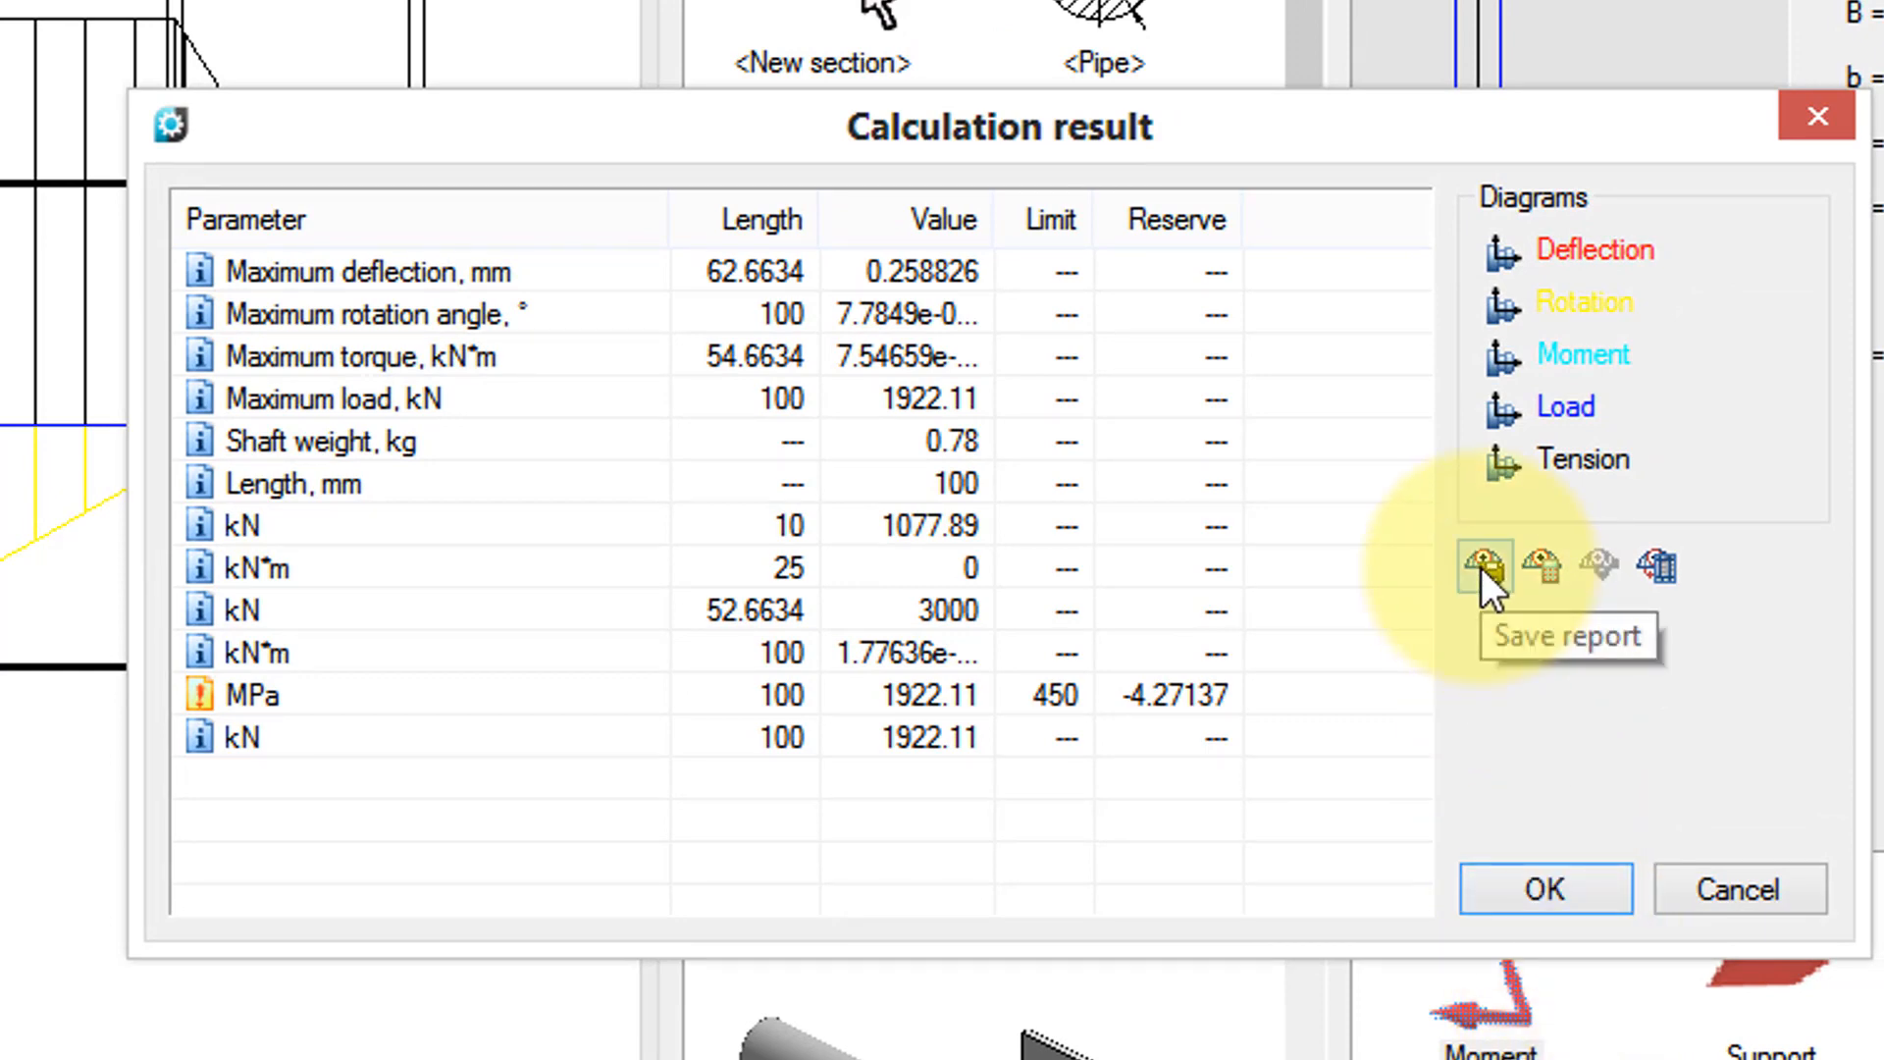
left_click(1484, 566)
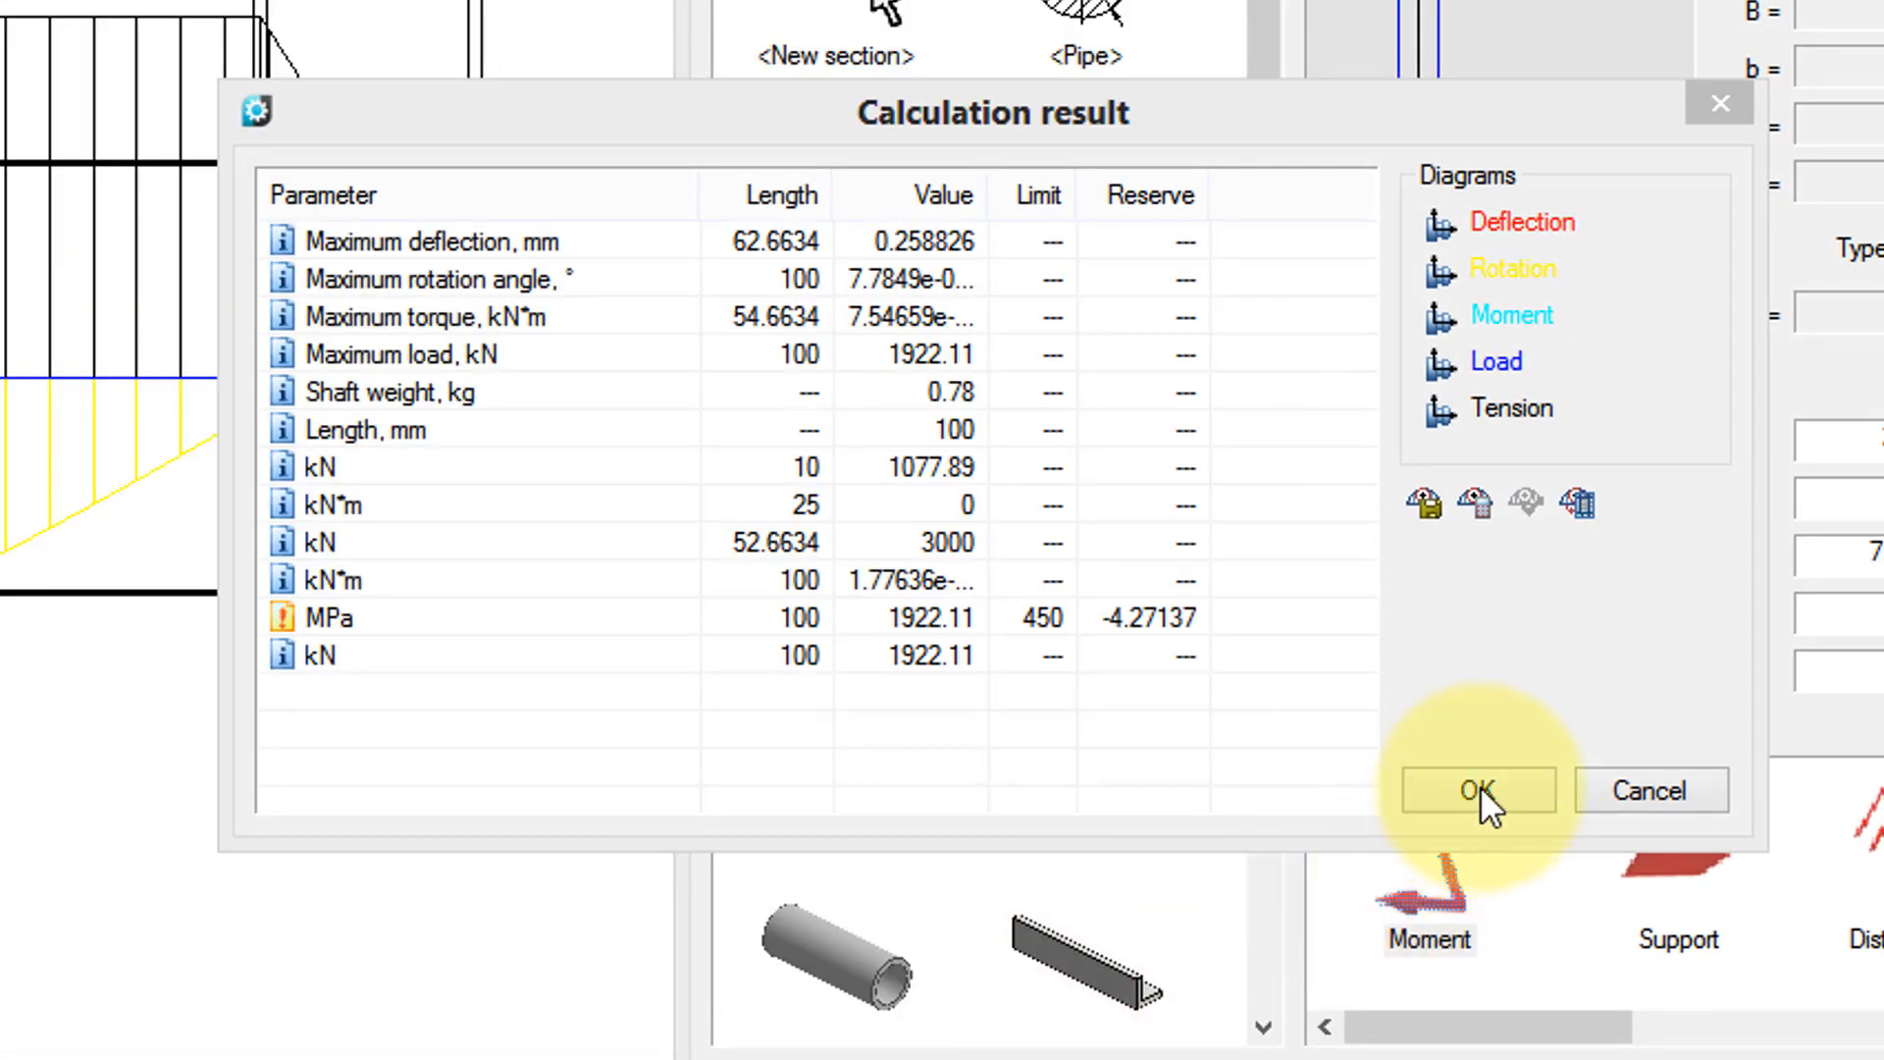
left_click(1478, 790)
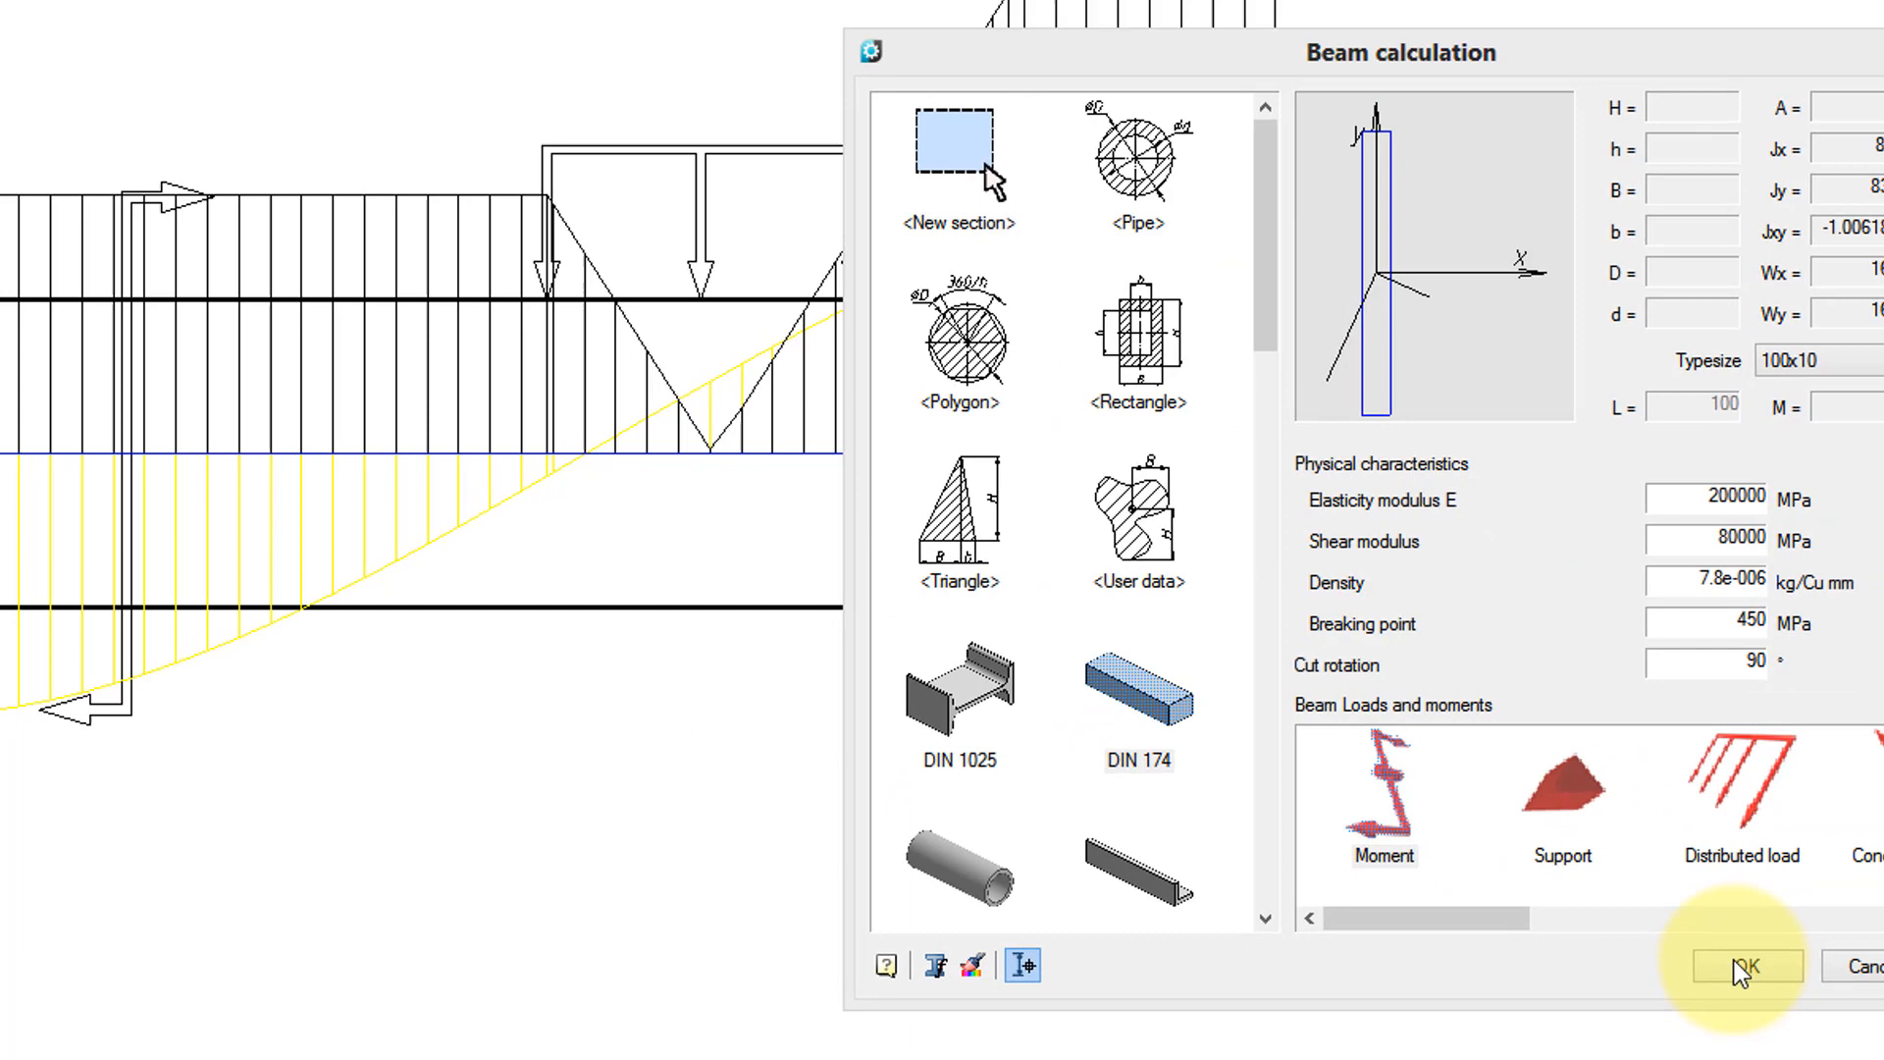
left_click(1746, 966)
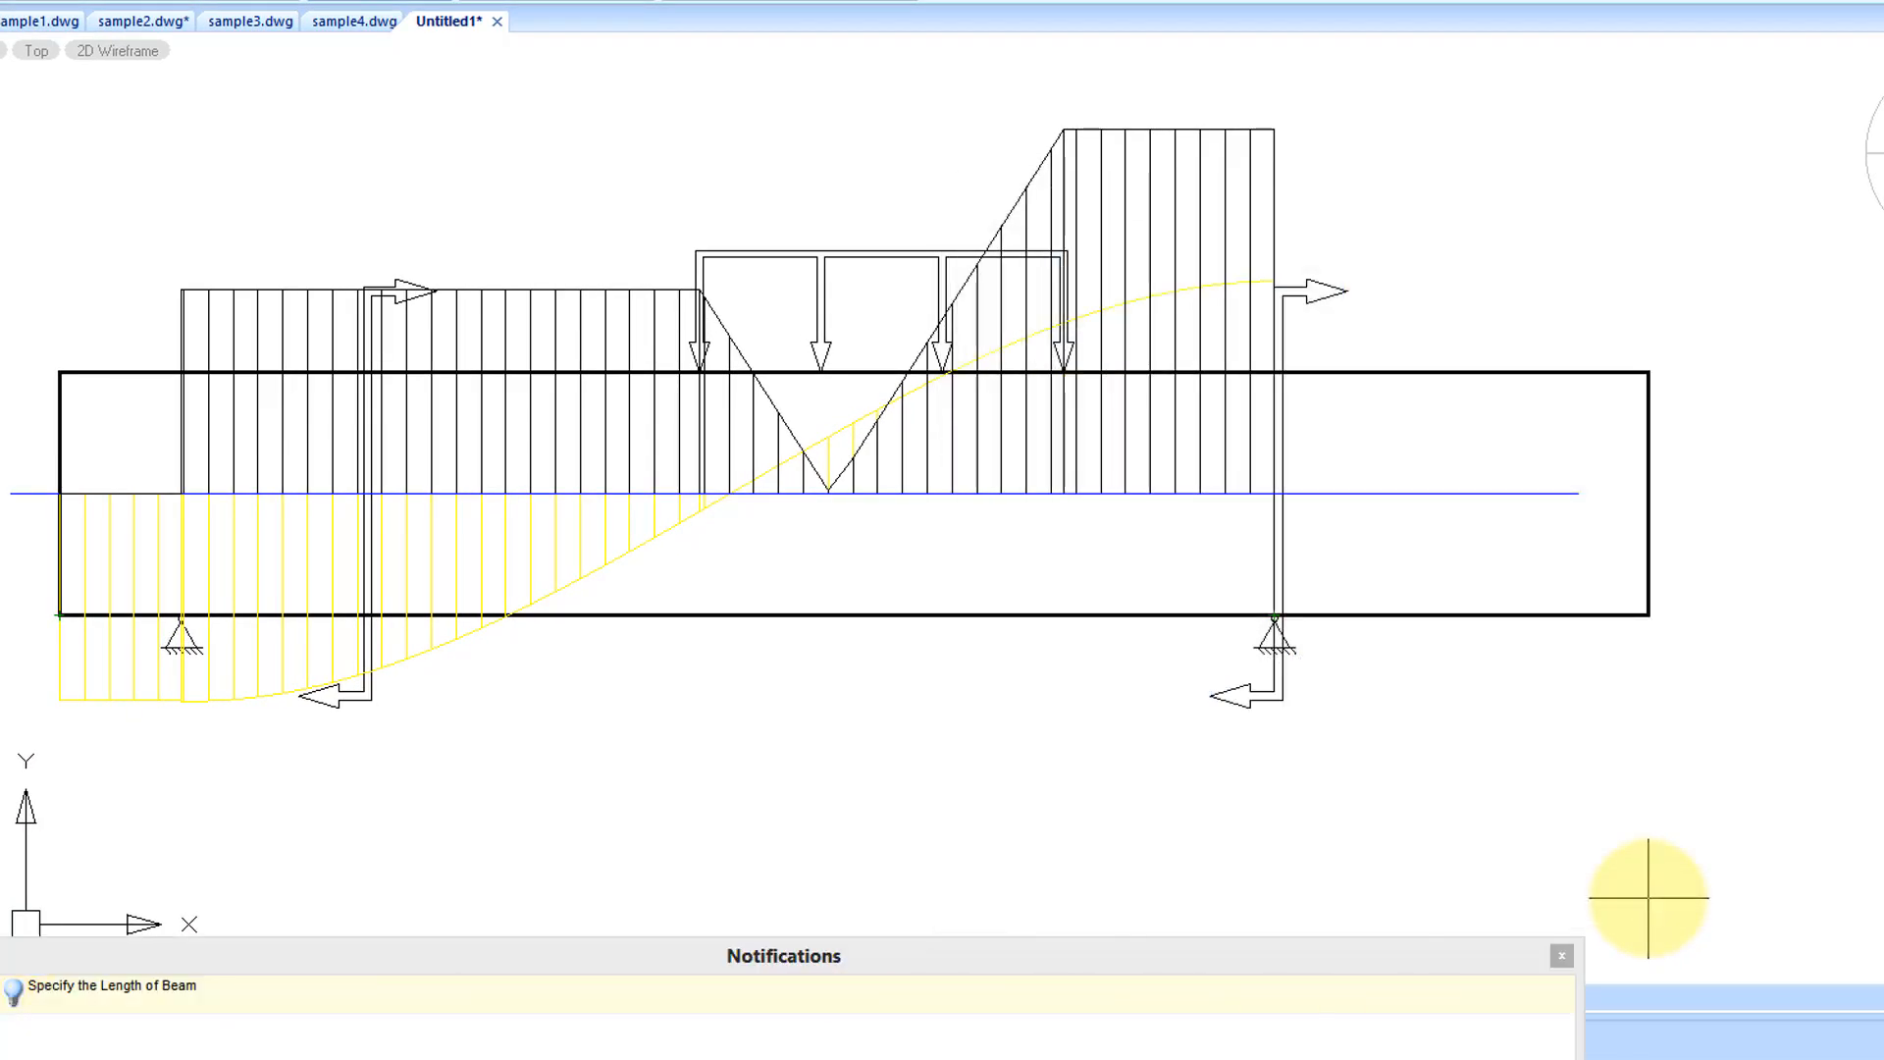
- Calculate the shaft section's geometric properties and place the table beside the shaft
left_click(1559, 954)
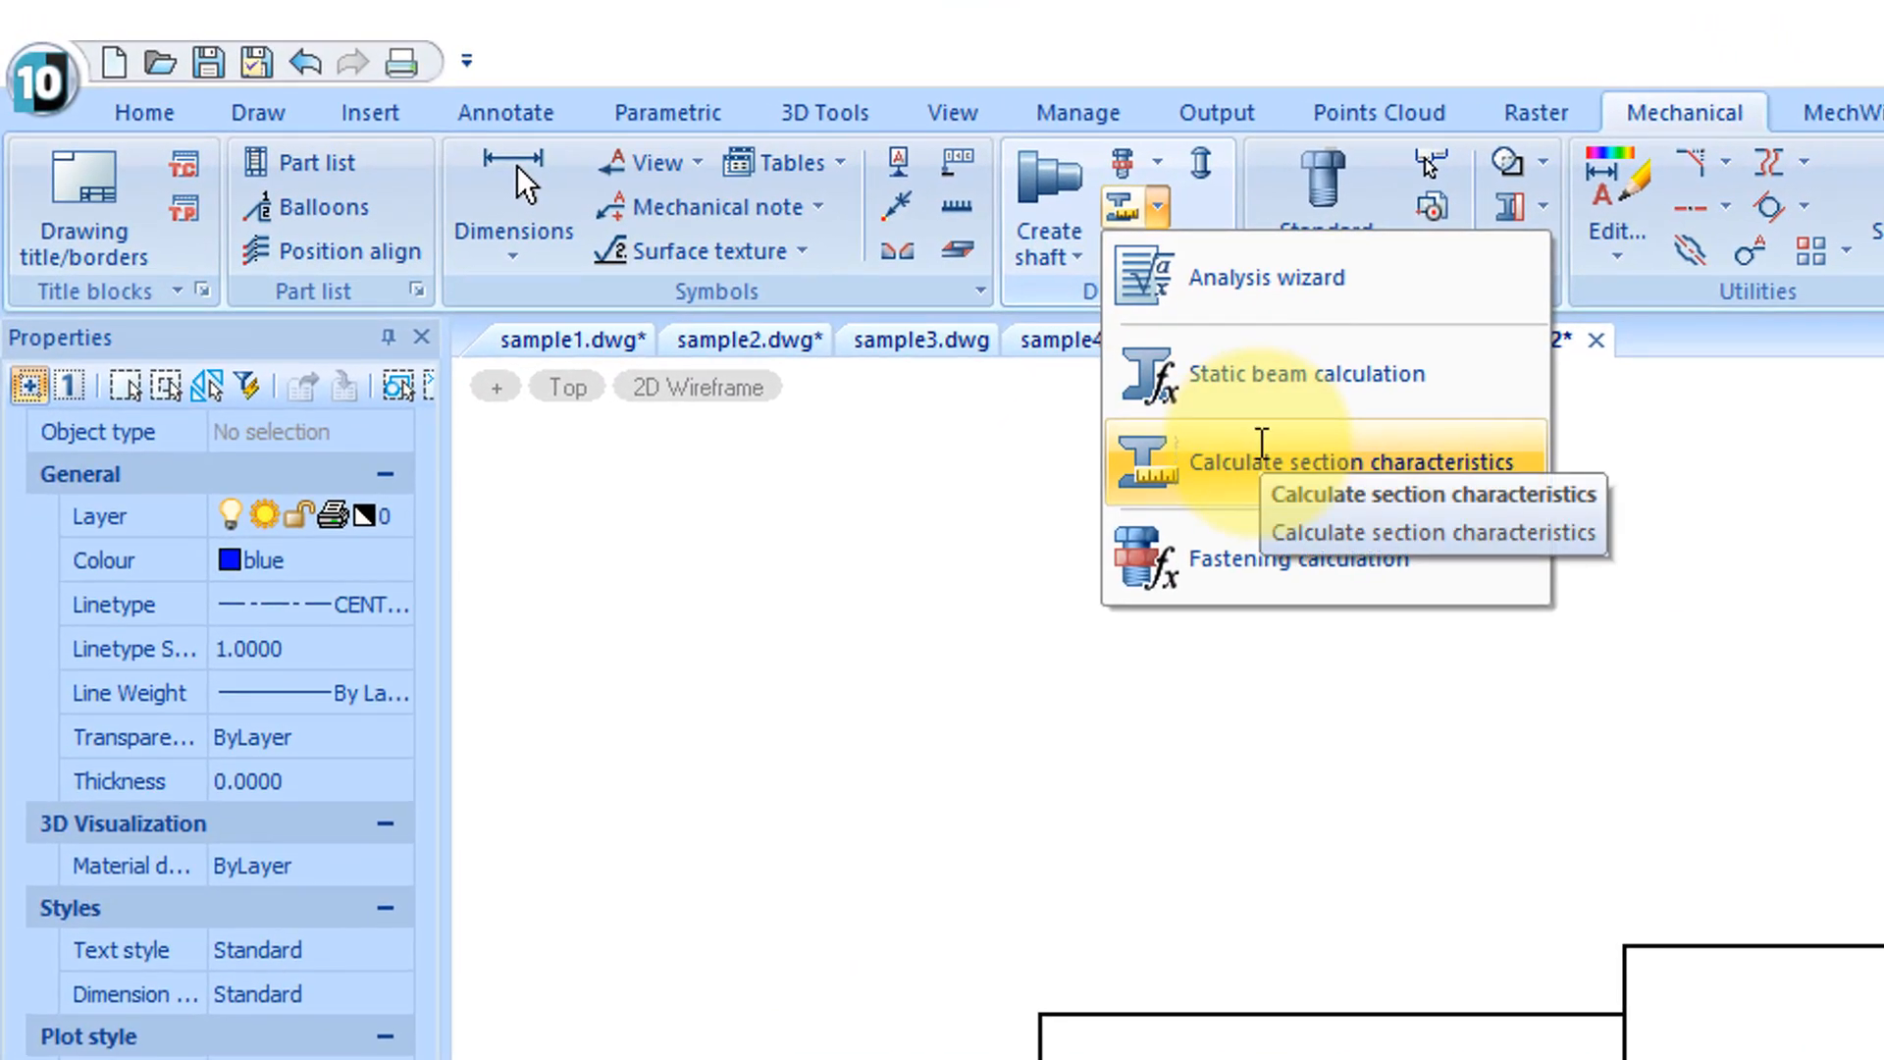
left_click(1348, 462)
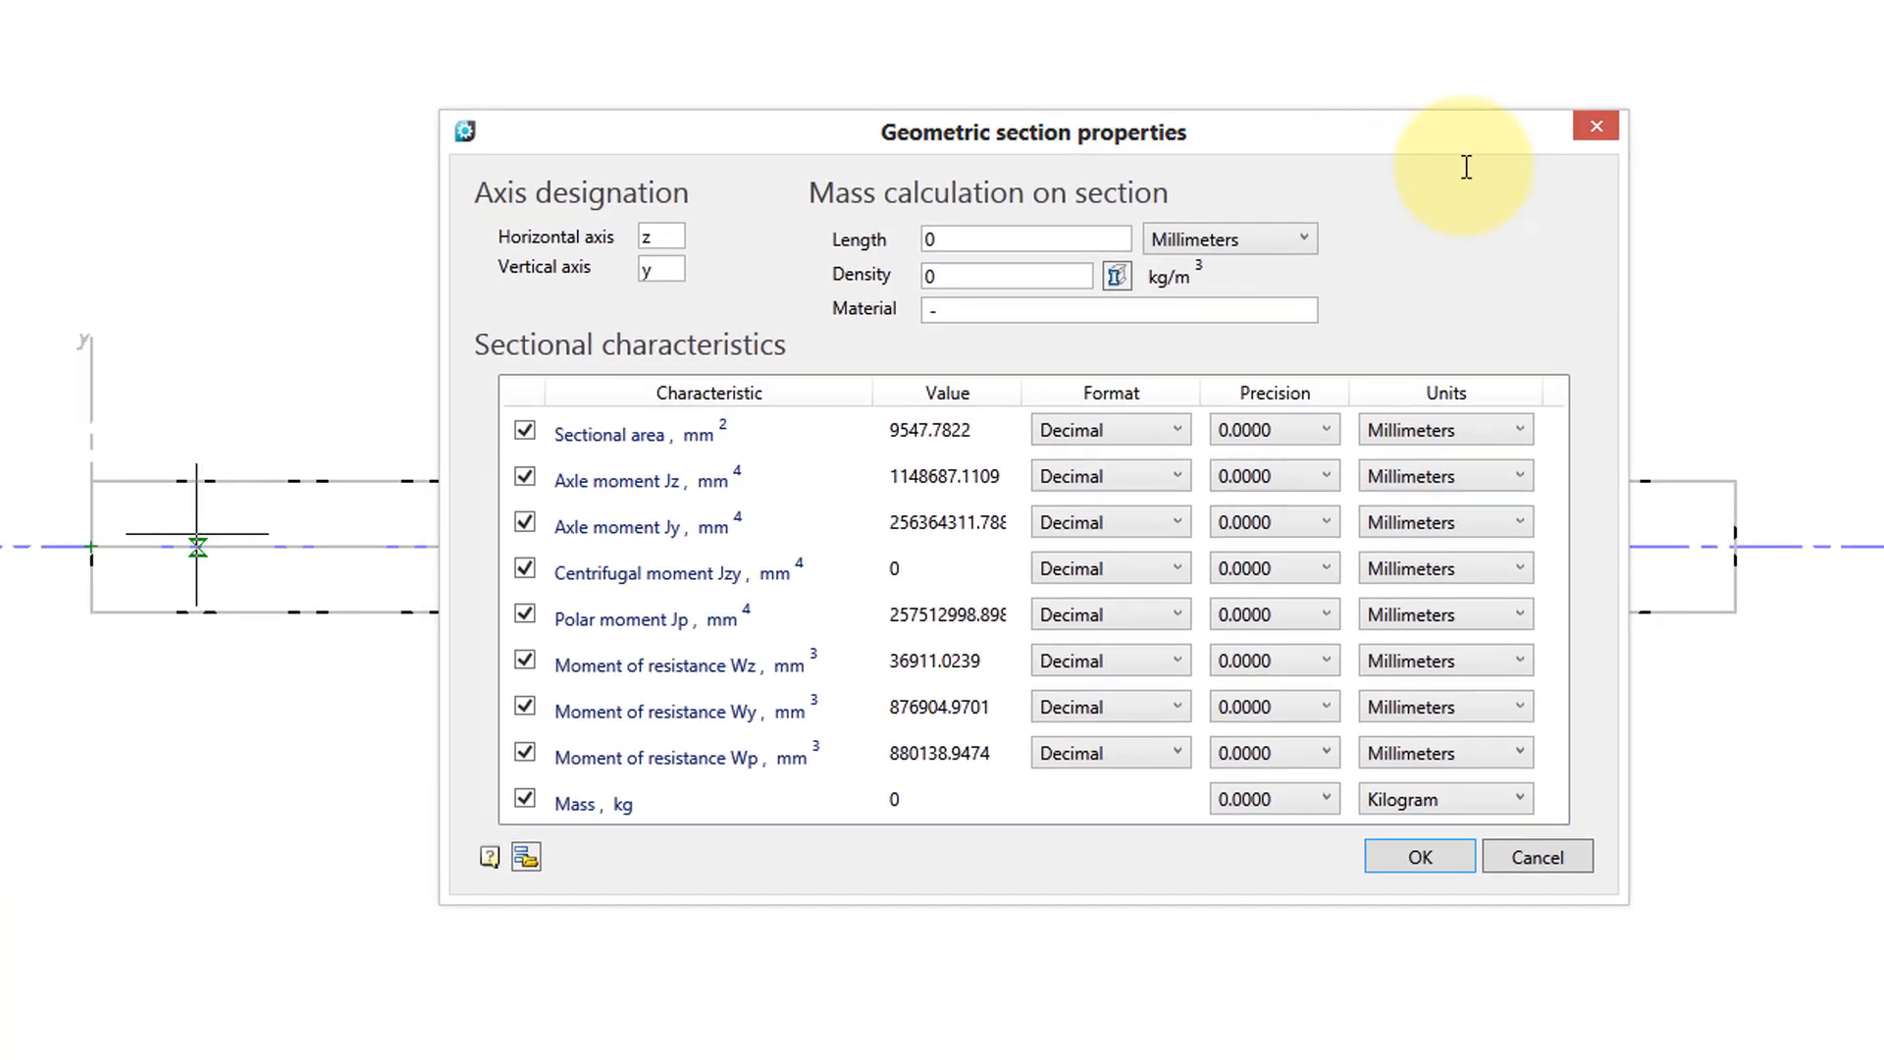
left_click(1419, 856)
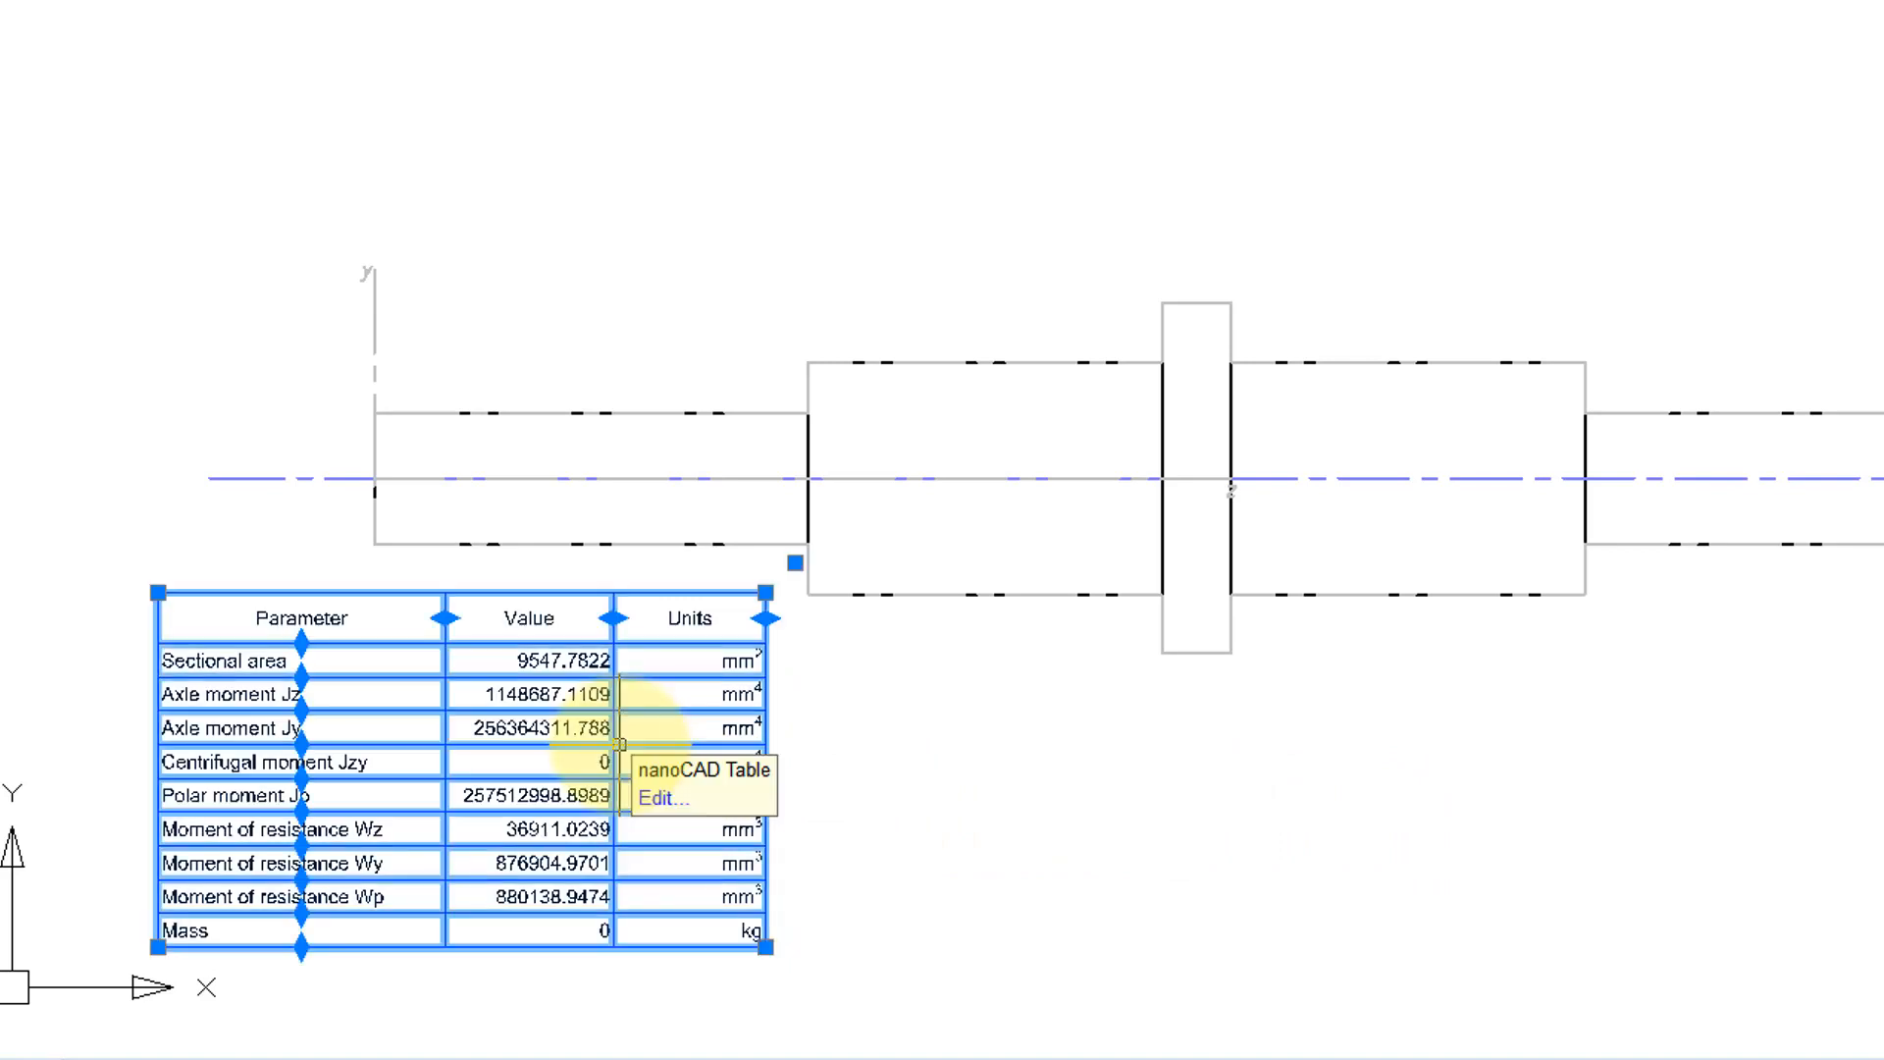
left_click(658, 798)
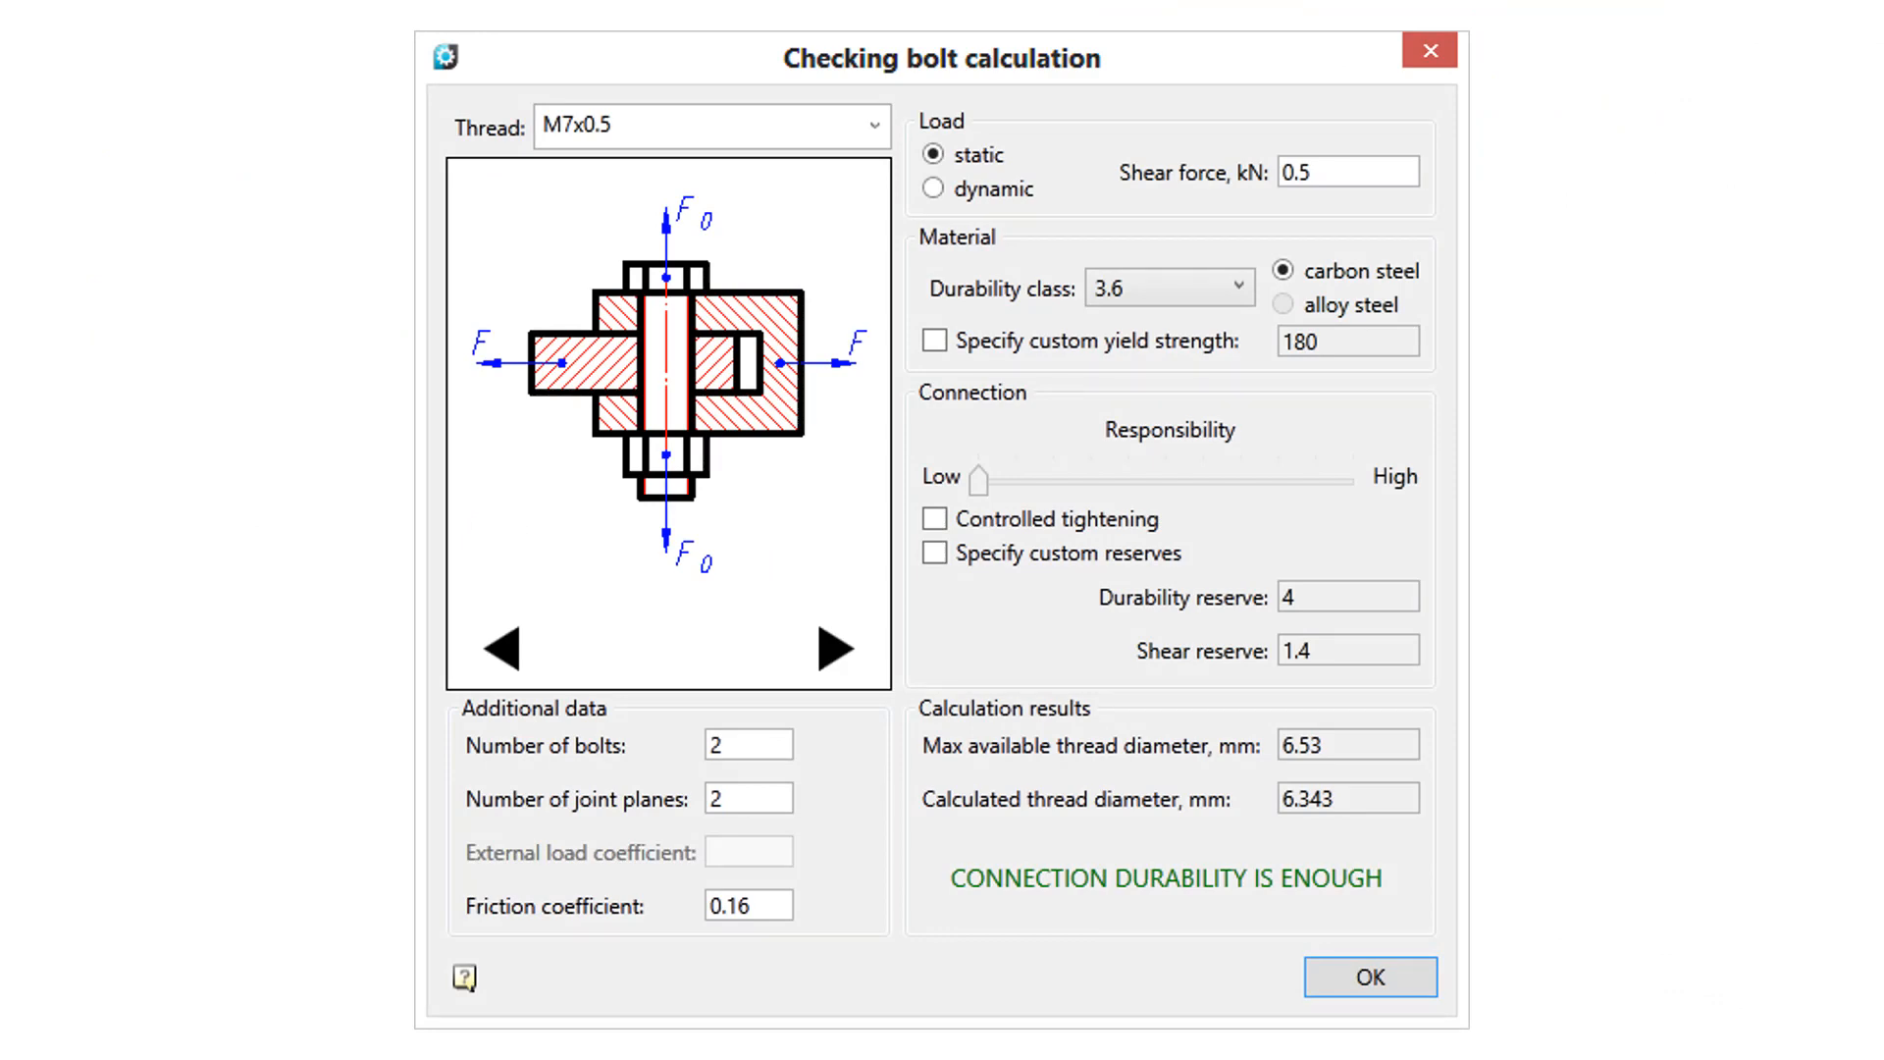
- Check an M7x0.75 bolt with raised responsibility and the next loading scheme
left_click(1371, 976)
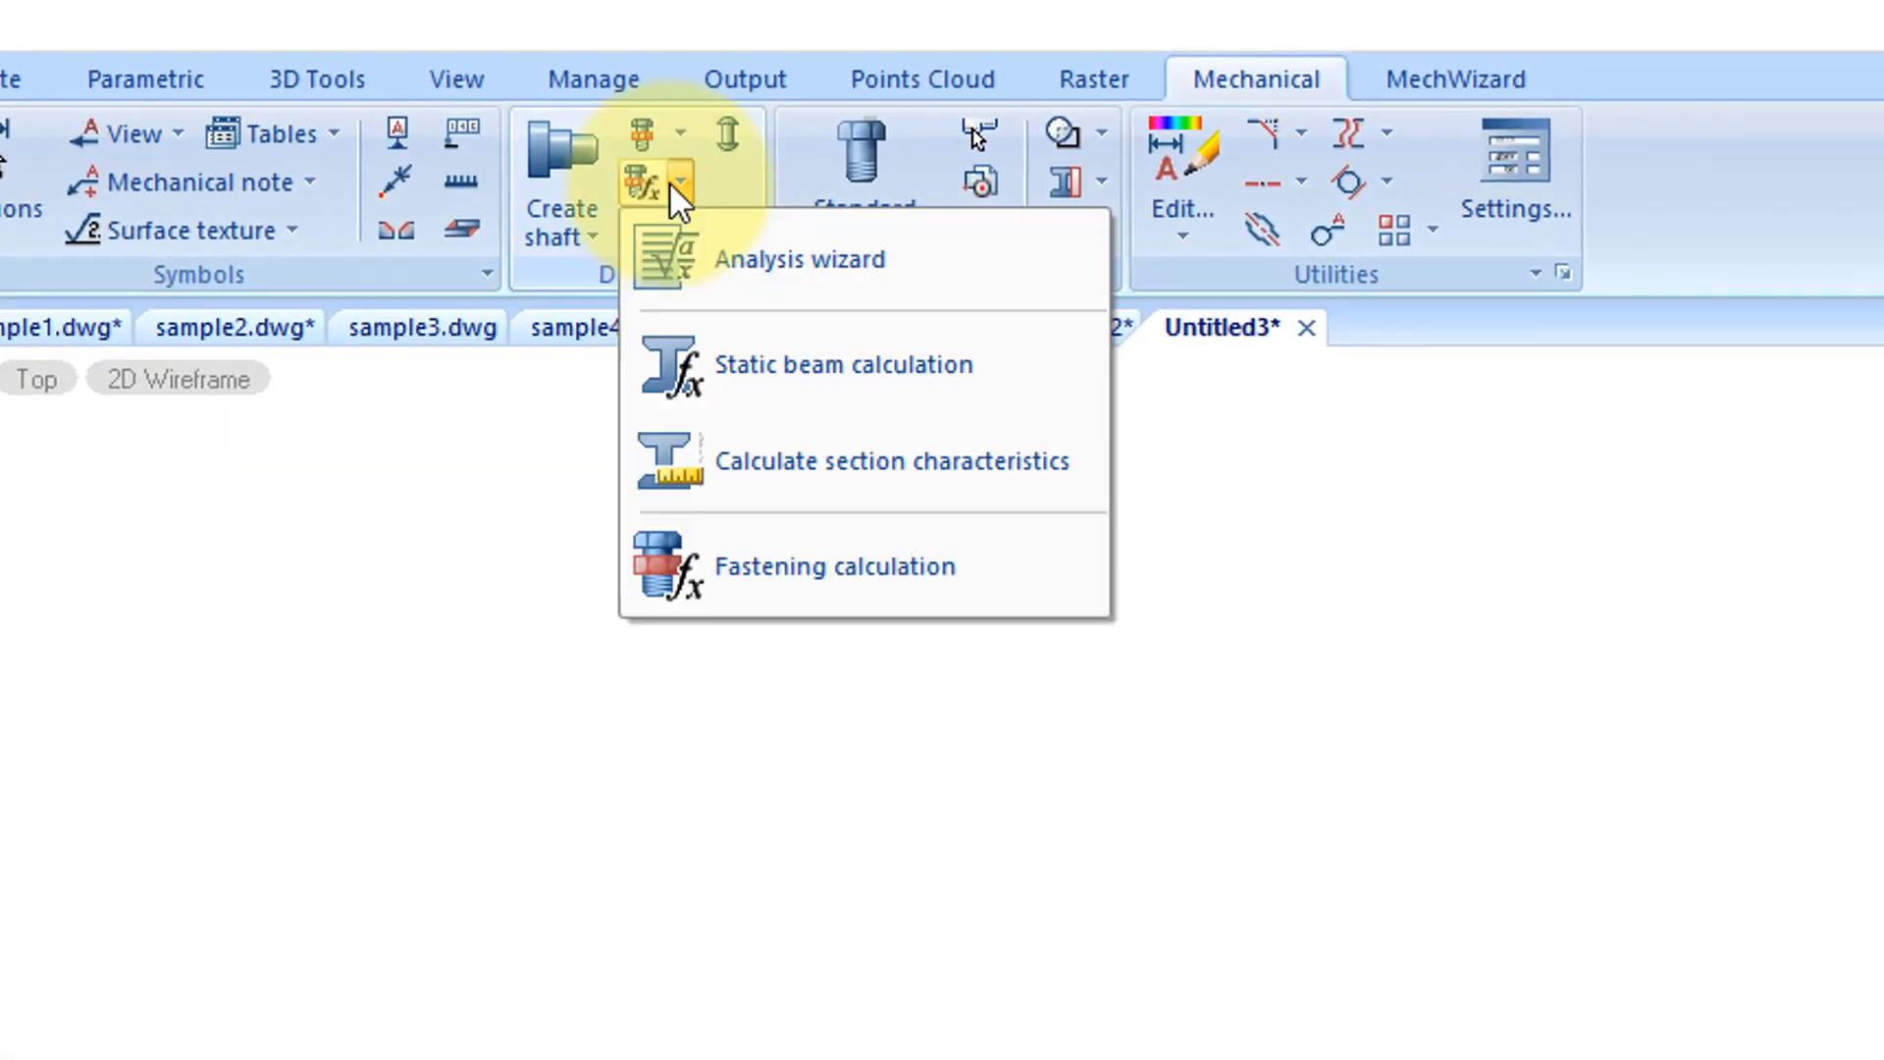
mouse_move(780, 565)
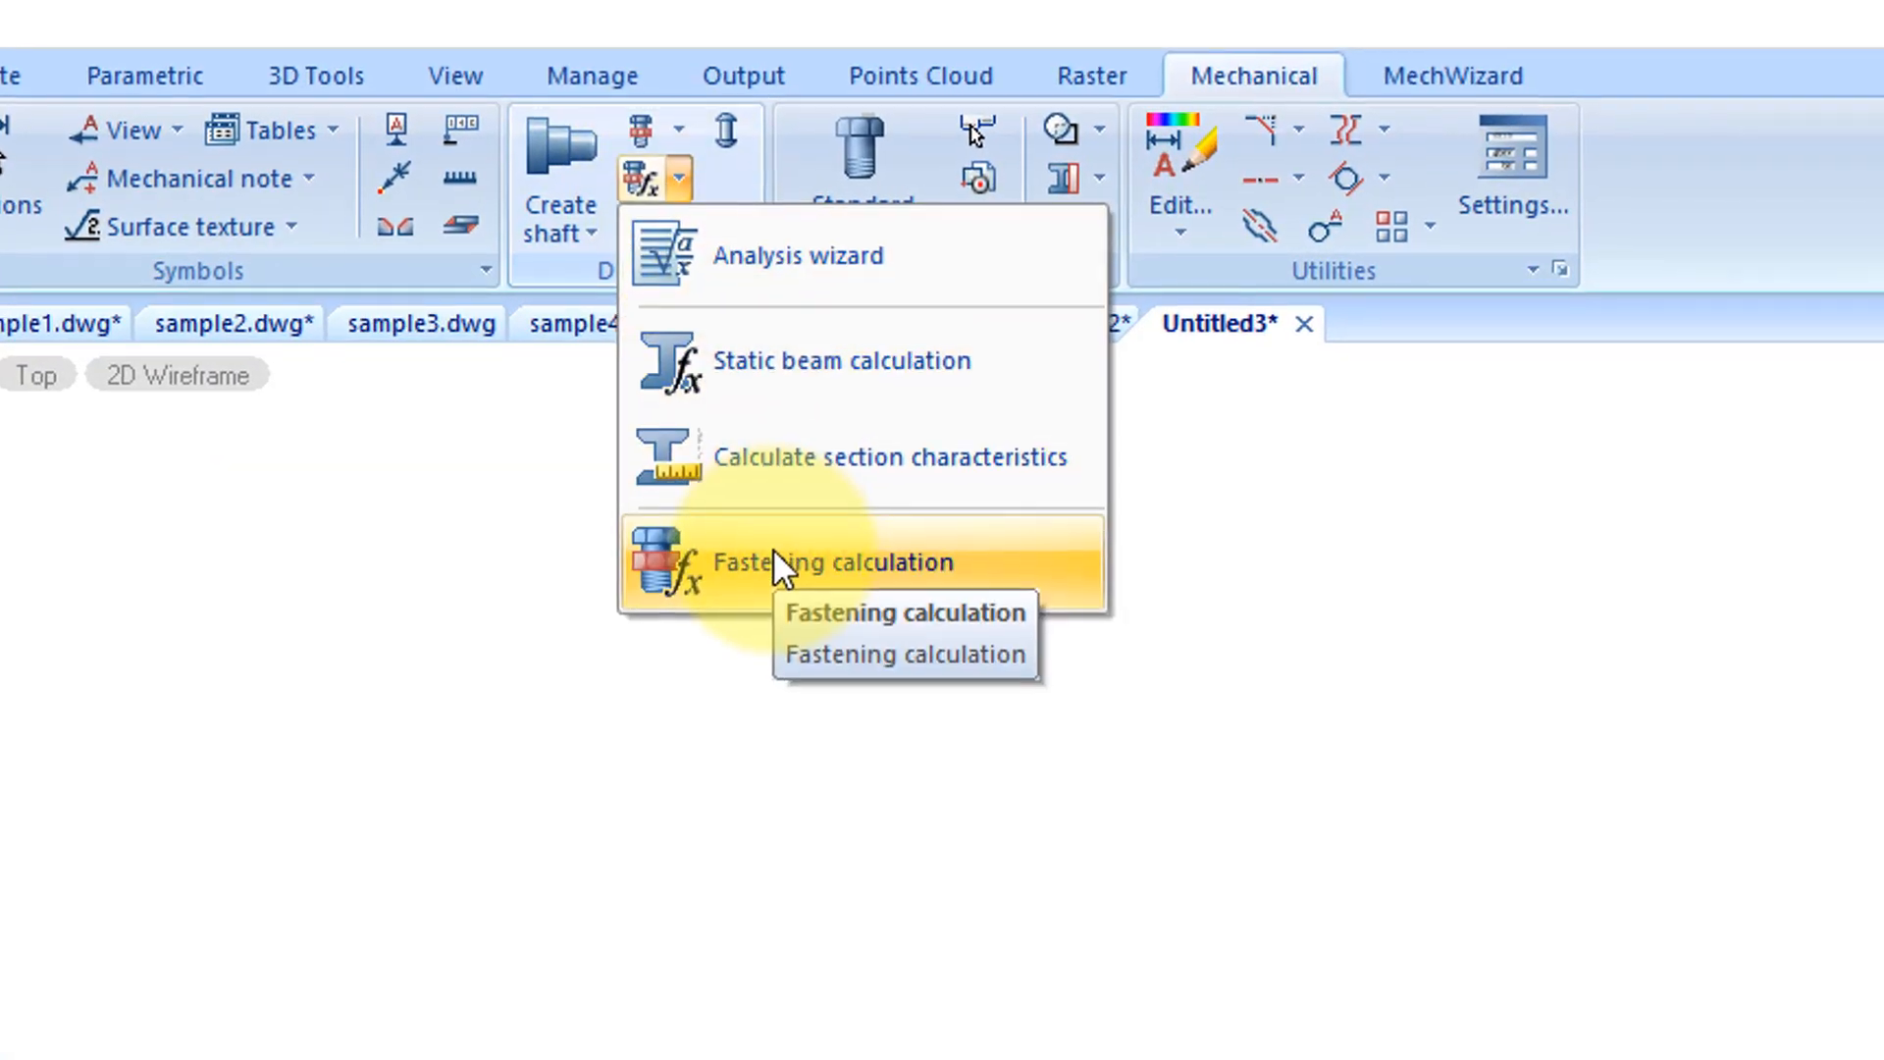
left_click(834, 561)
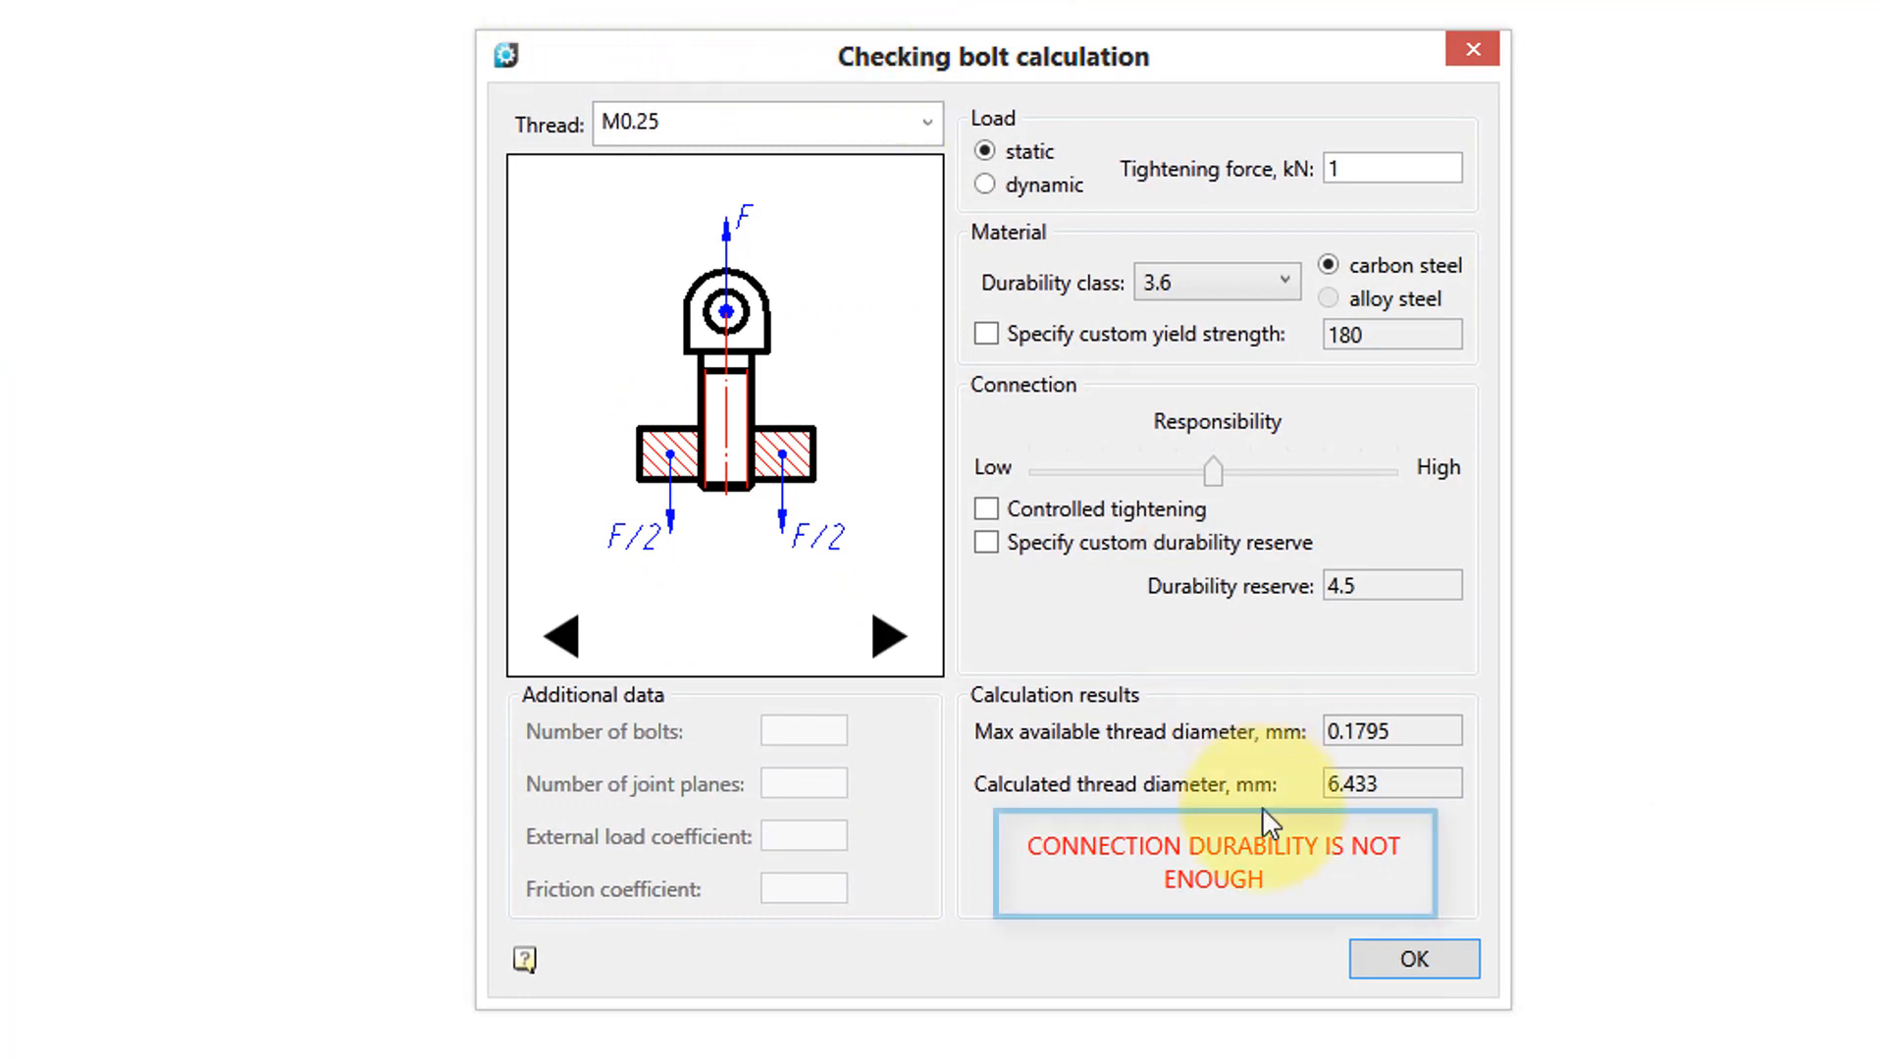
mouse_move(949, 171)
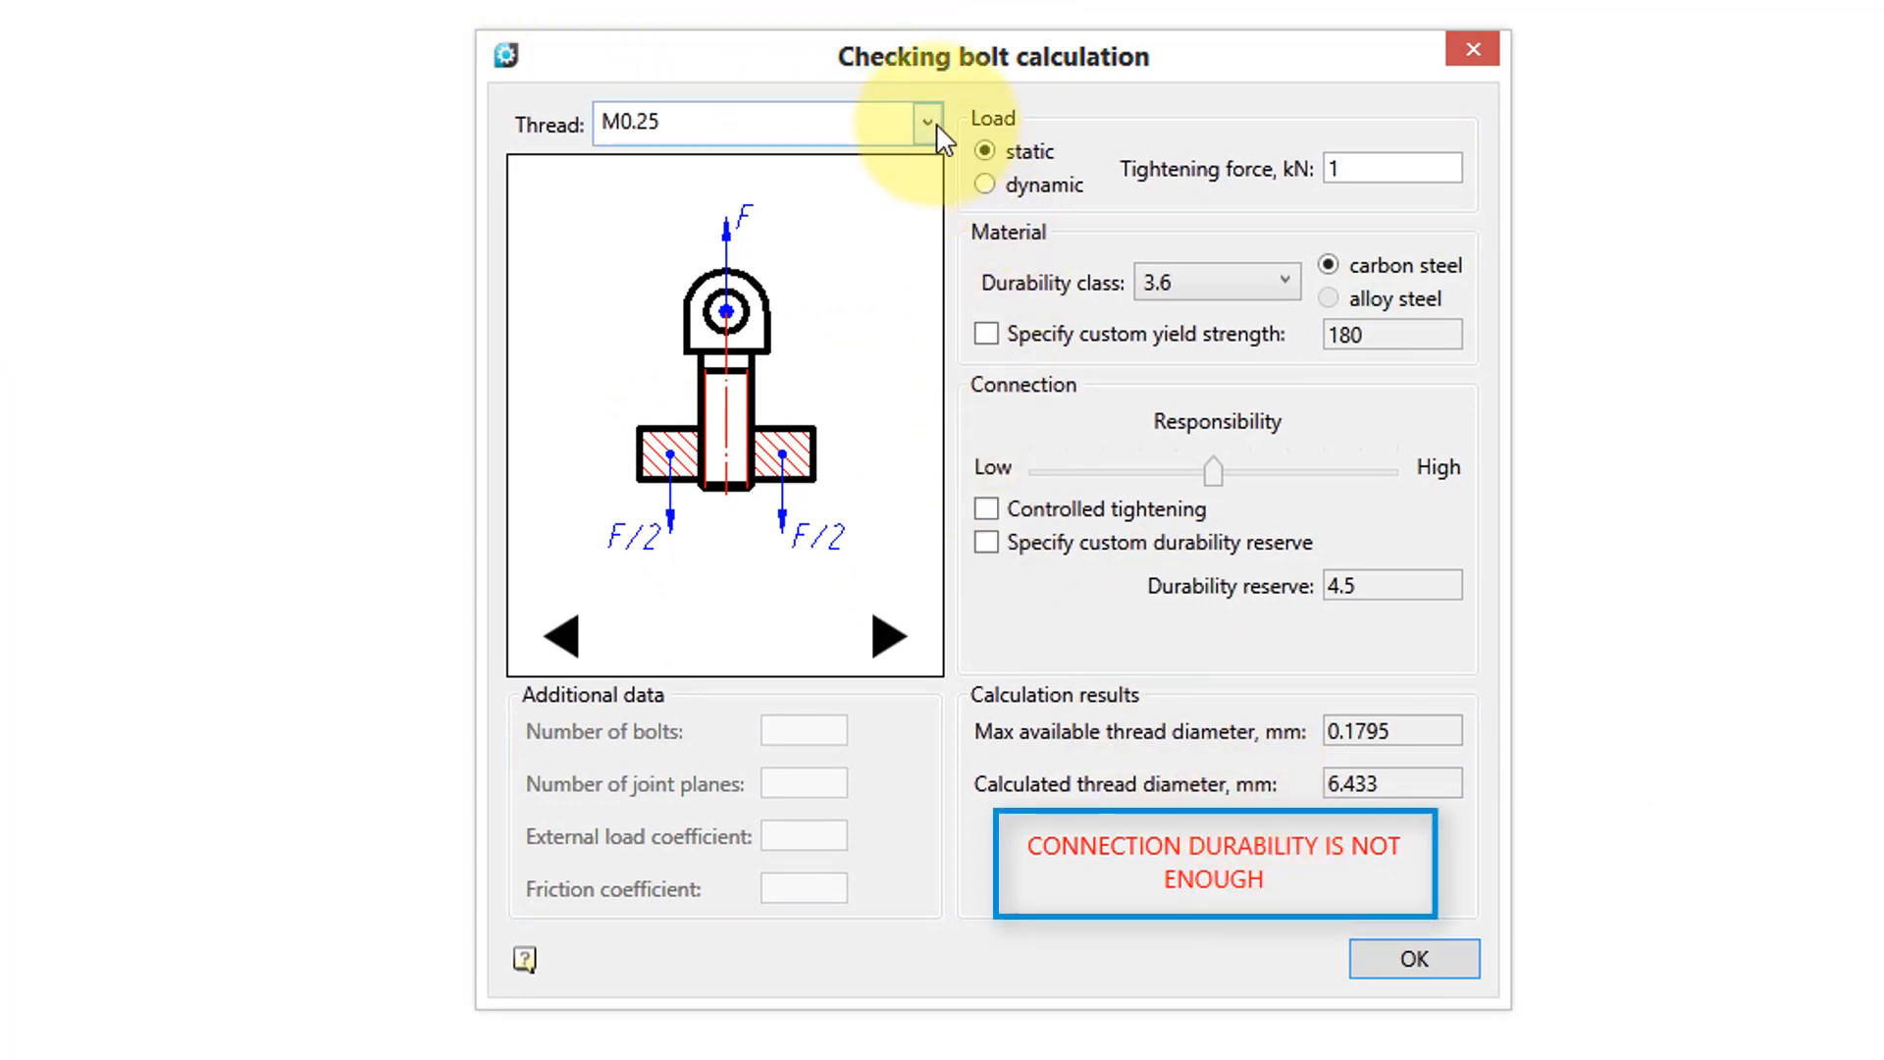
left_click(925, 123)
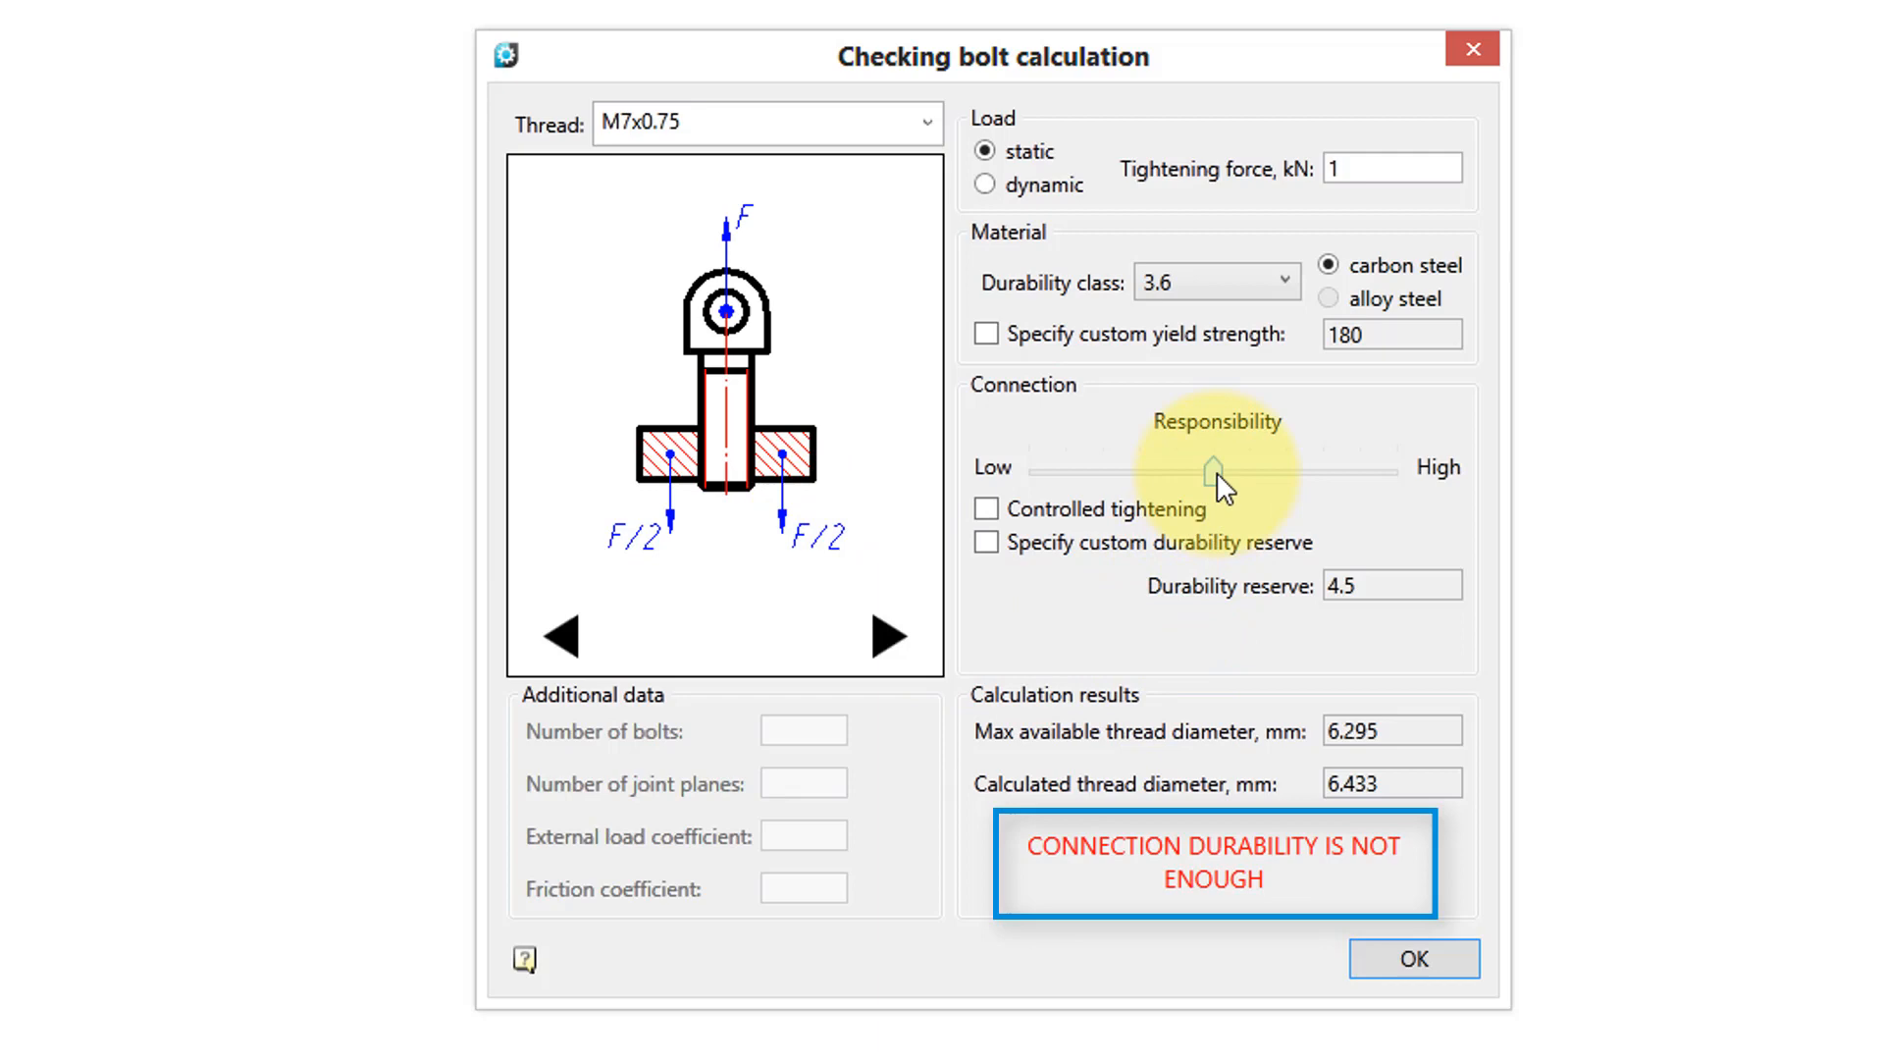
left_click_drag(1214, 466, 1015, 466)
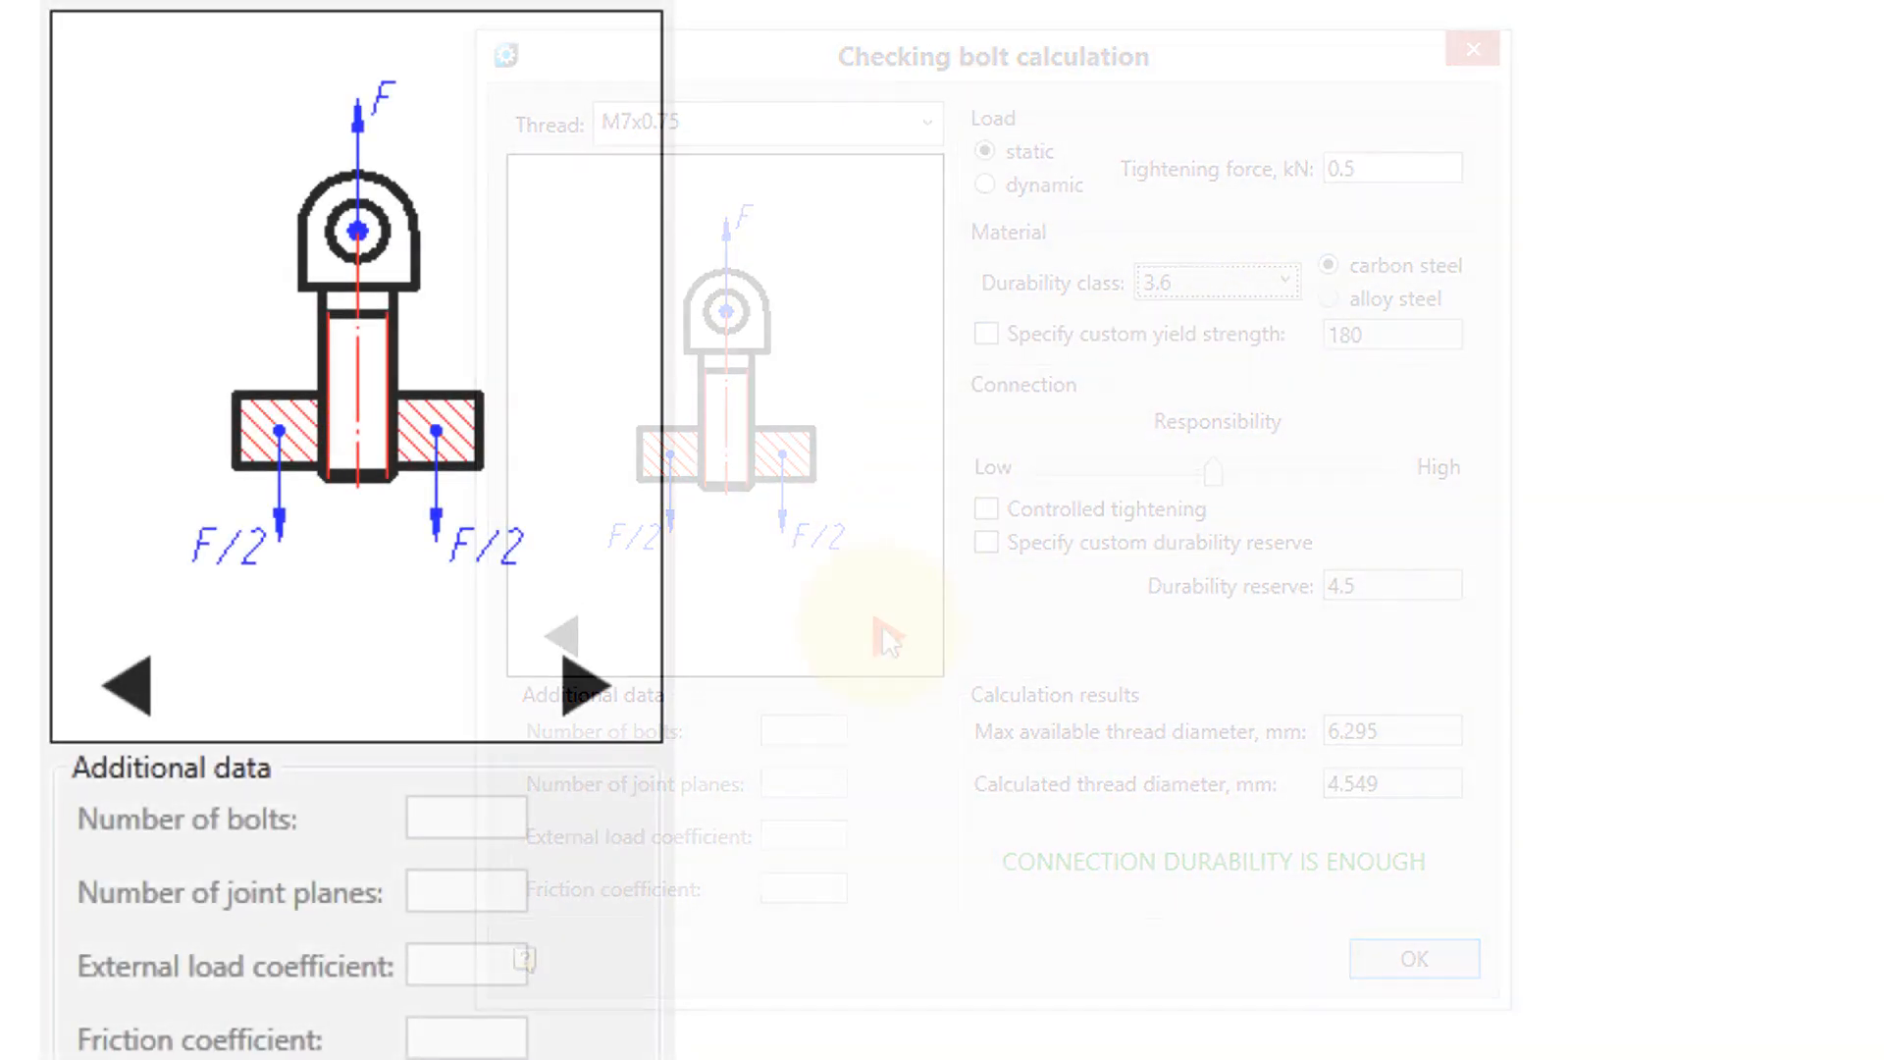
left_click(1413, 957)
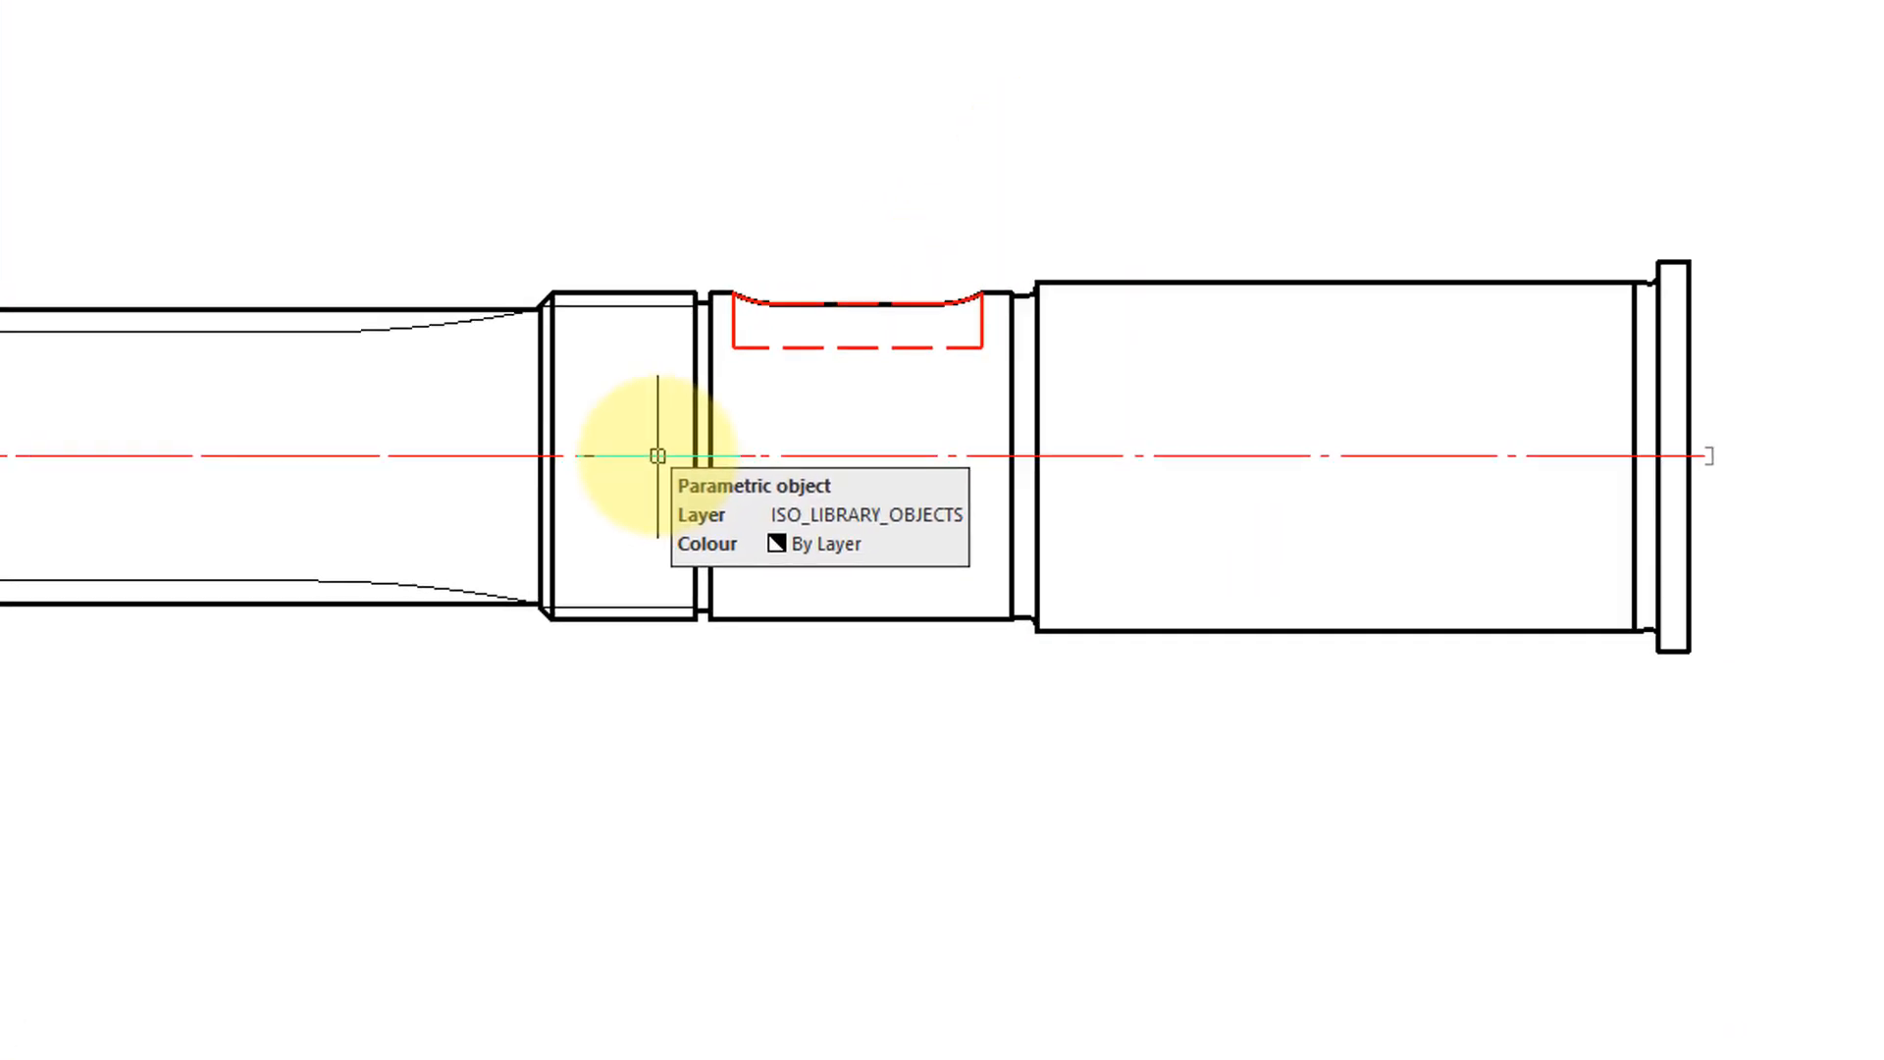
- Open the shaft in Edit shaft and show the bearings in the standard parts catalogue
double_click(658, 481)
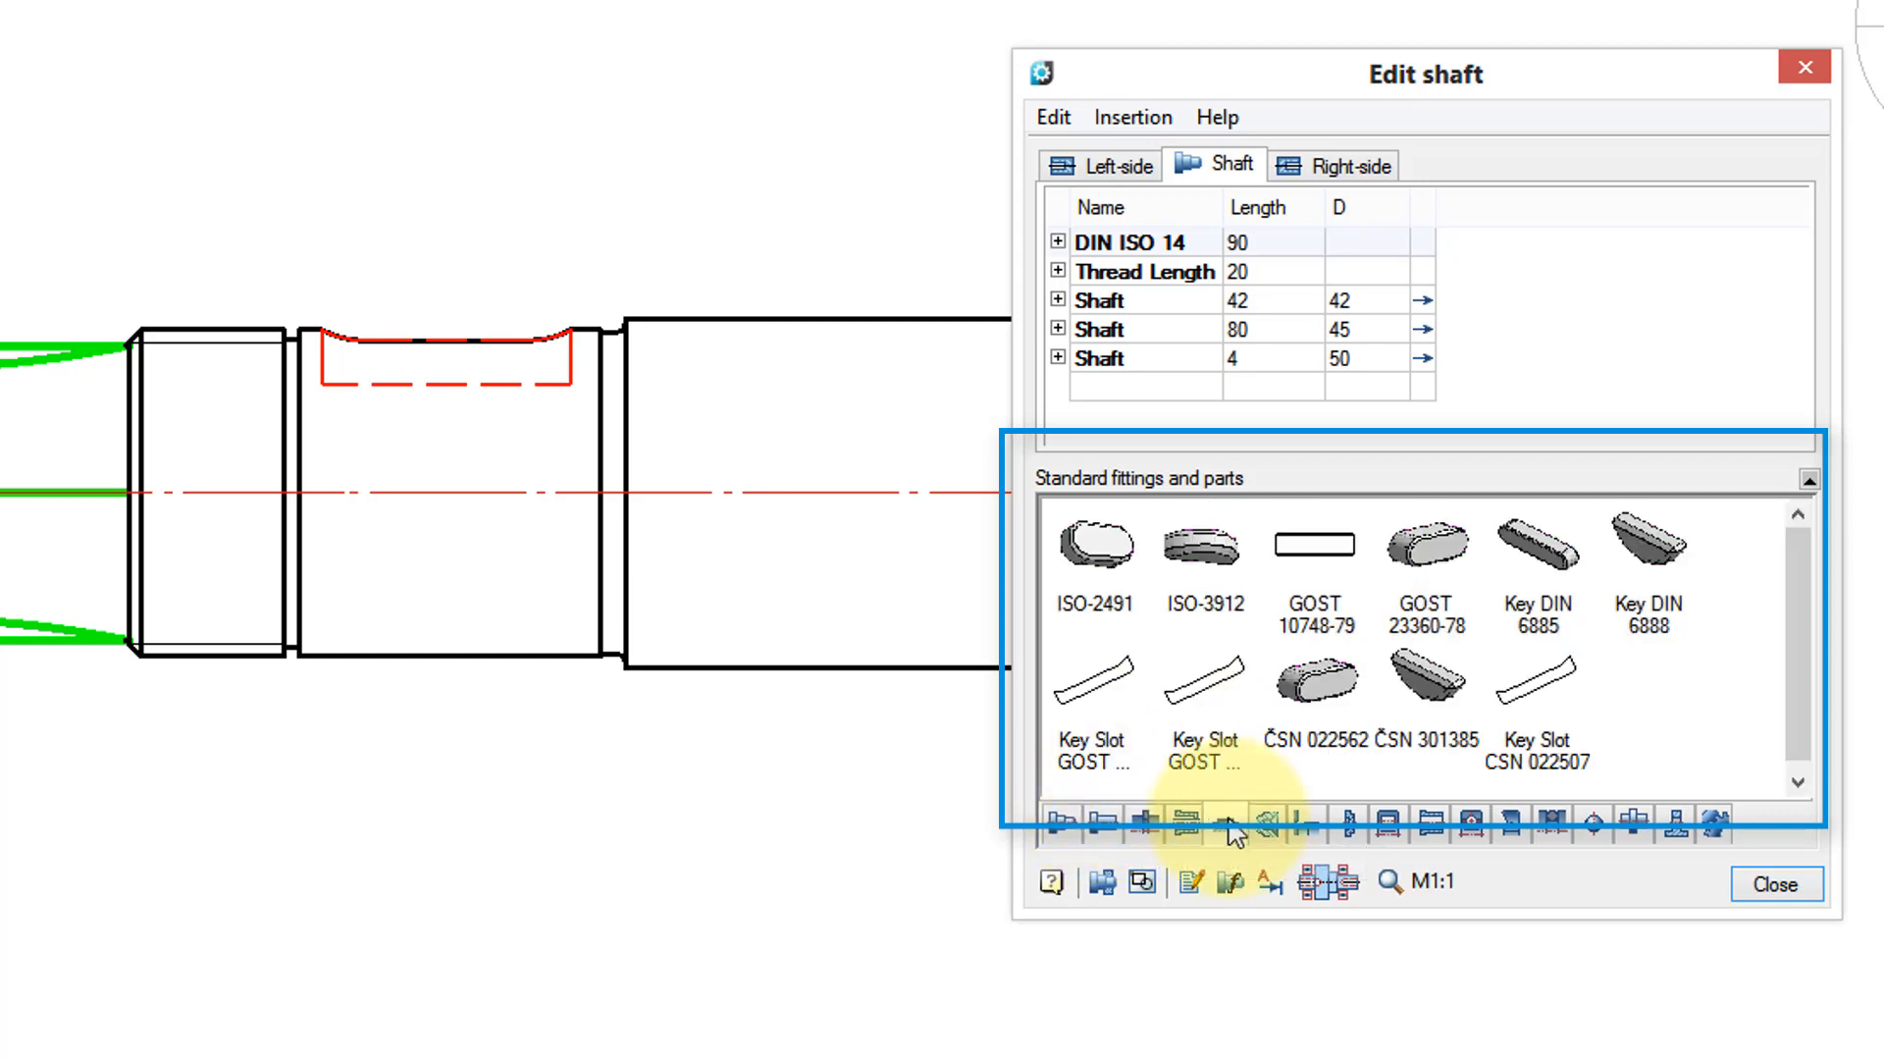
left_click(1428, 825)
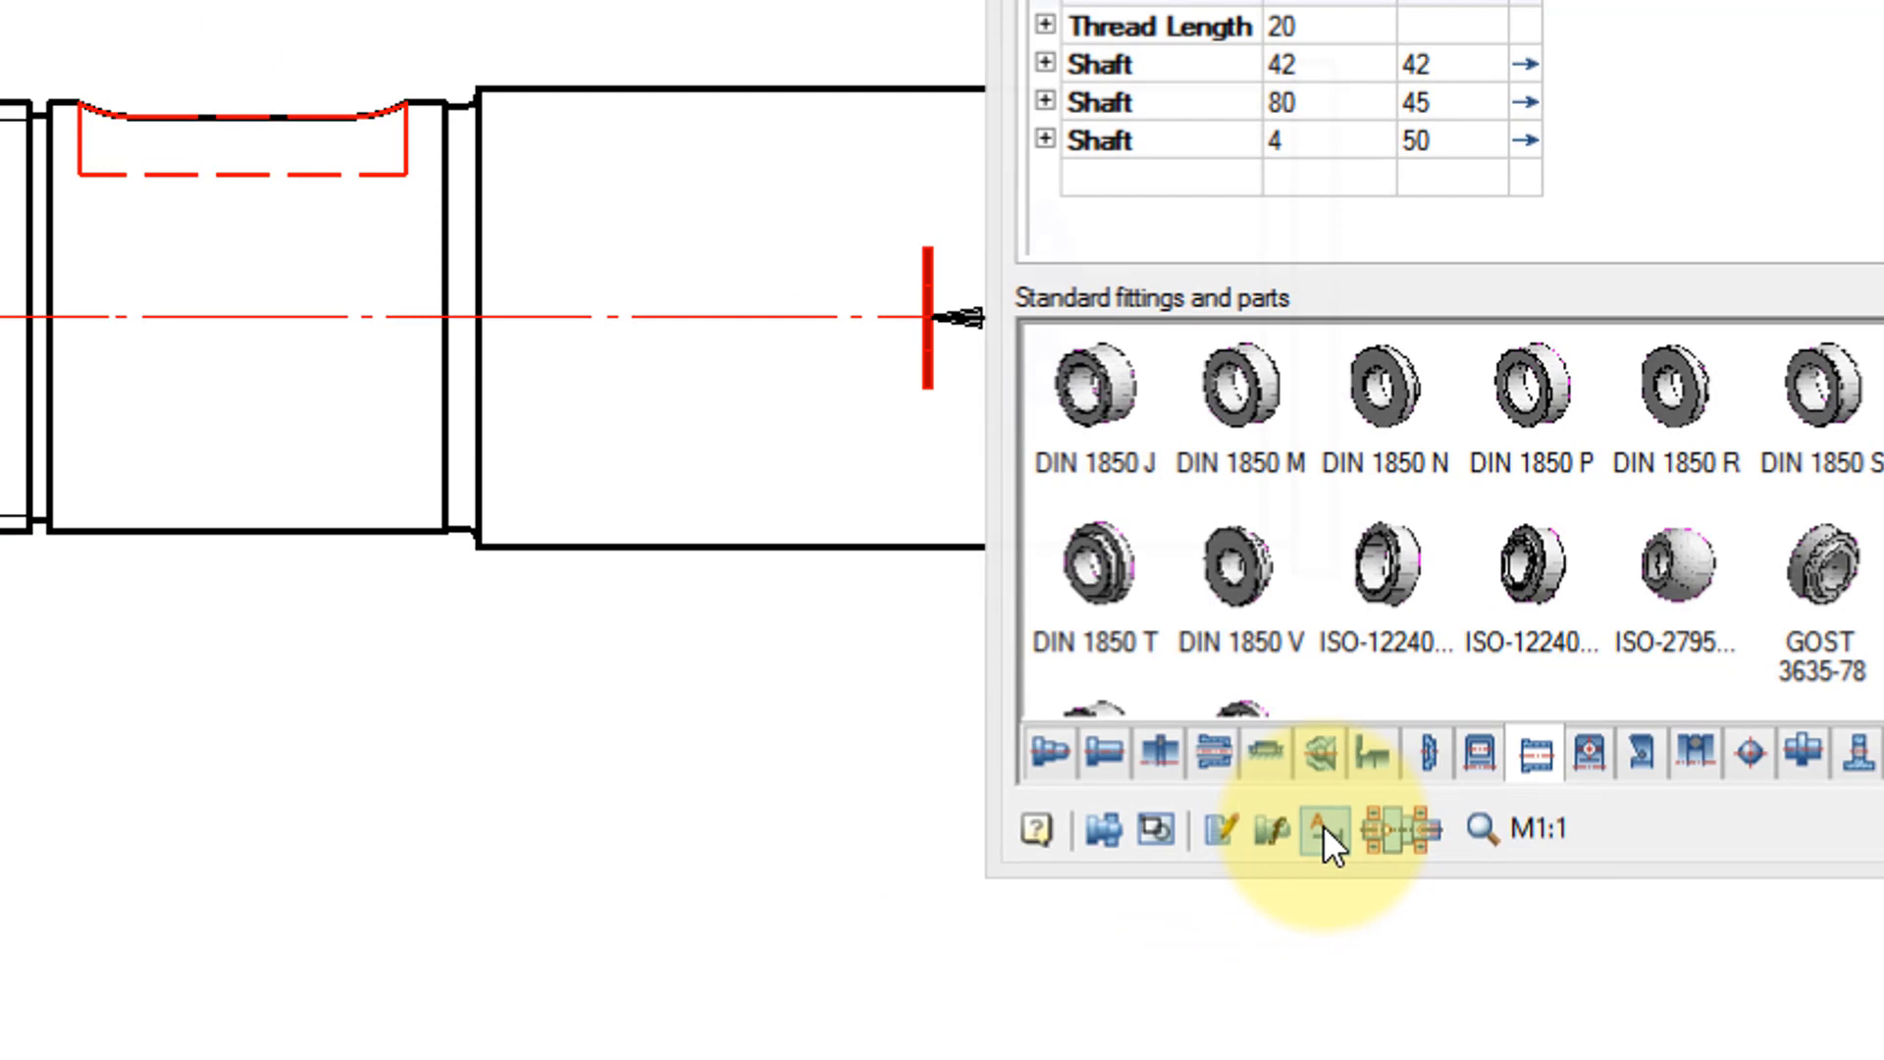
- Create section A-A of the splined shaft end and place it below the shaft
left_click(1318, 831)
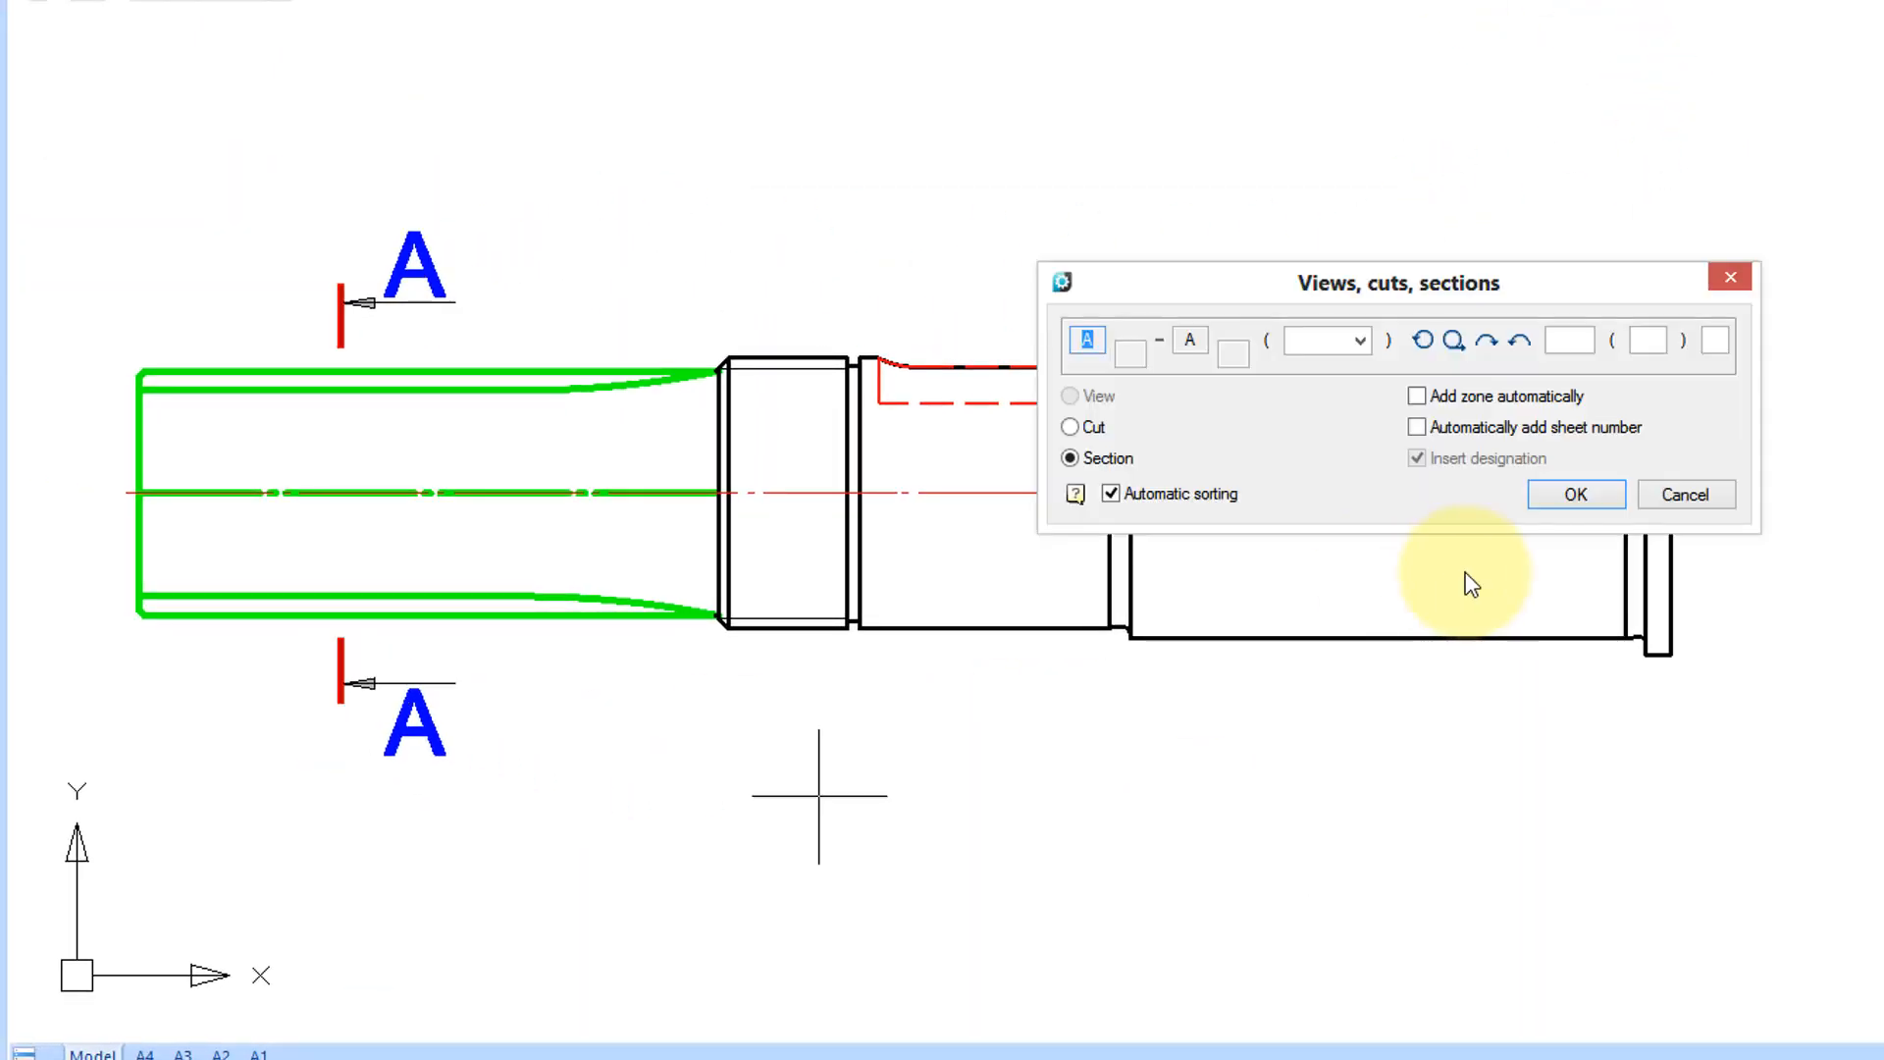
left_click(1575, 495)
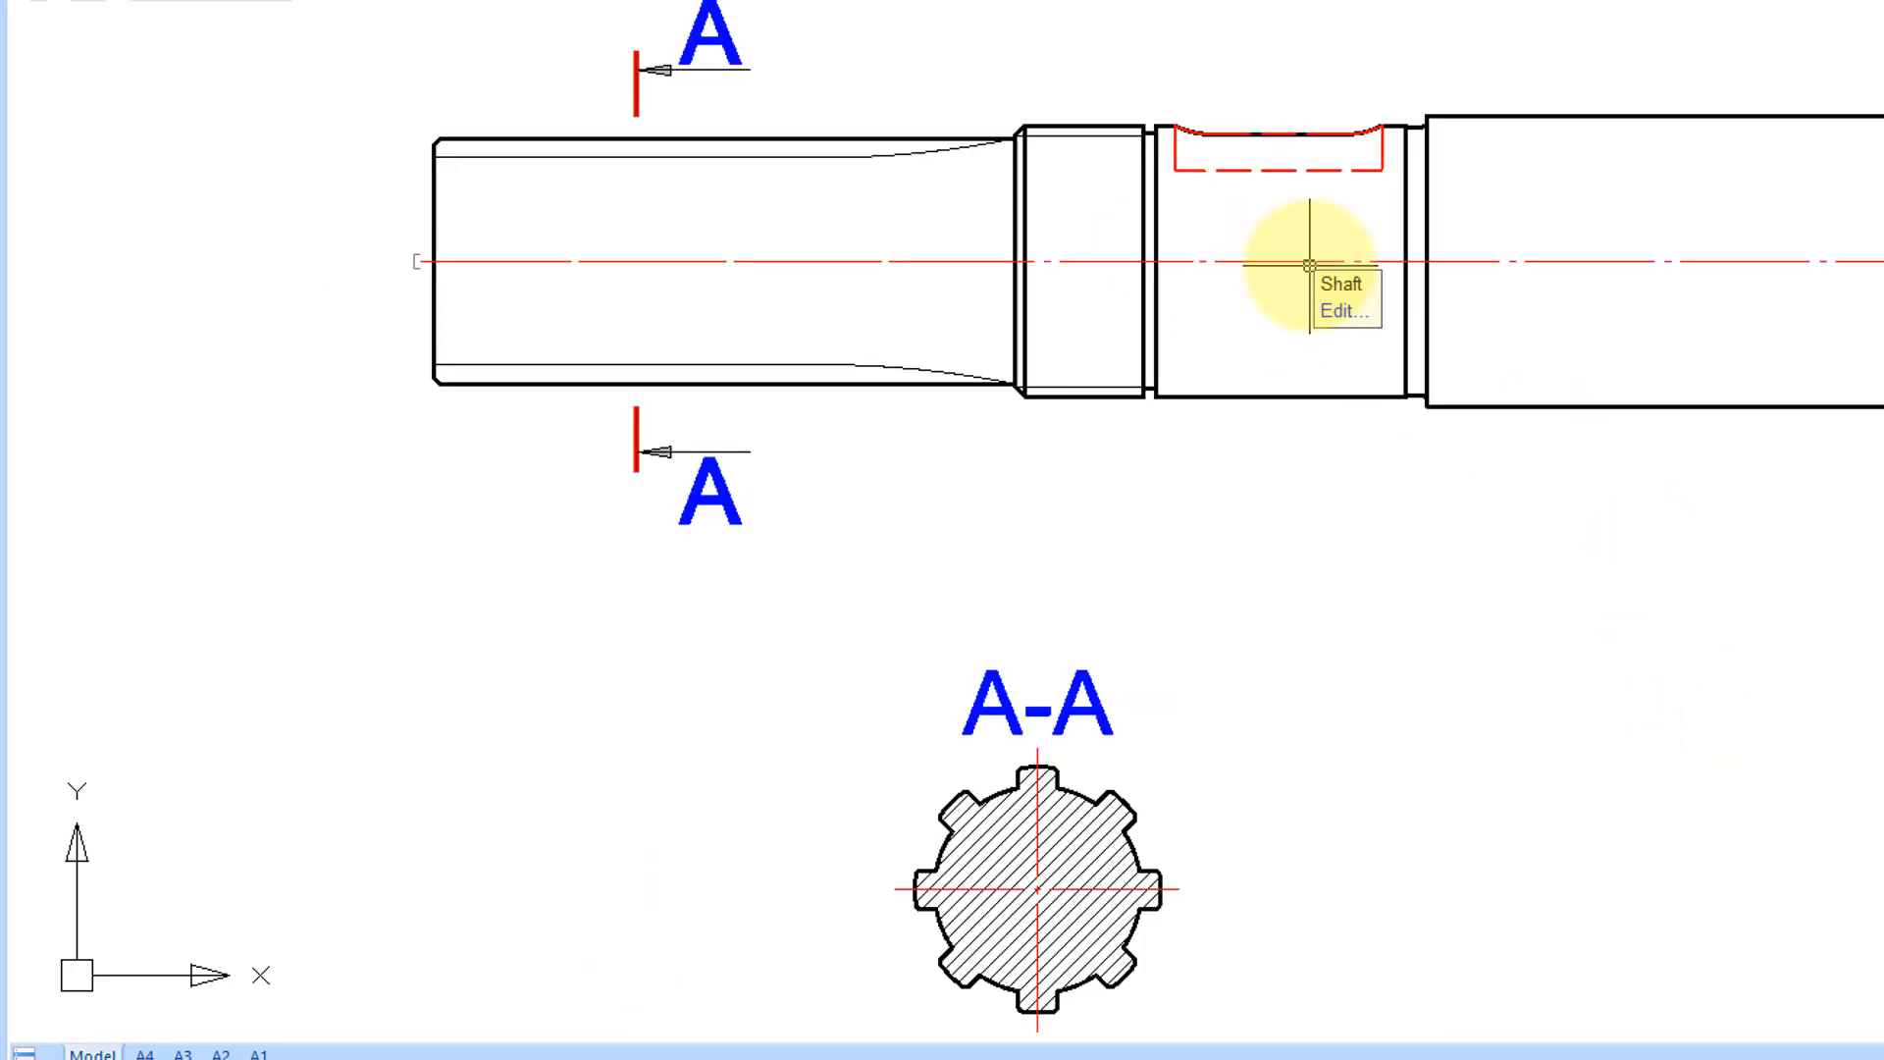
left_click(1343, 312)
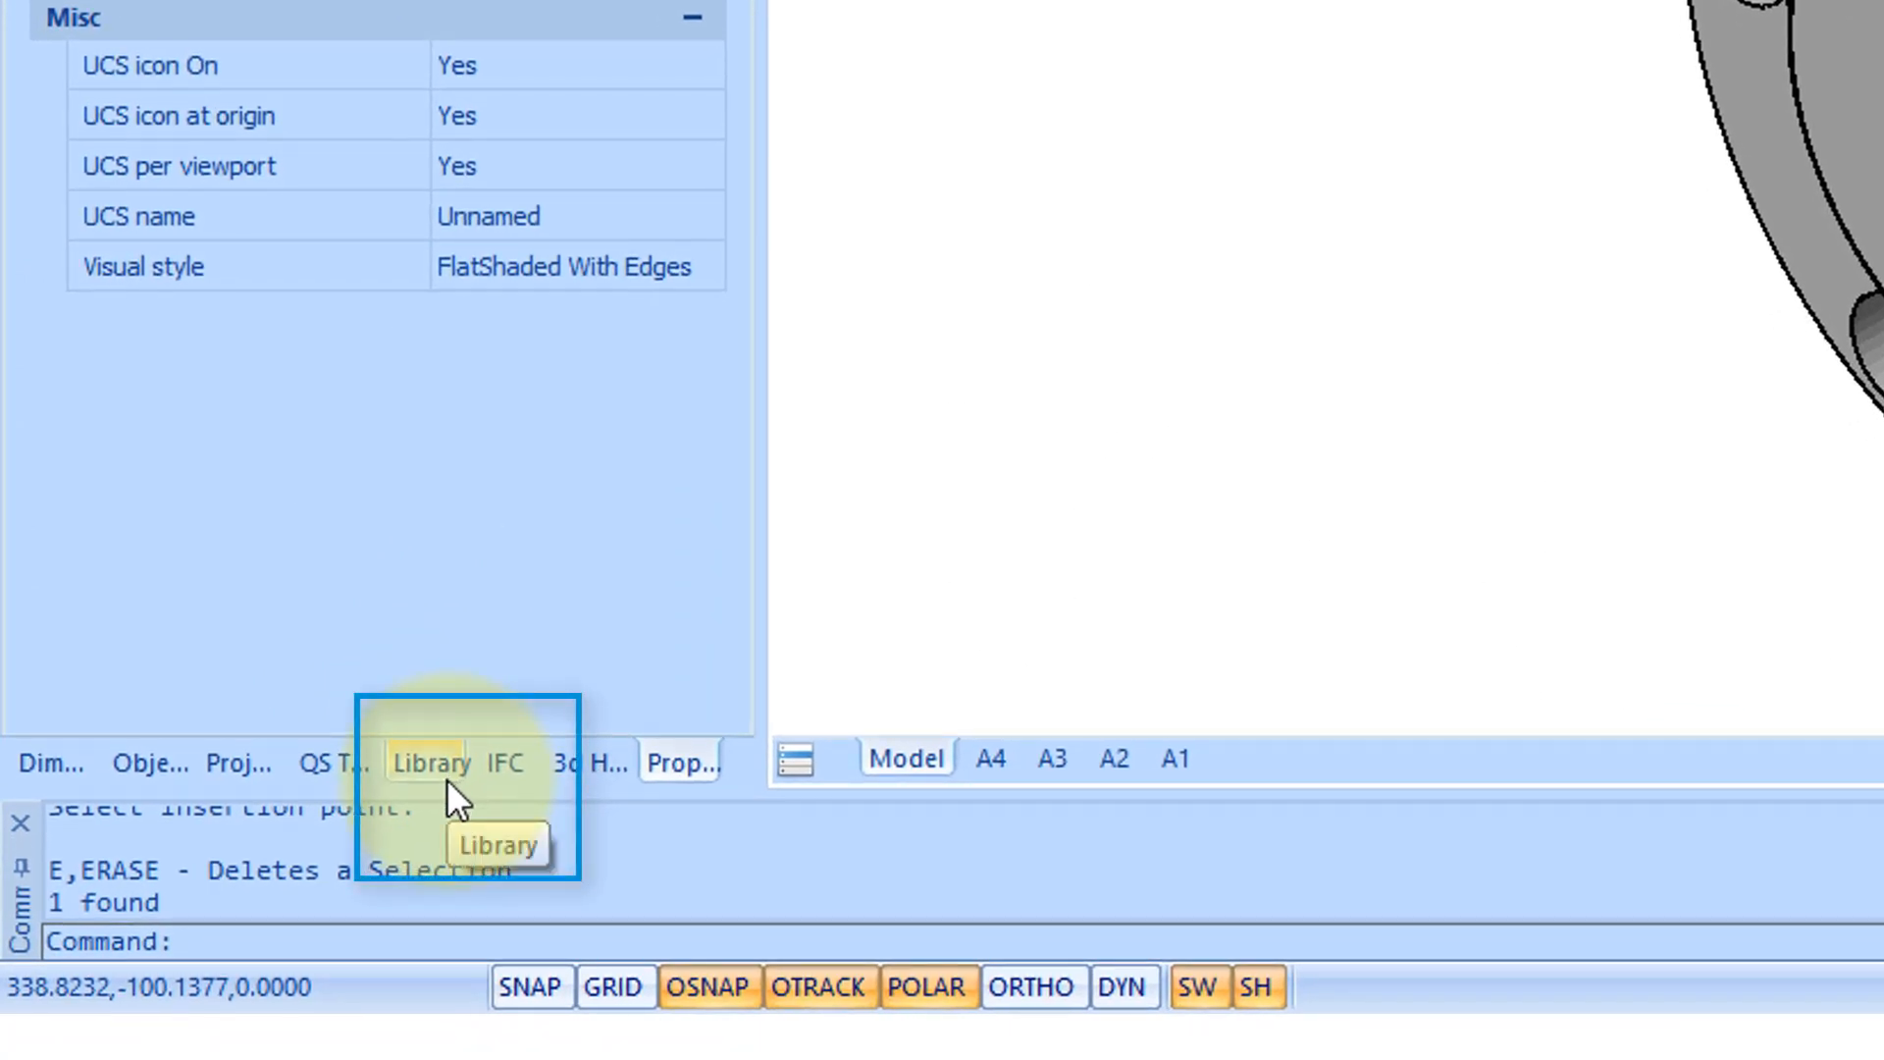
- Insert a GOST 7795-70 hex-head bolt from the library and size it to diameter 8, length 50
left_click(431, 762)
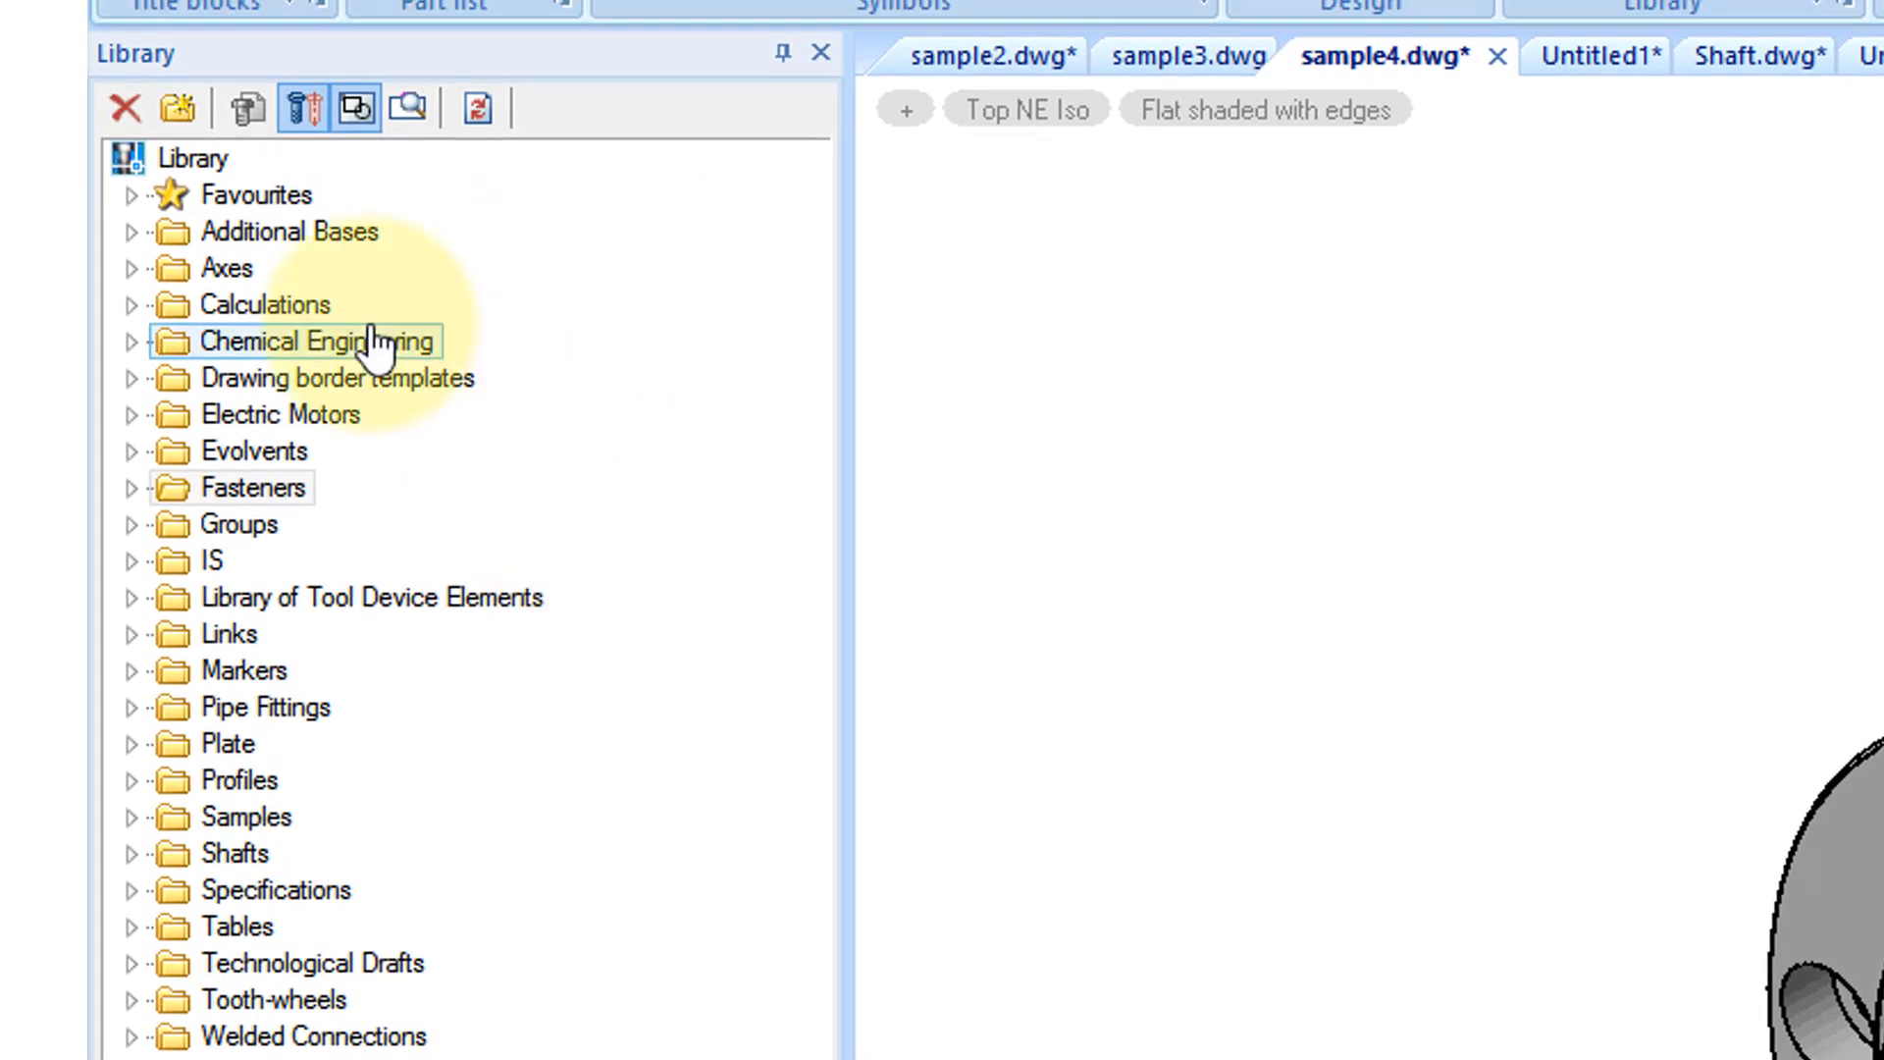
mouse_move(361, 312)
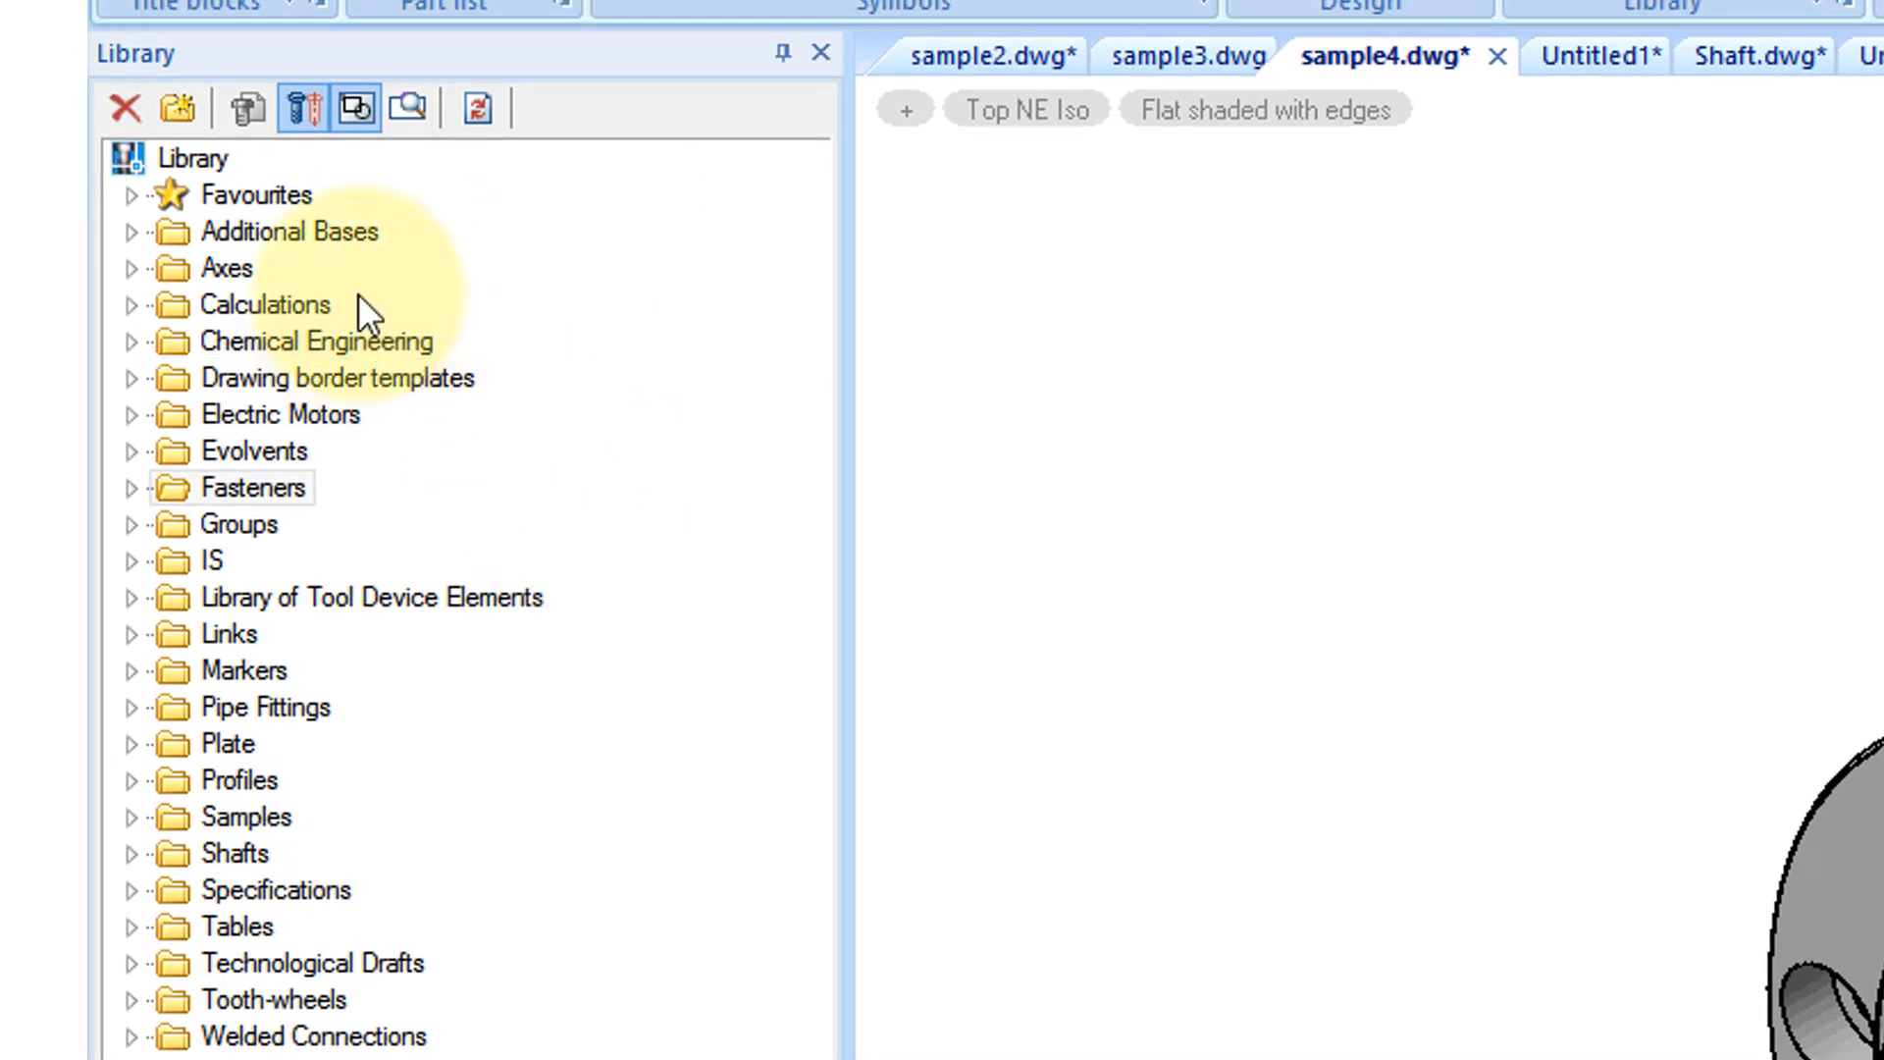
left_click(131, 487)
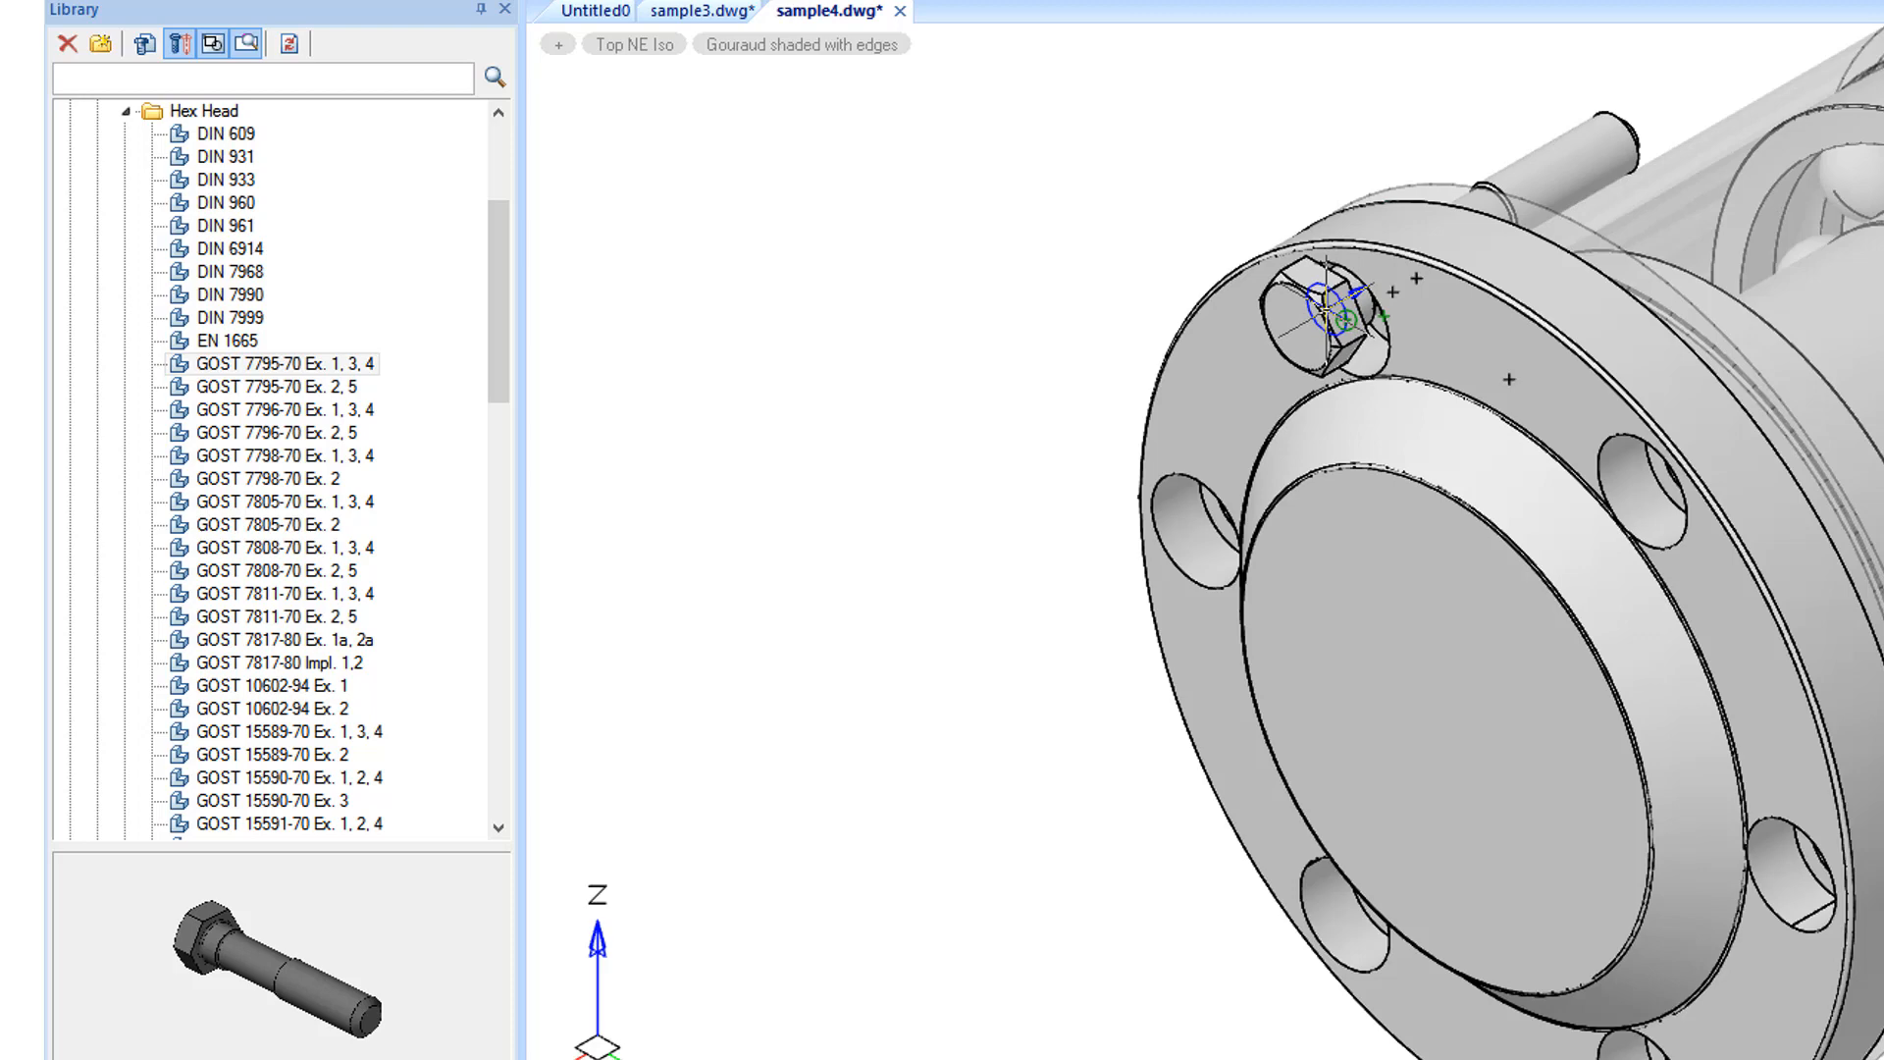
double_click(283, 363)
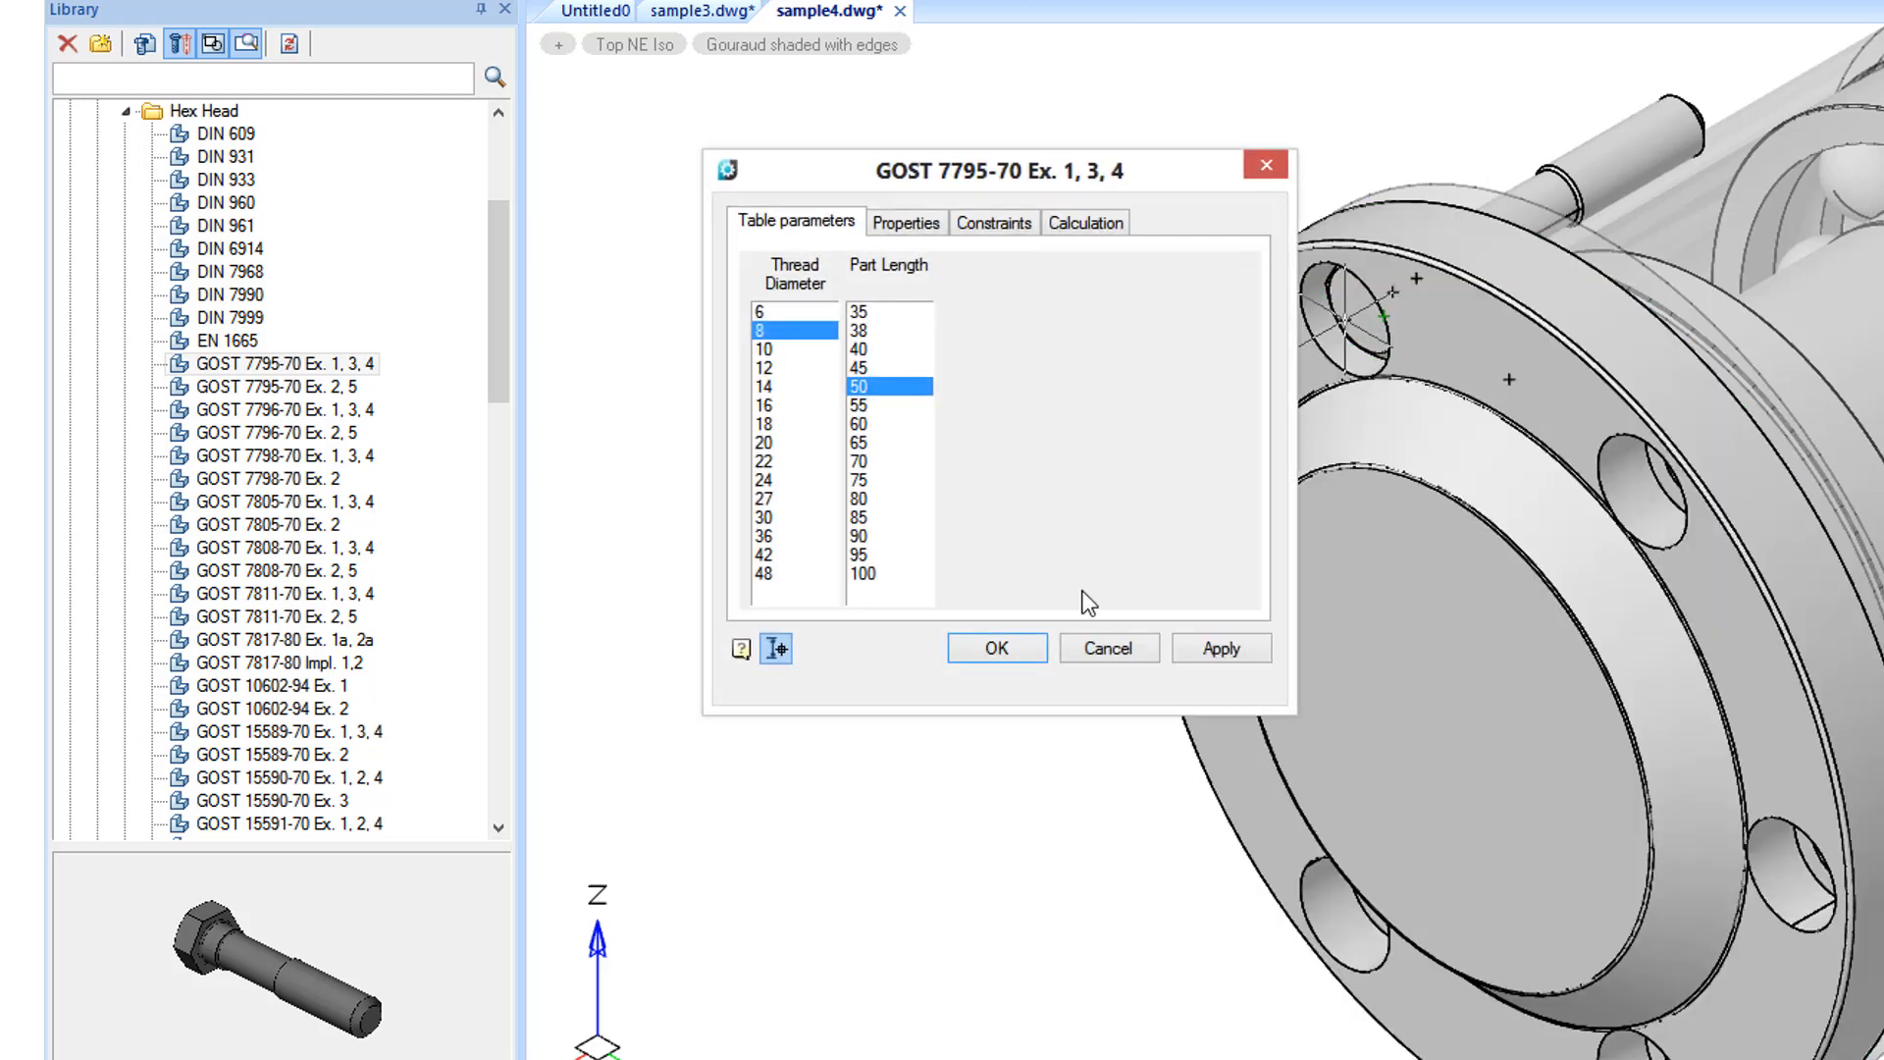
left_click(996, 648)
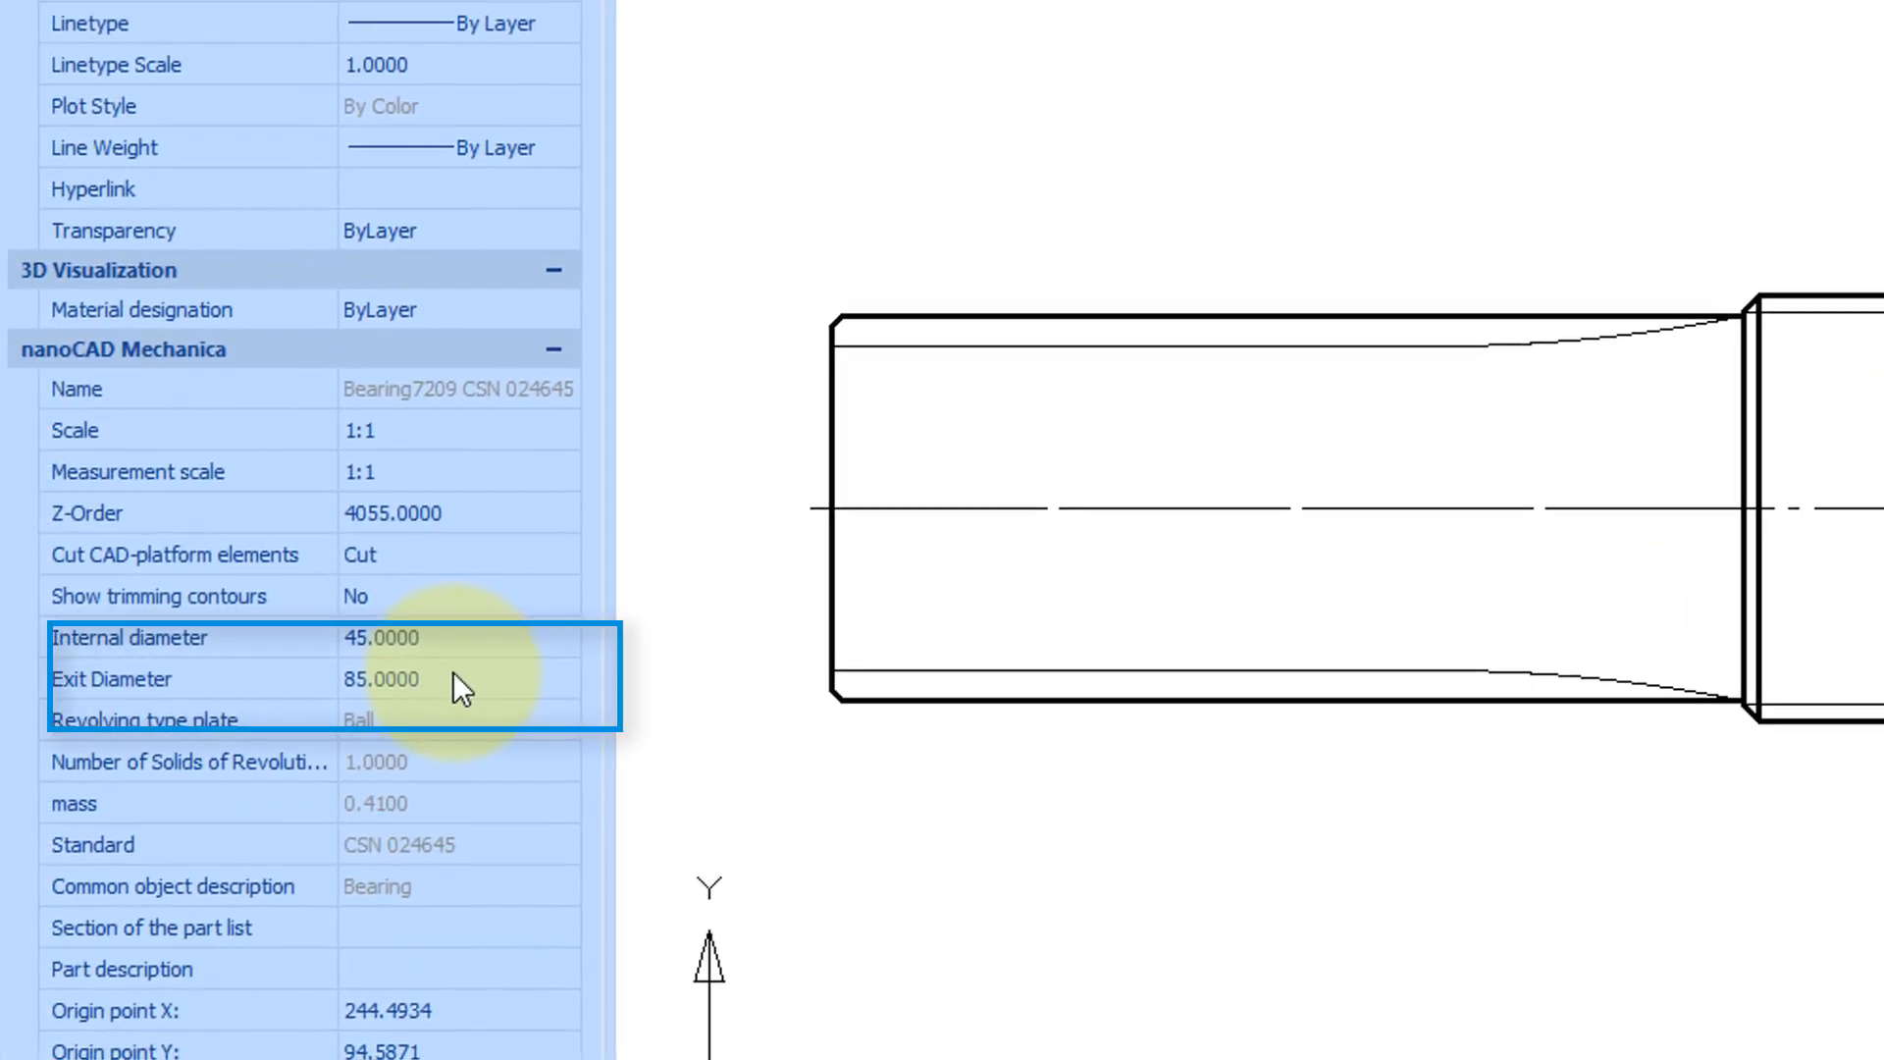
- Change the Bearing7209 Exit Diameter from 85 to 100 in the Properties palette
type("100")
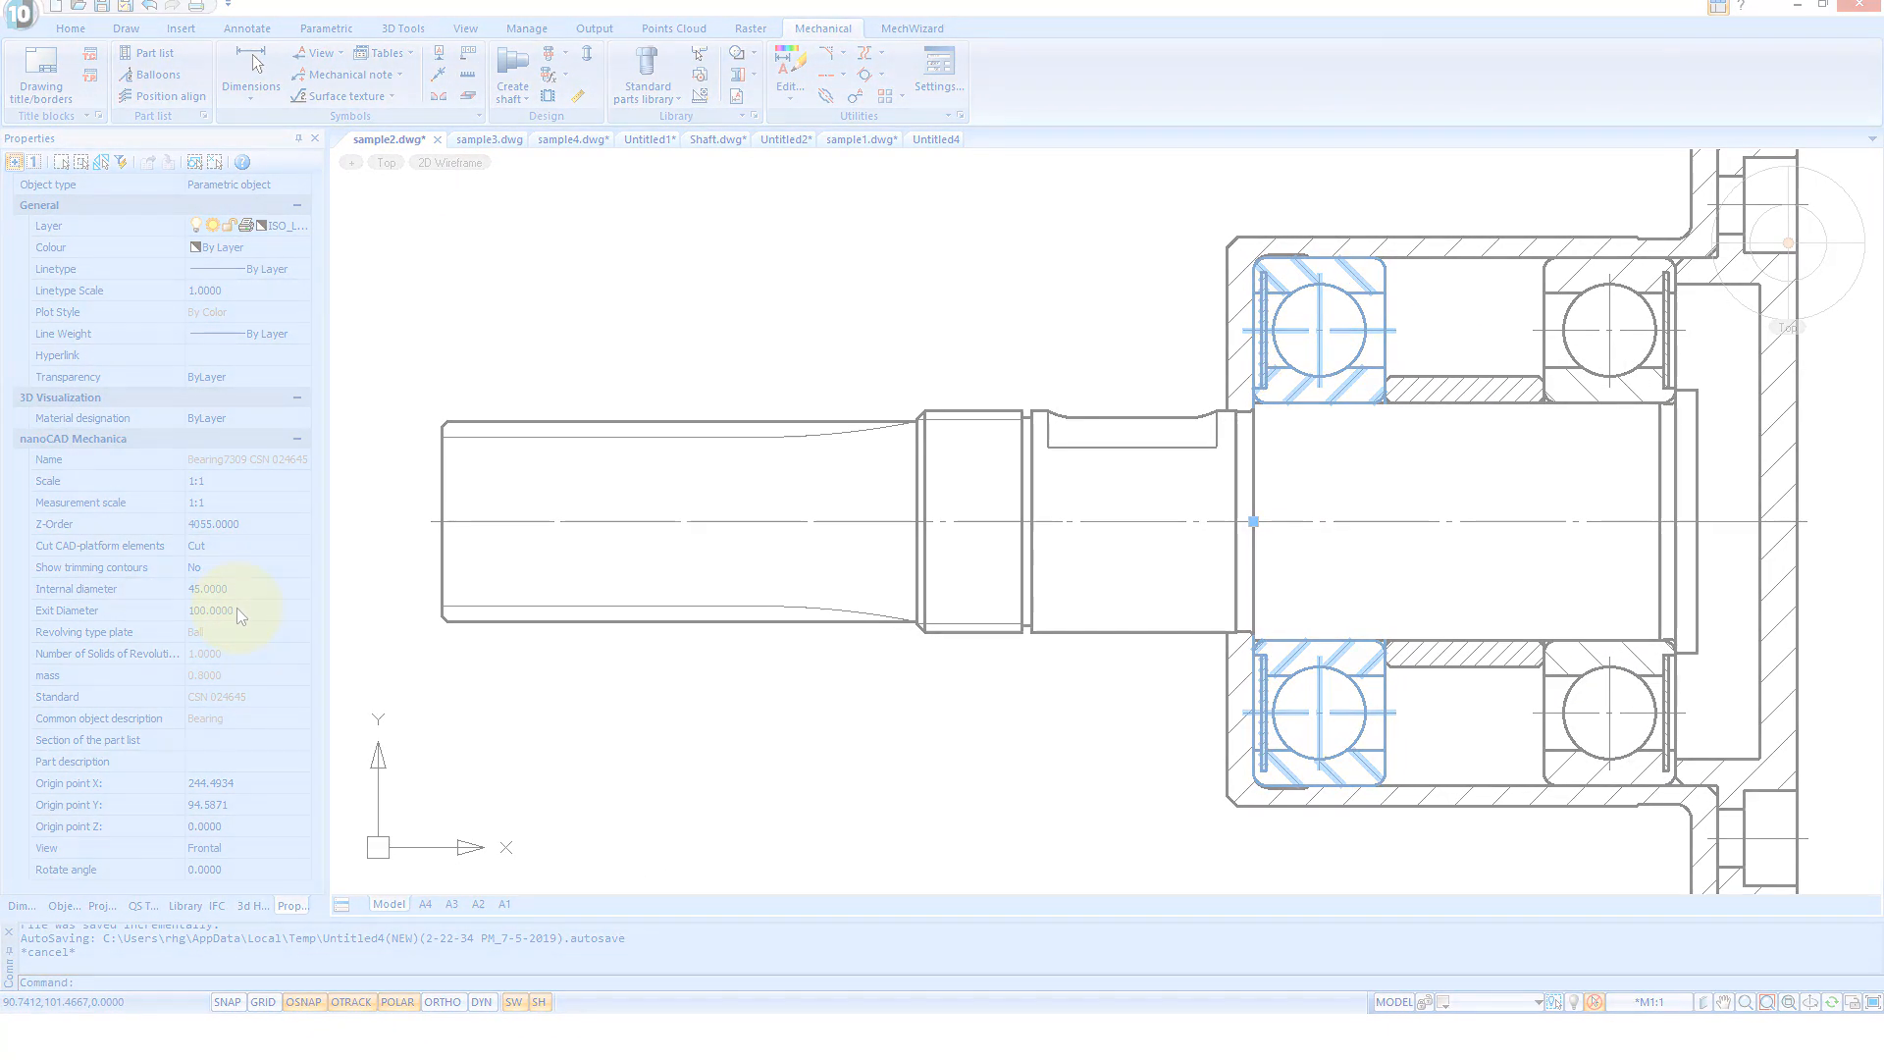
left_click(490, 139)
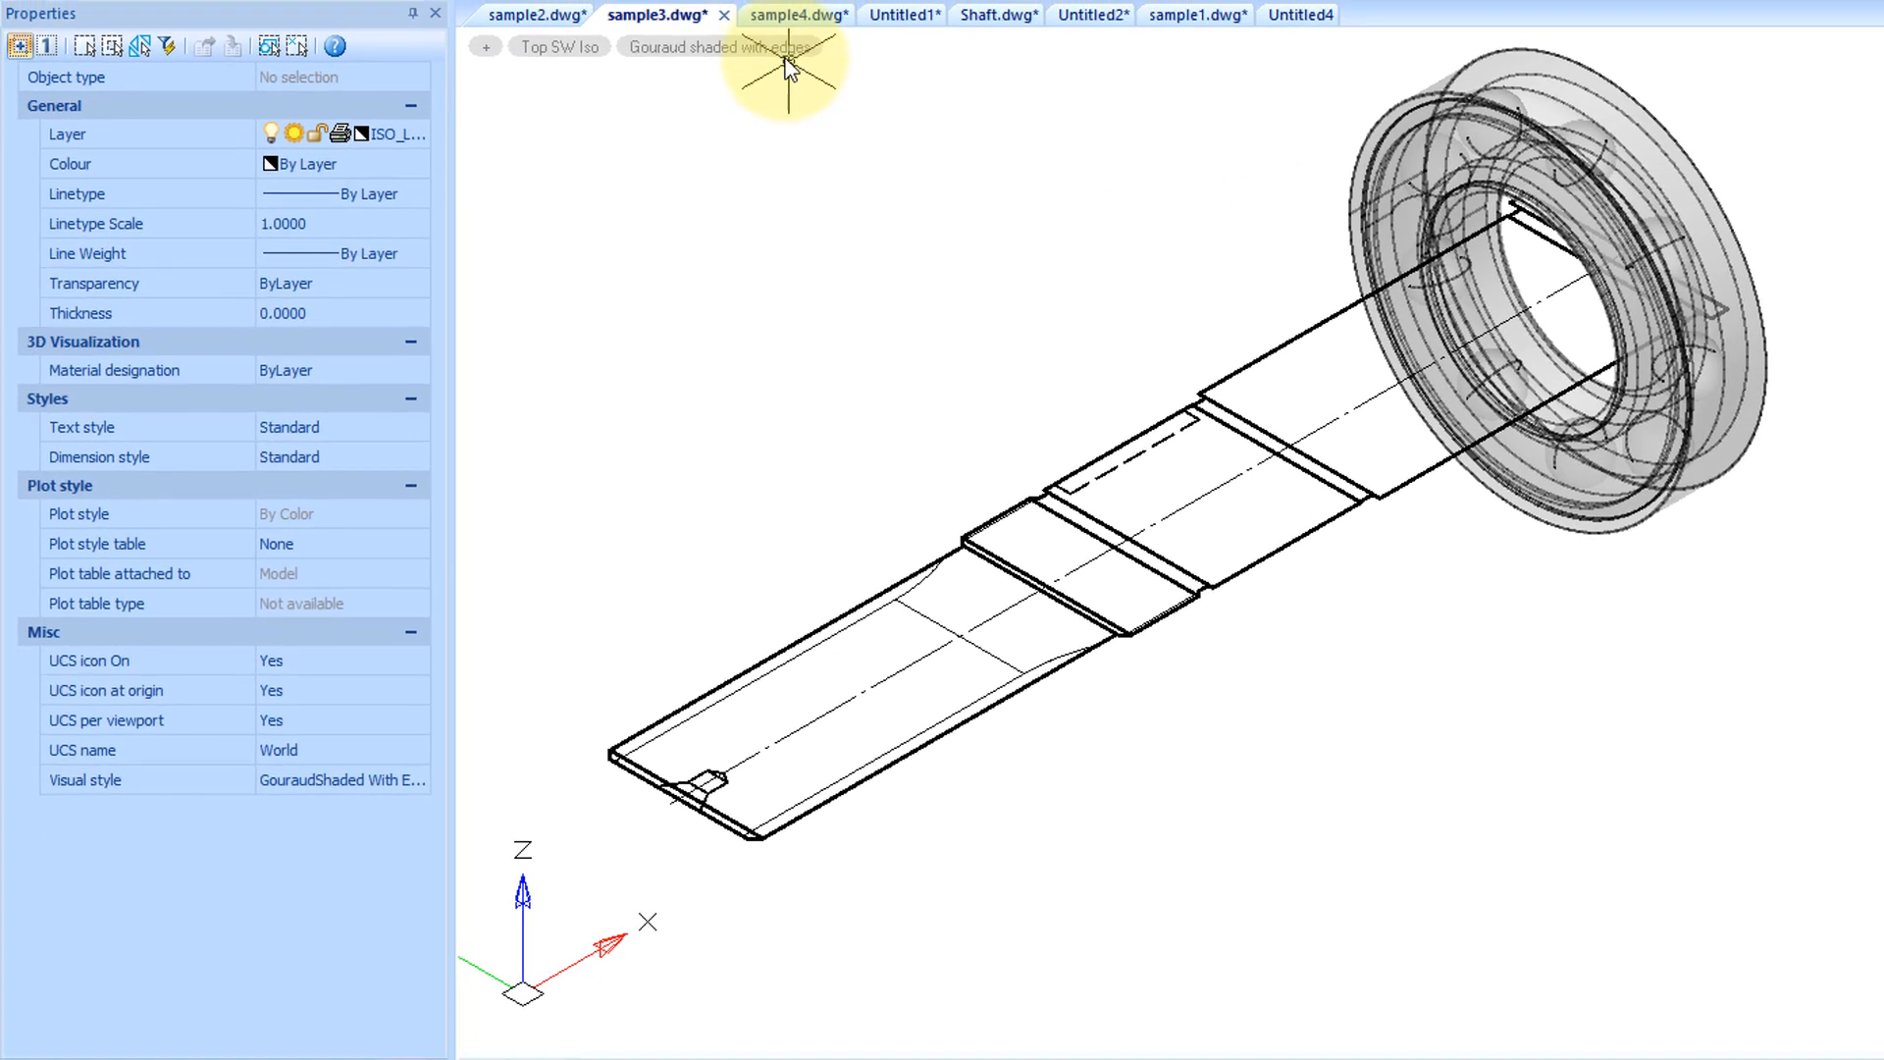
- Switch to Flat shaded style and show the Shaft model from the 3d History tree
left_click(709, 53)
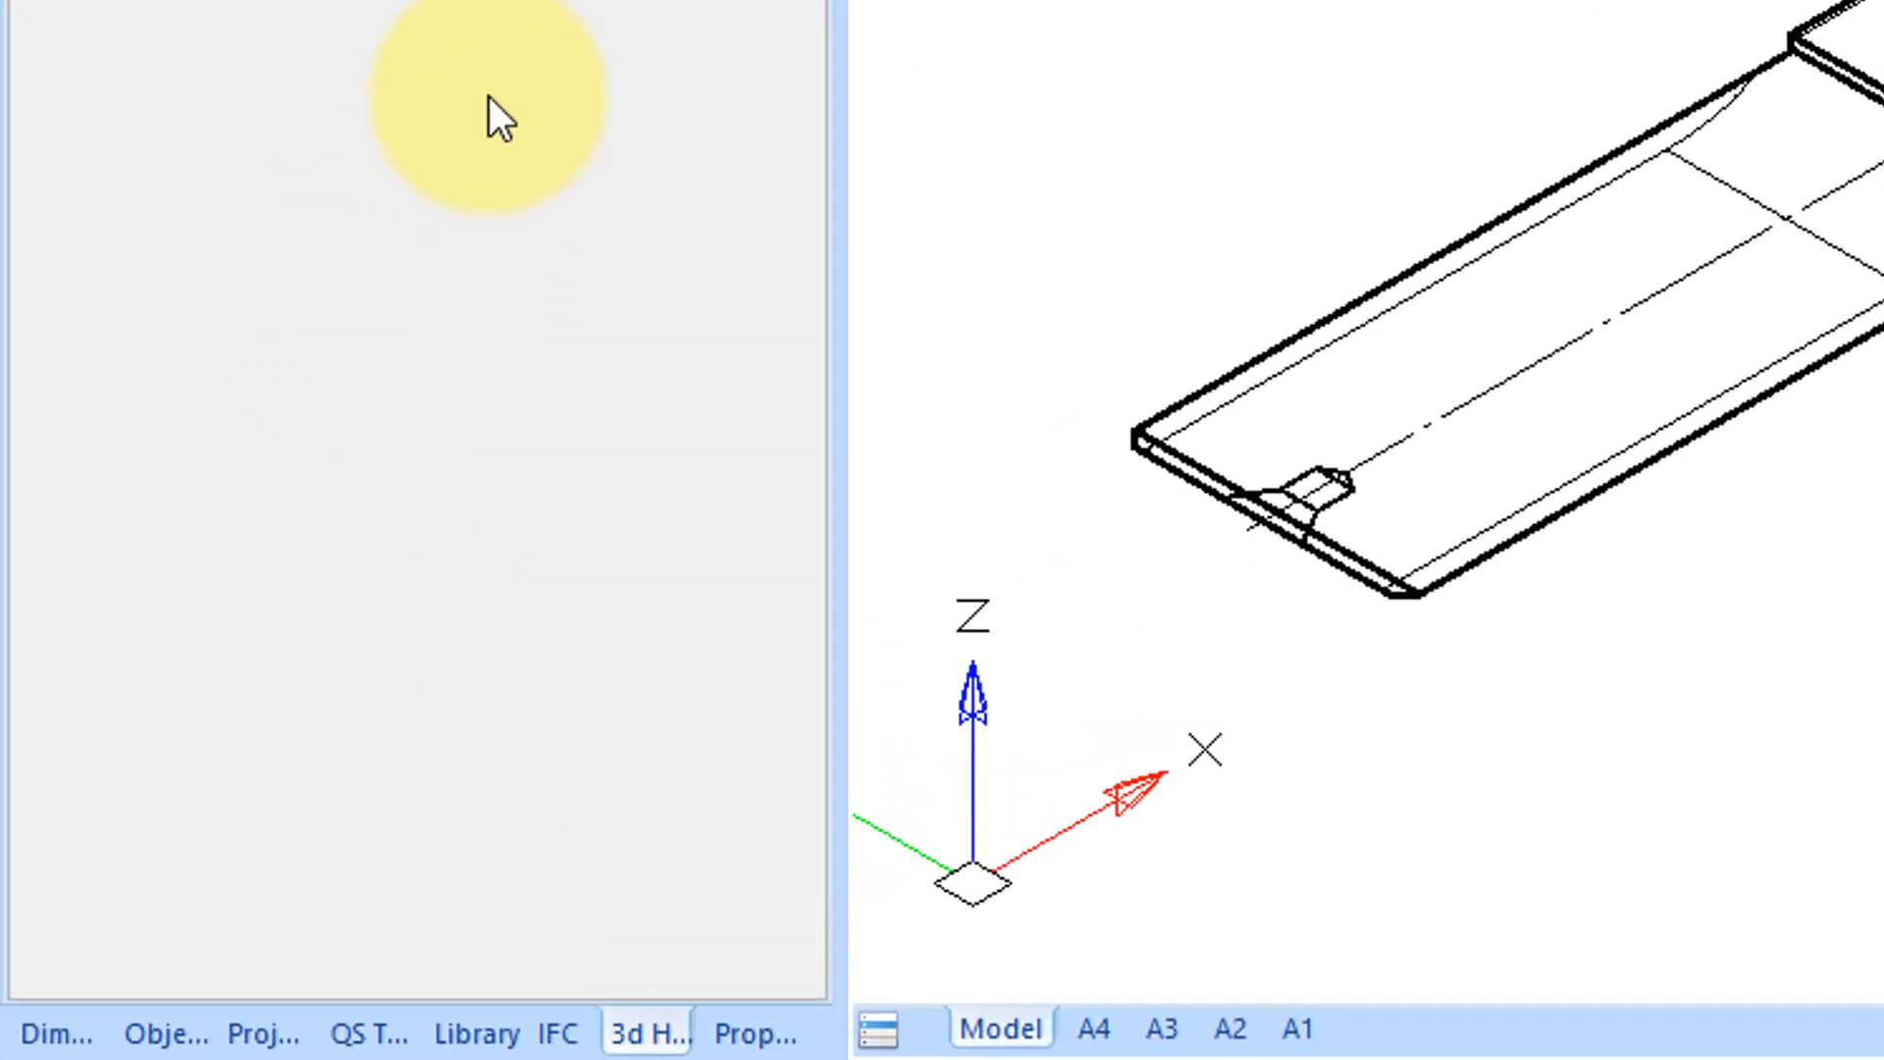
right_click(147, 153)
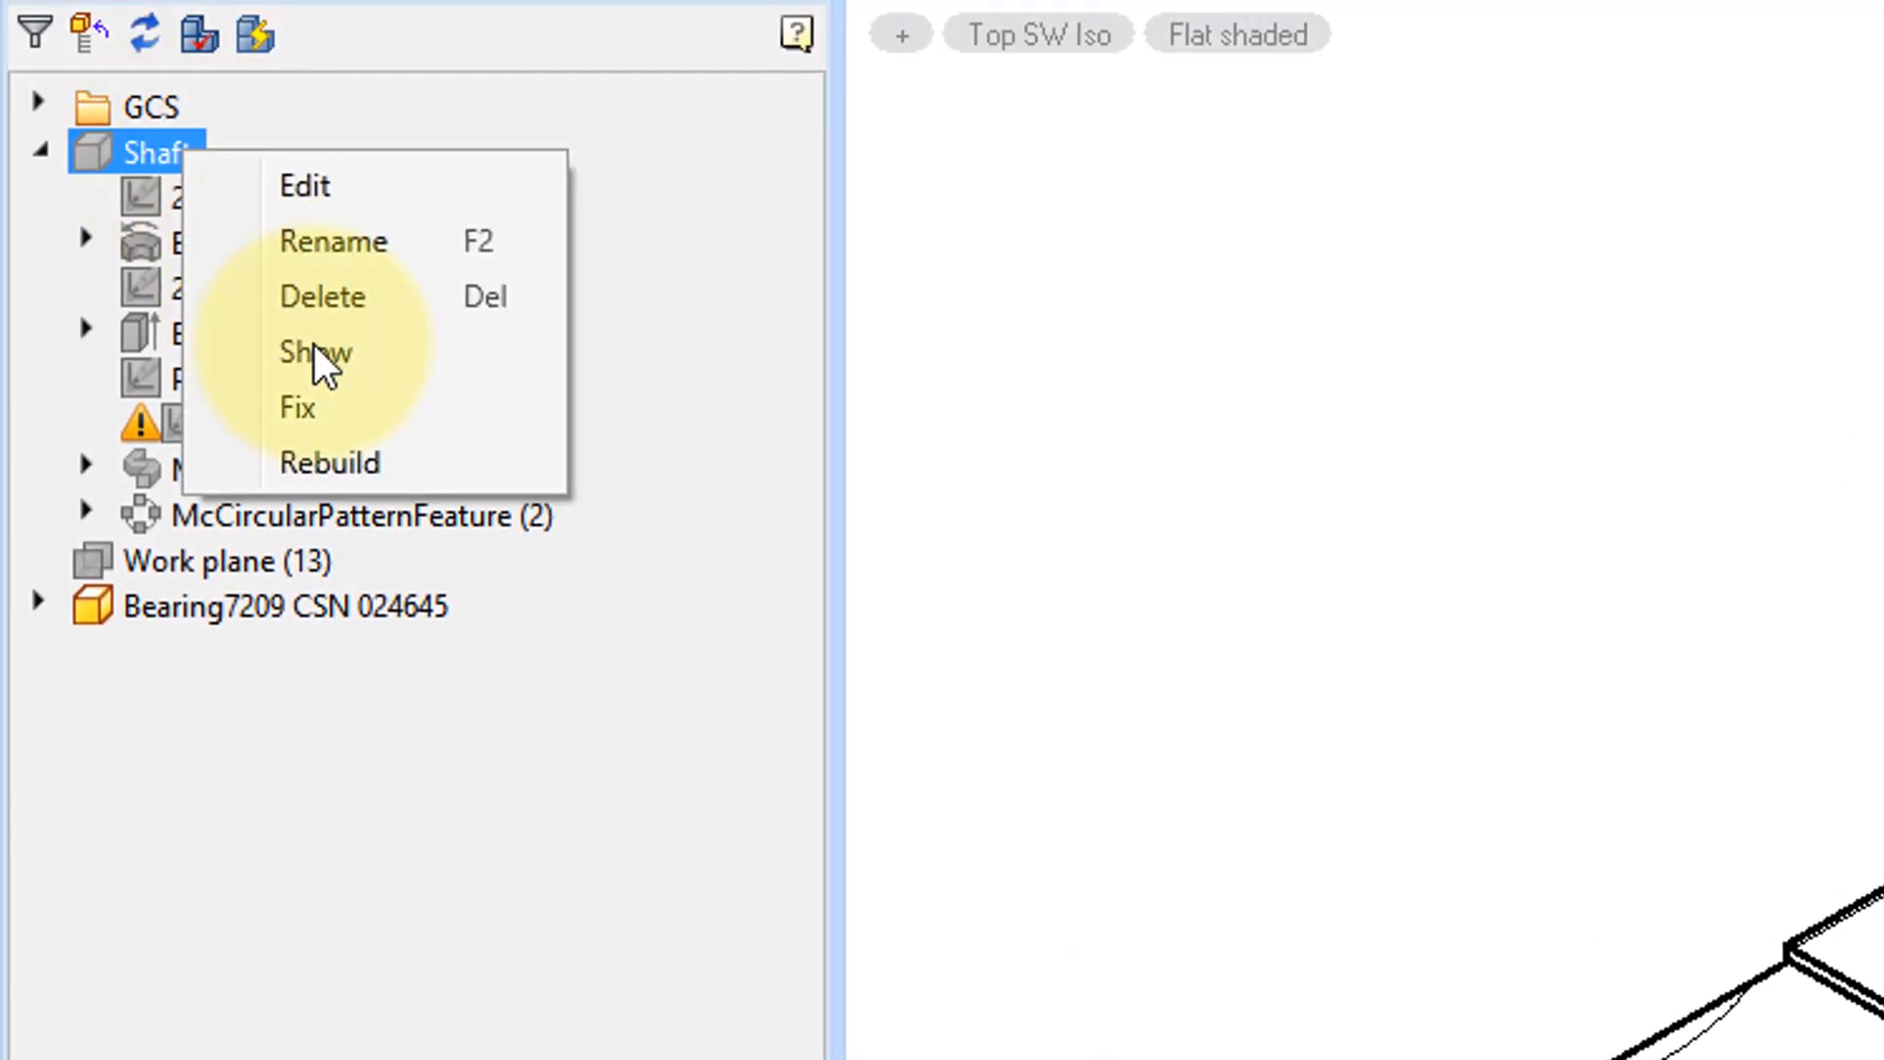
left_click(315, 353)
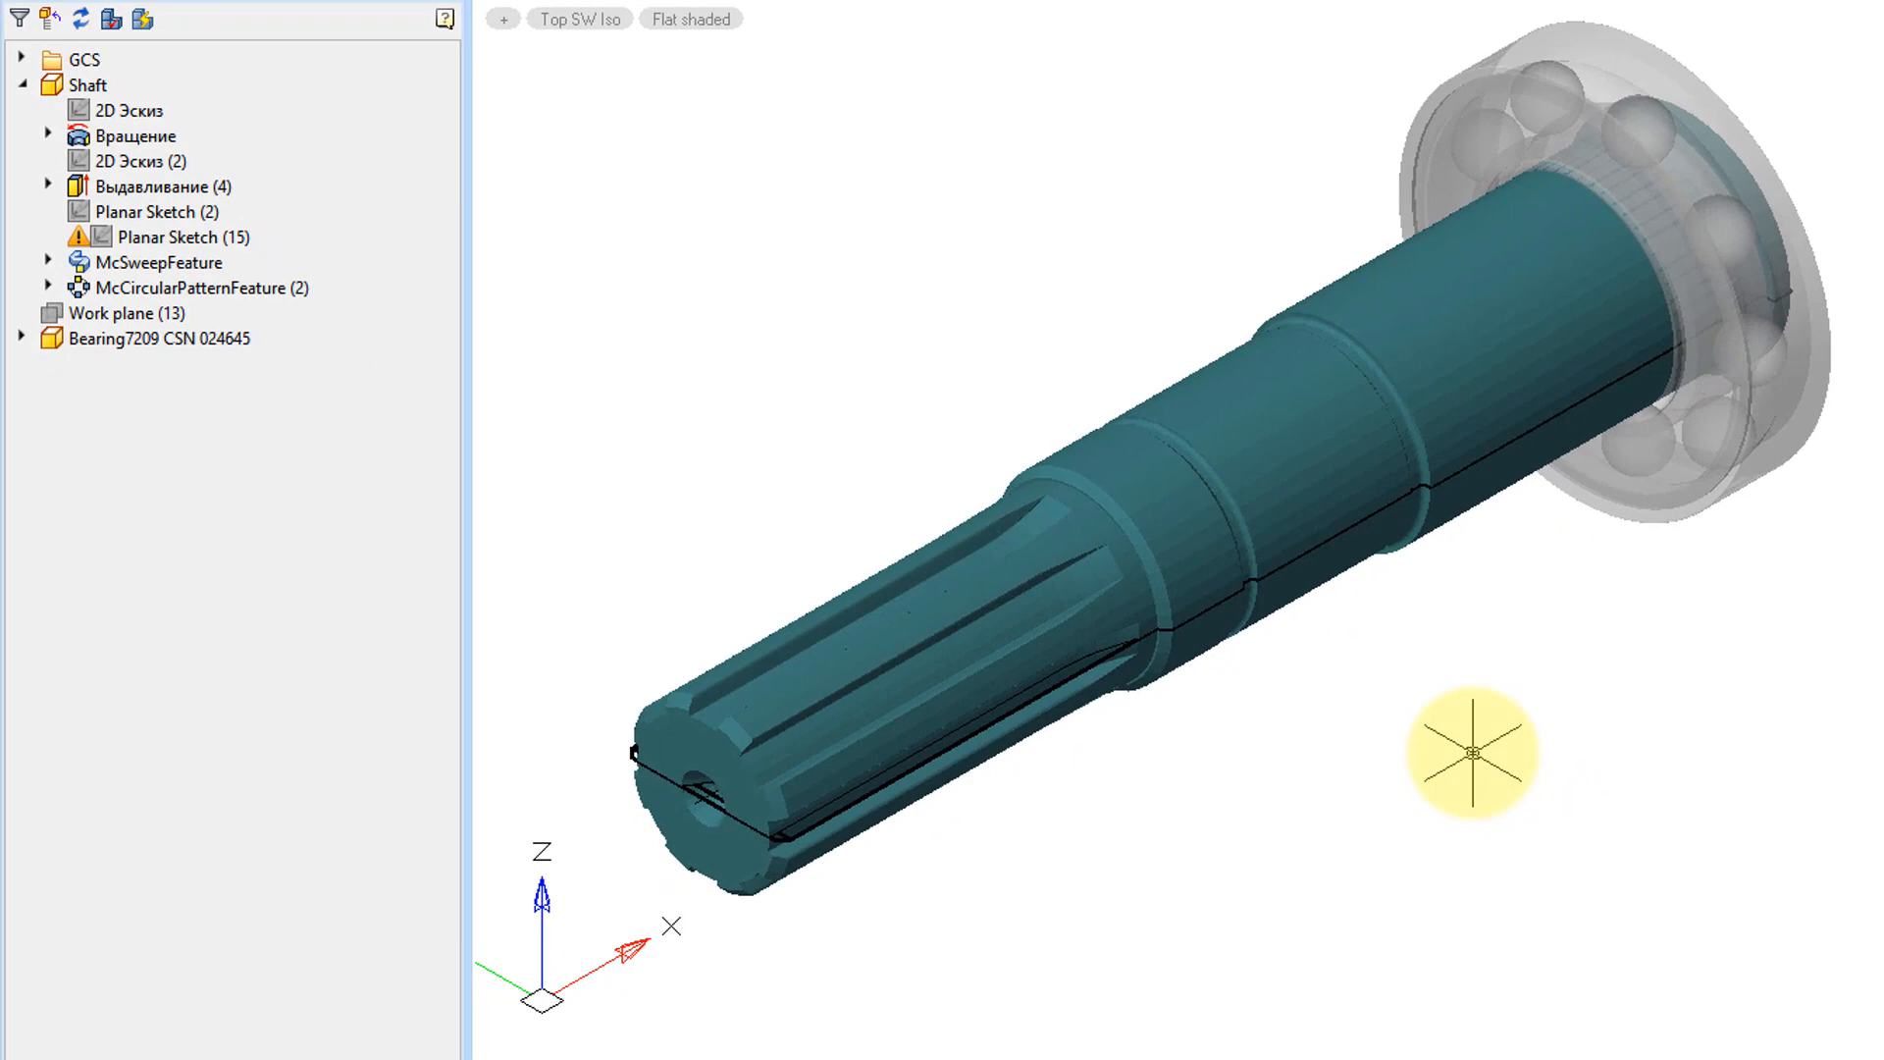